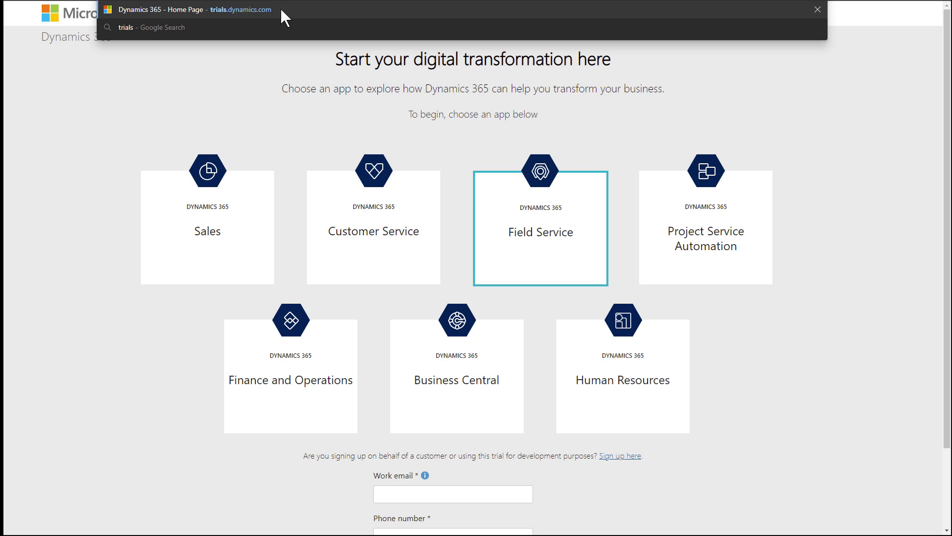
mouse_move(254, 83)
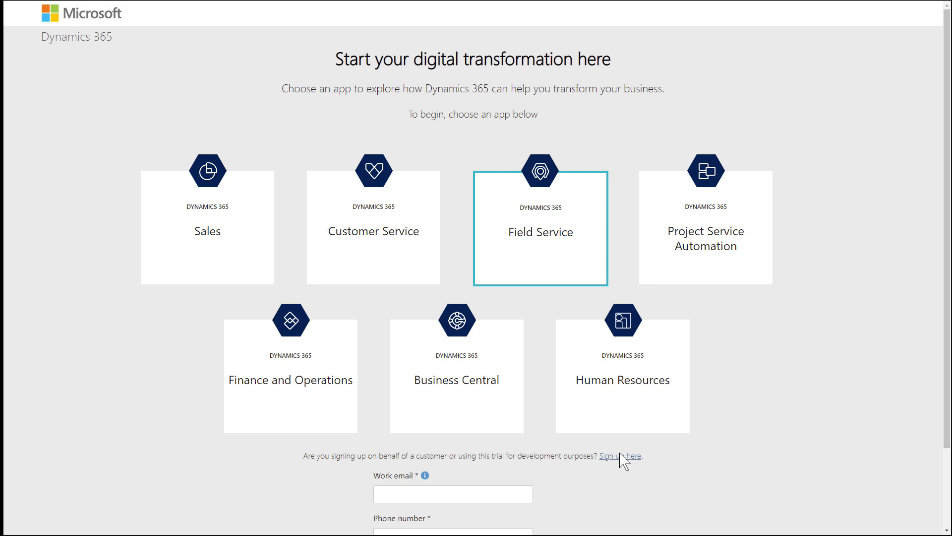
Follow the 'Sign up here' link below the Dynamics 365 Trials app tiles
scroll(down, 3)
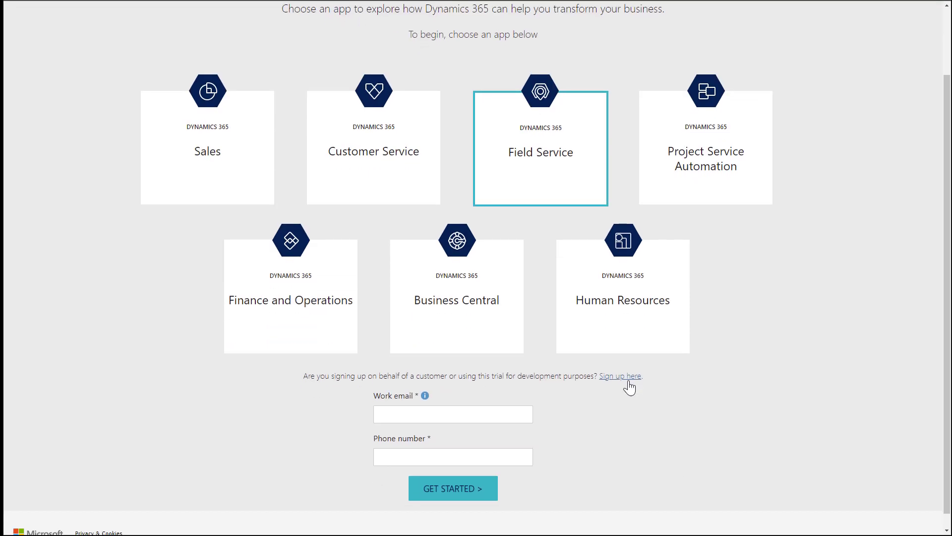
click(621, 375)
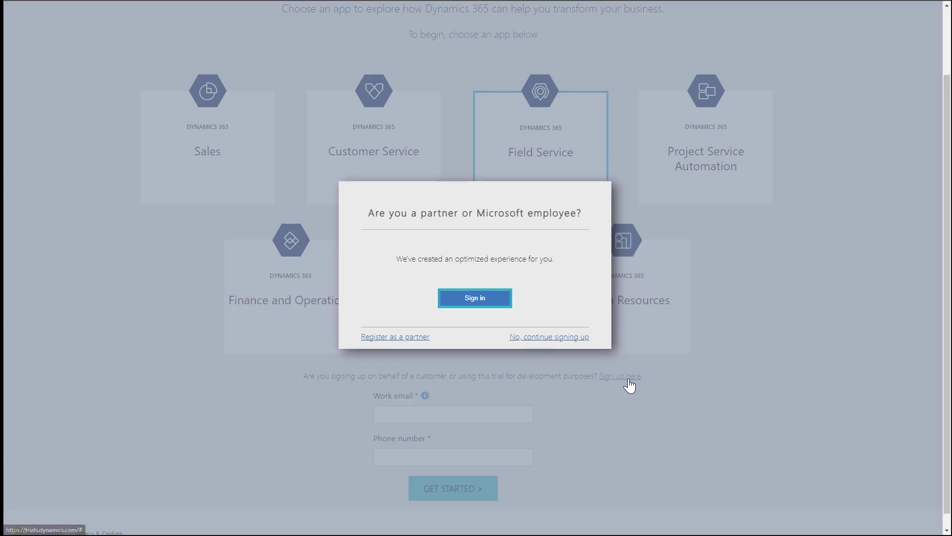
mouse_move(559, 340)
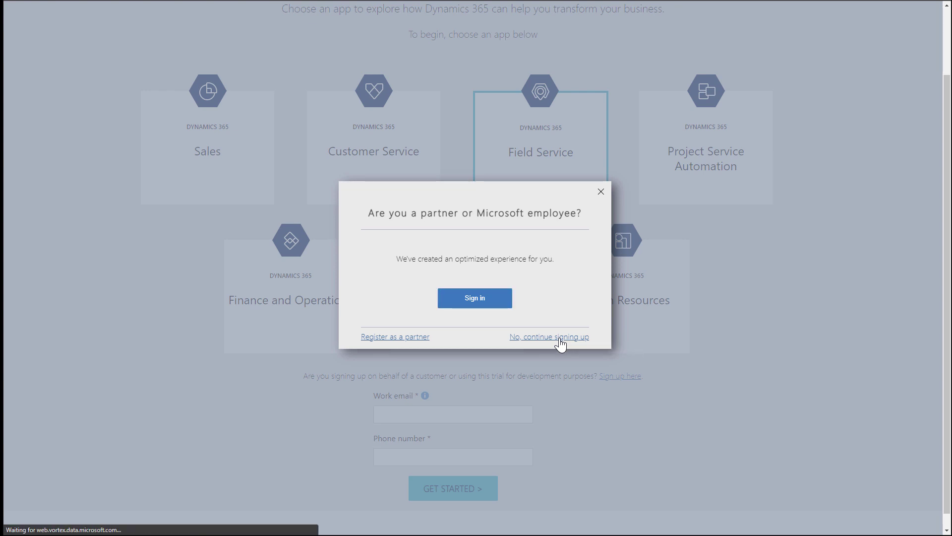
click(549, 337)
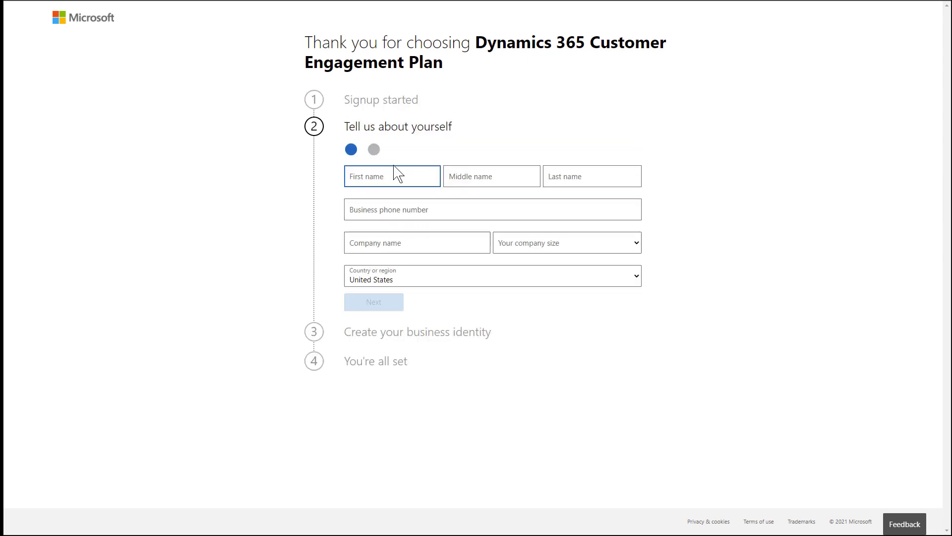
text(W)
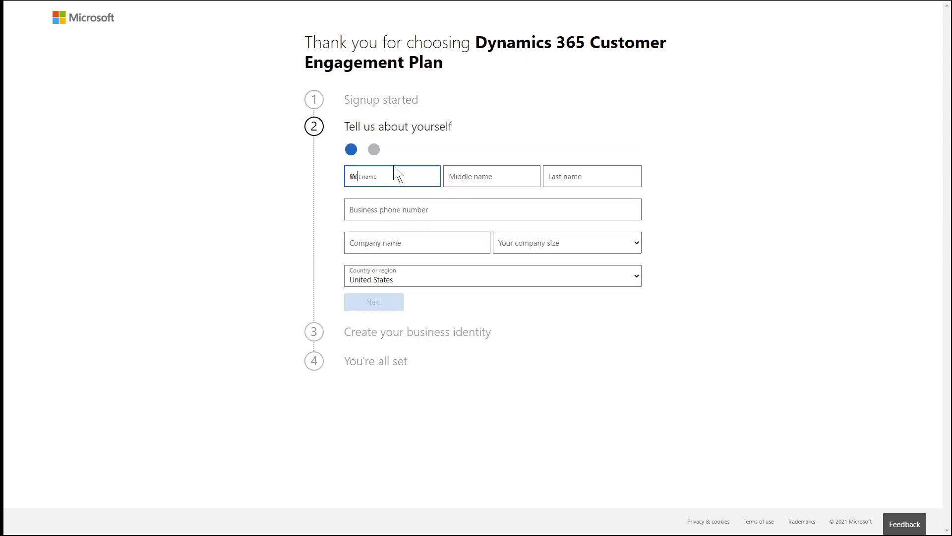
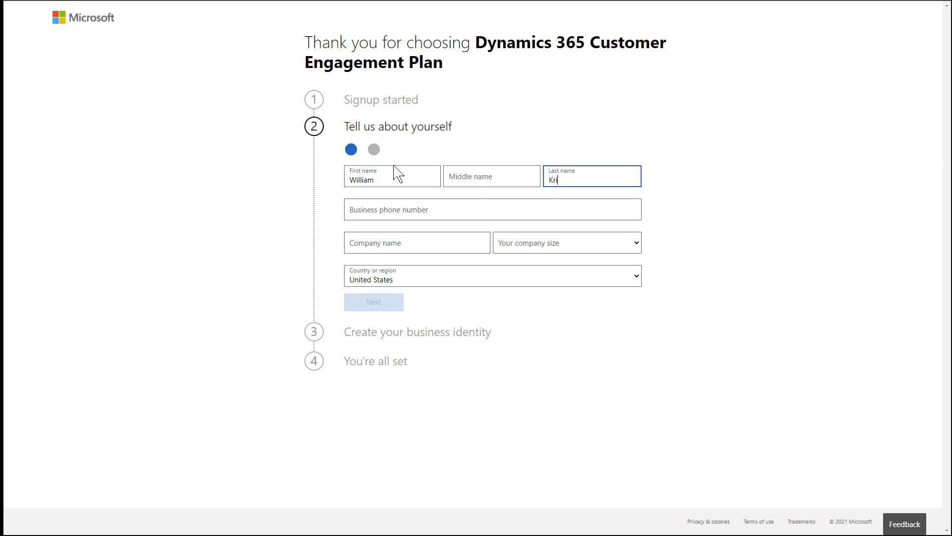
Enter the business phone number and request a text verification code
click(492, 209)
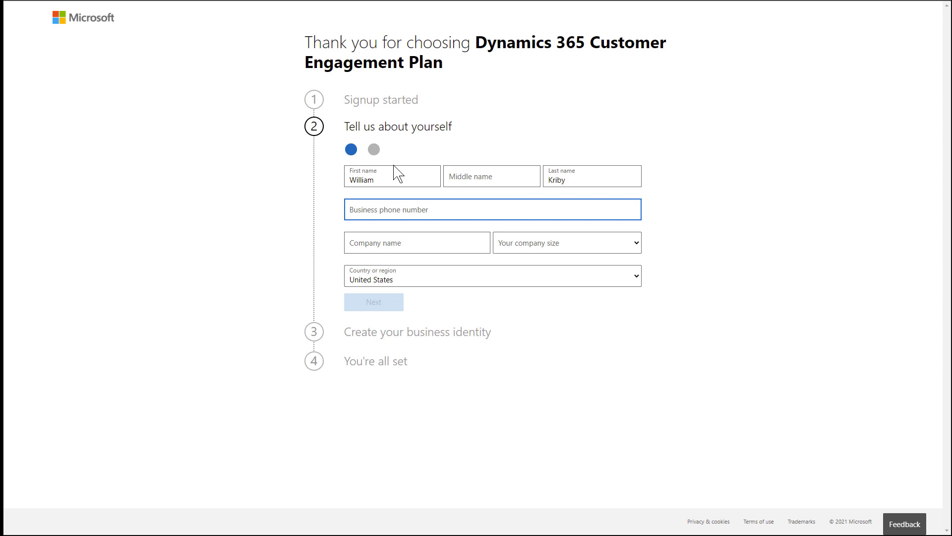
click(373, 302)
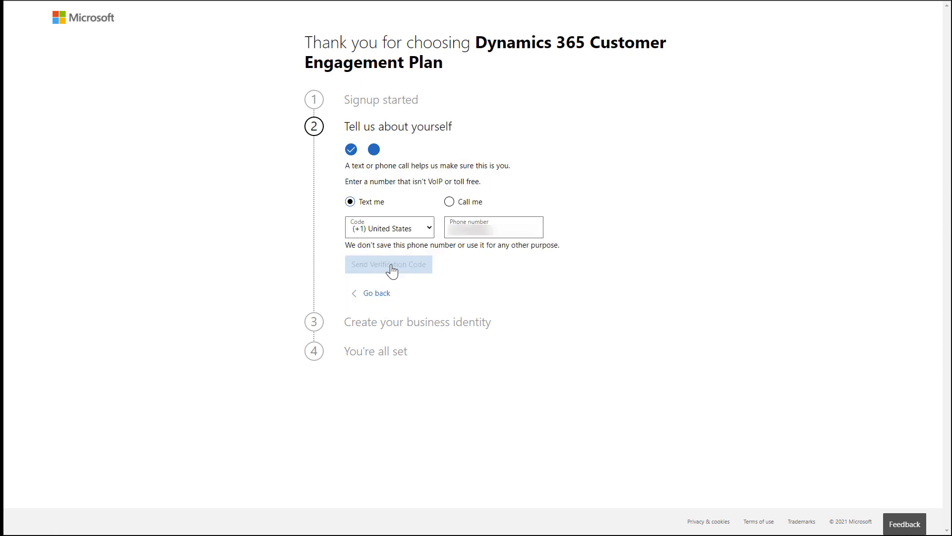
click(388, 264)
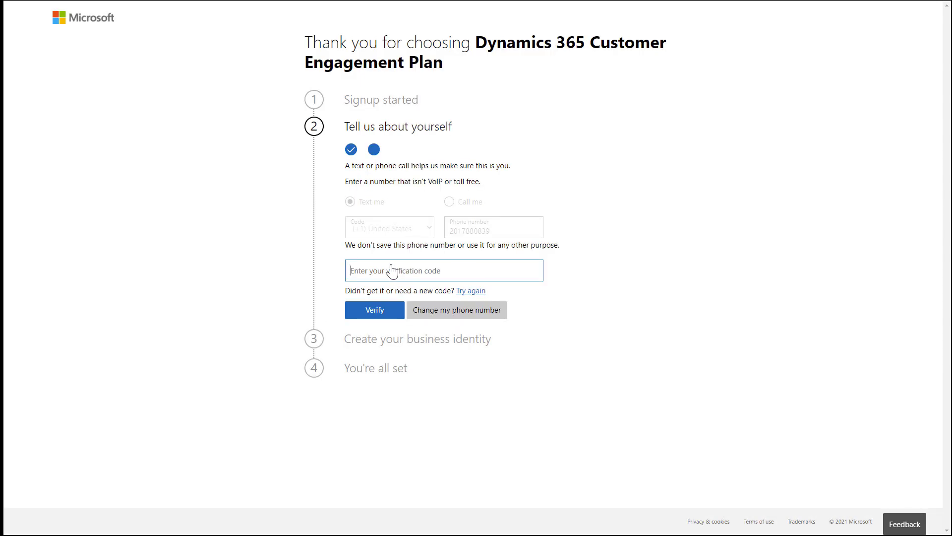
click(374, 309)
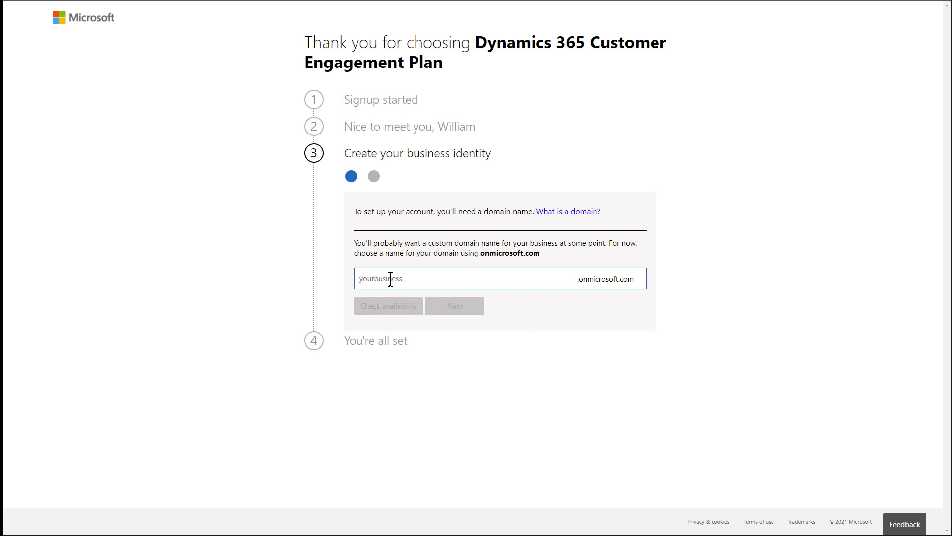
Enter contosocoffee20 as the domain and confirm it is available
text(contoso)
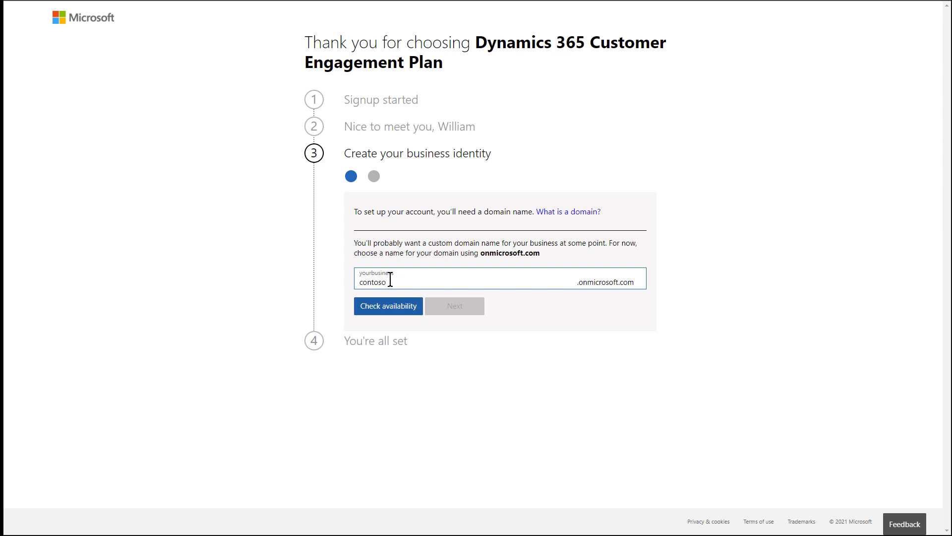
text(coffee20)
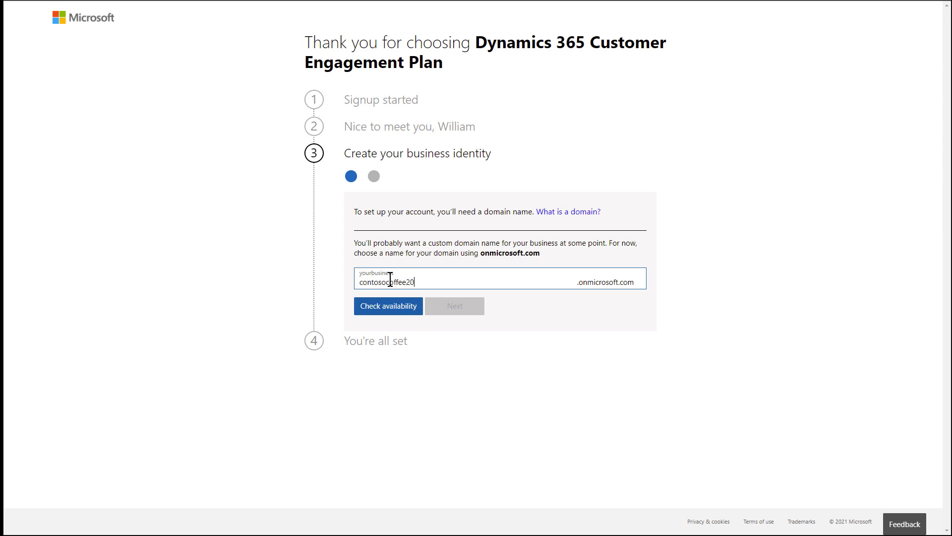
click(387, 306)
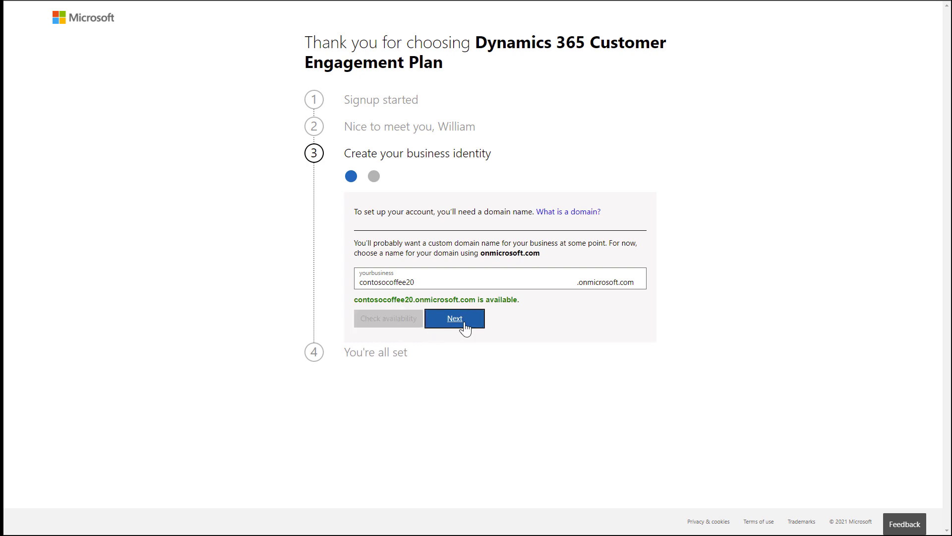
Create the admin user ID and password and submit the sign-up
click(455, 318)
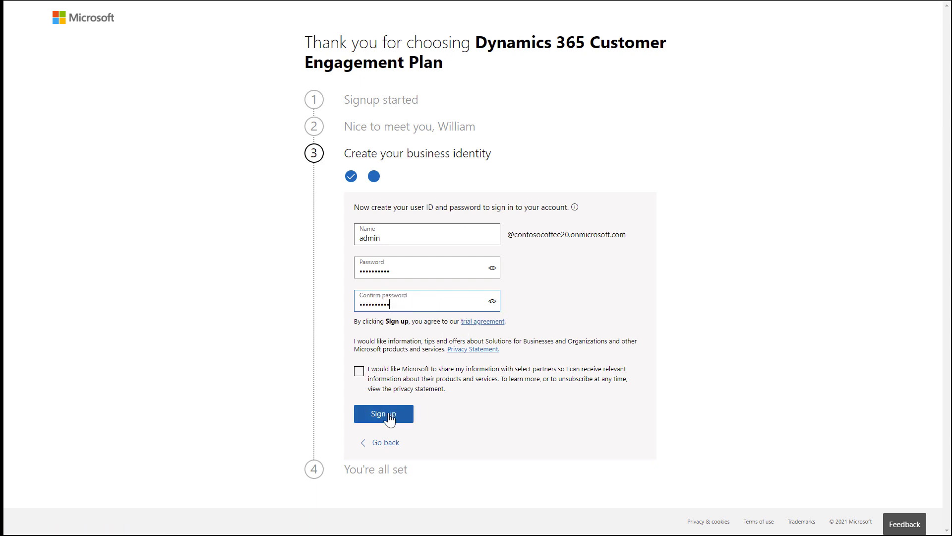
click(383, 414)
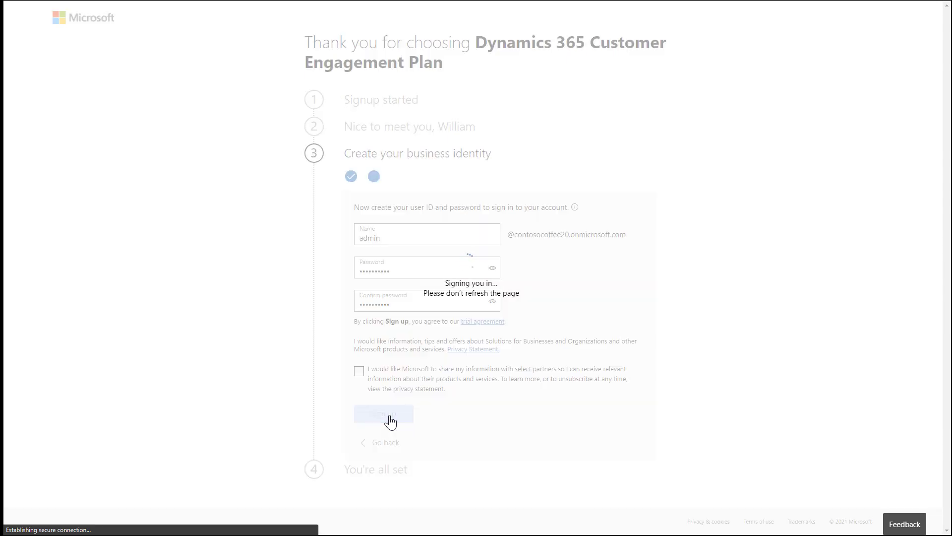
click(384, 414)
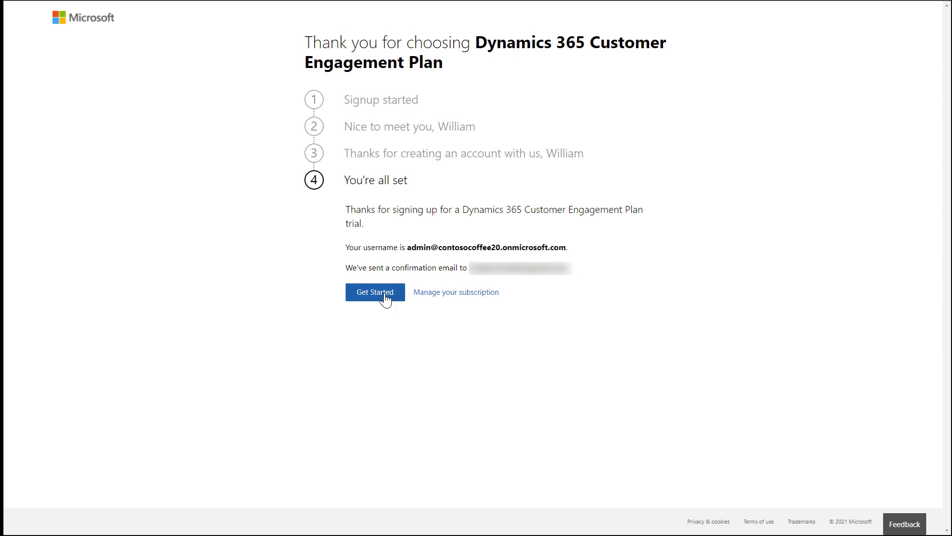
Start the trial and name the new environment 'Contoso Coffee Field Service'
click(374, 292)
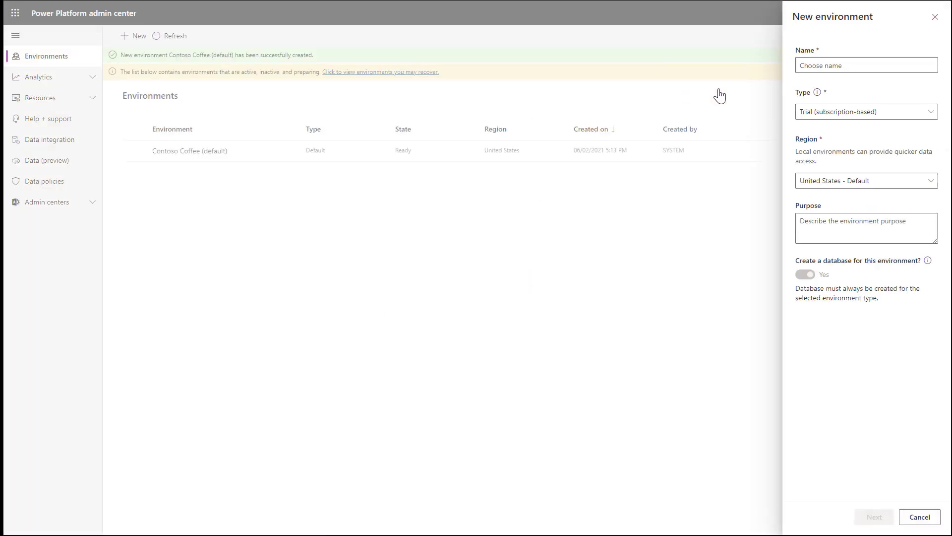
text(Contoso Coffee Field Service)
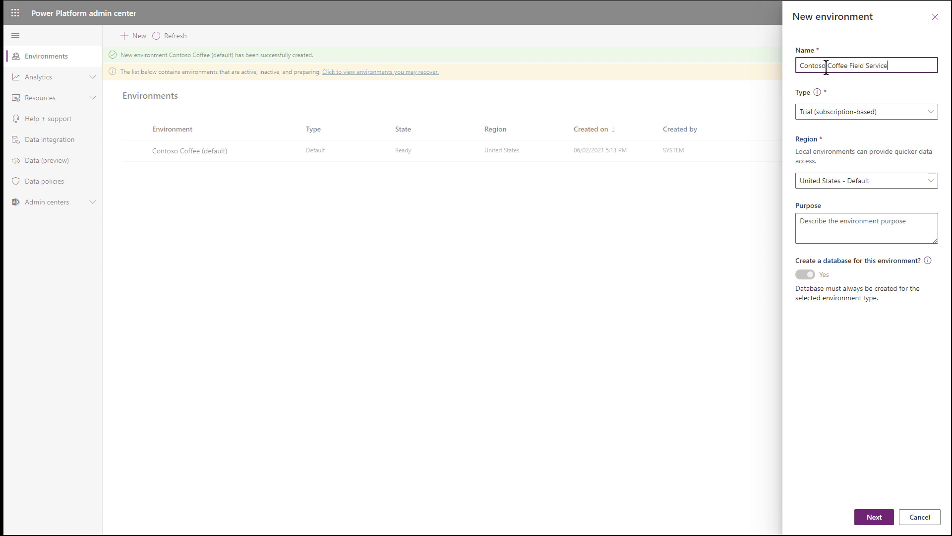
click(874, 517)
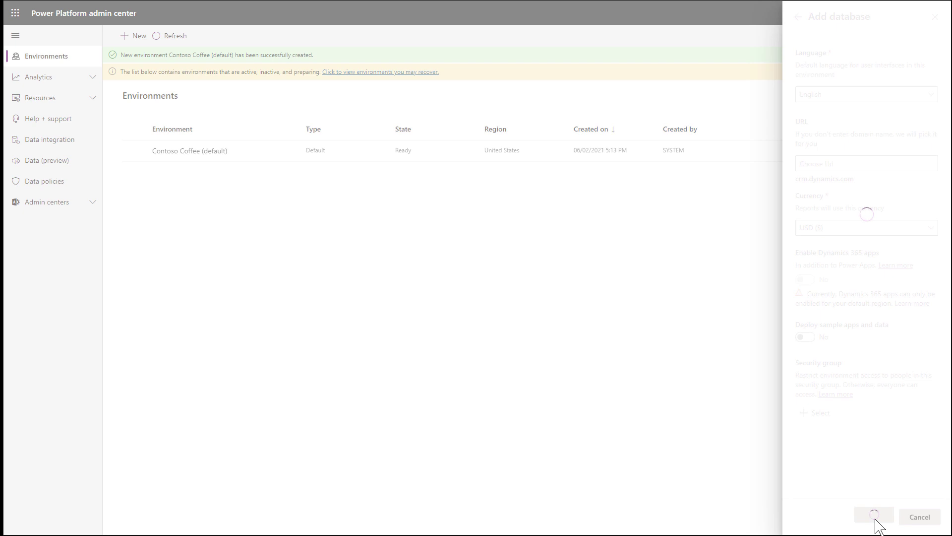
Set the database URL to contosocoffee20, deploy all enterprise applications, and save
click(805, 279)
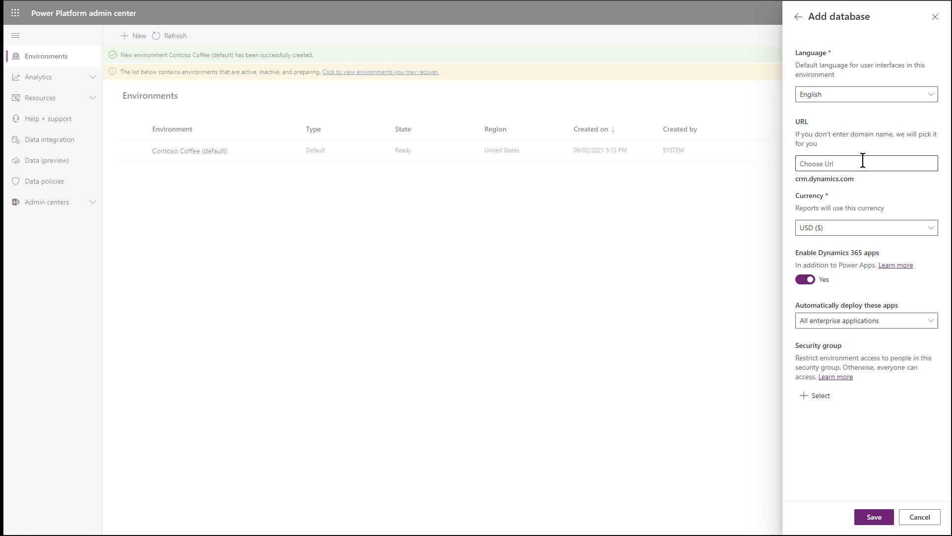
click(866, 164)
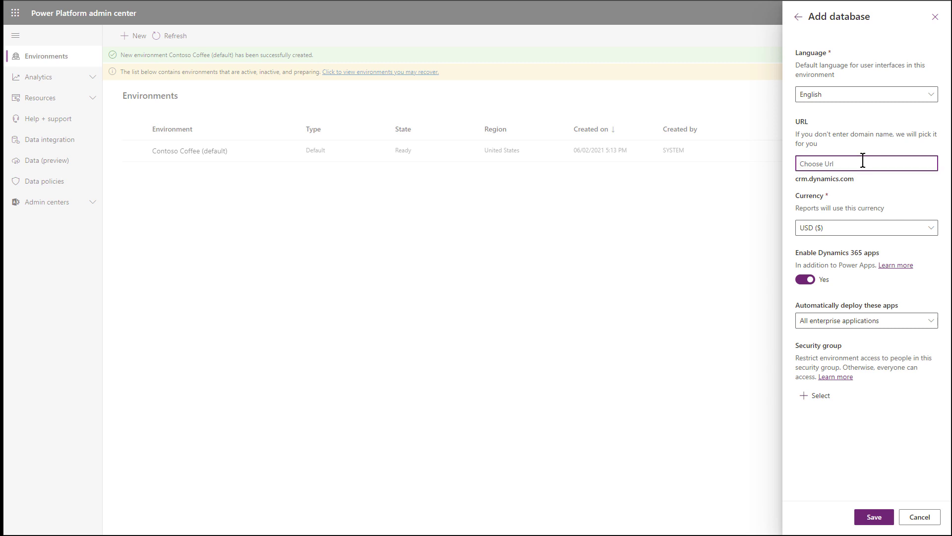
text(contosocoffee20)
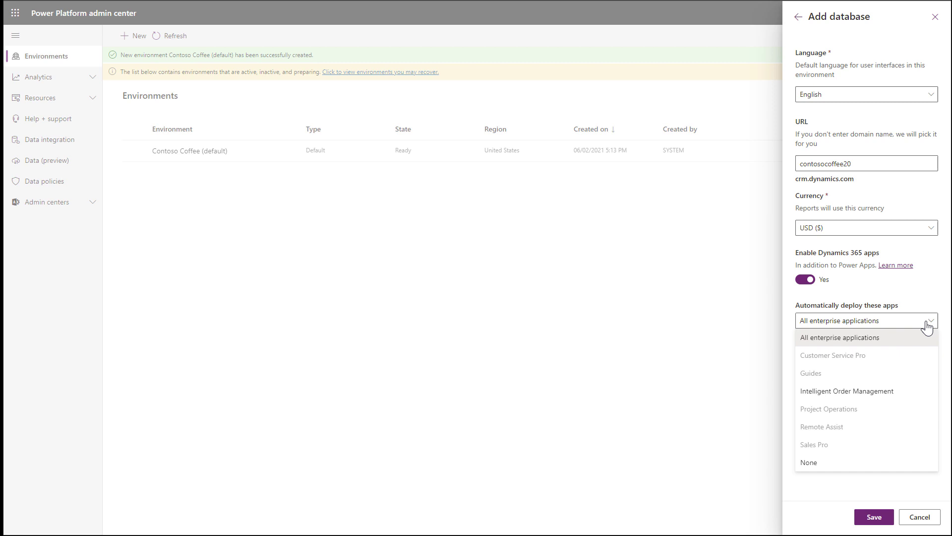
mouse_move(906, 342)
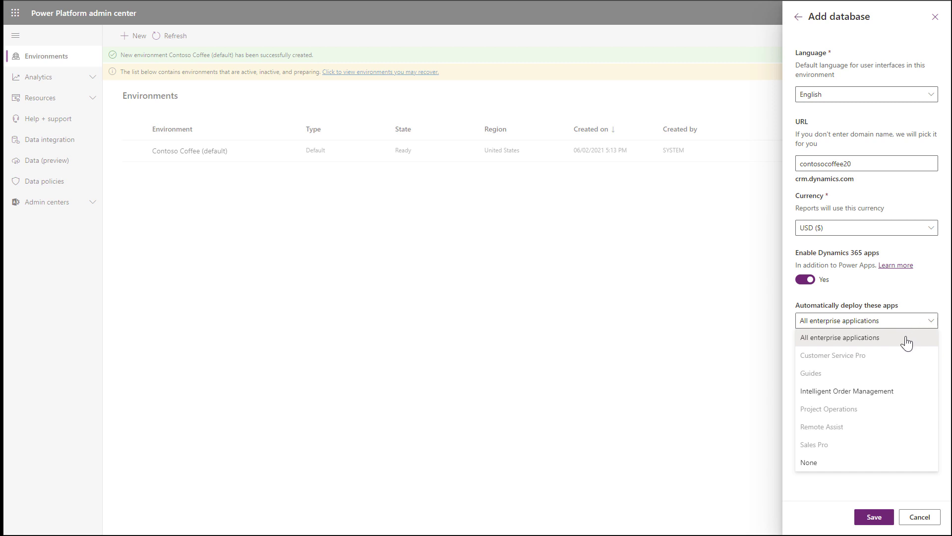
click(840, 338)
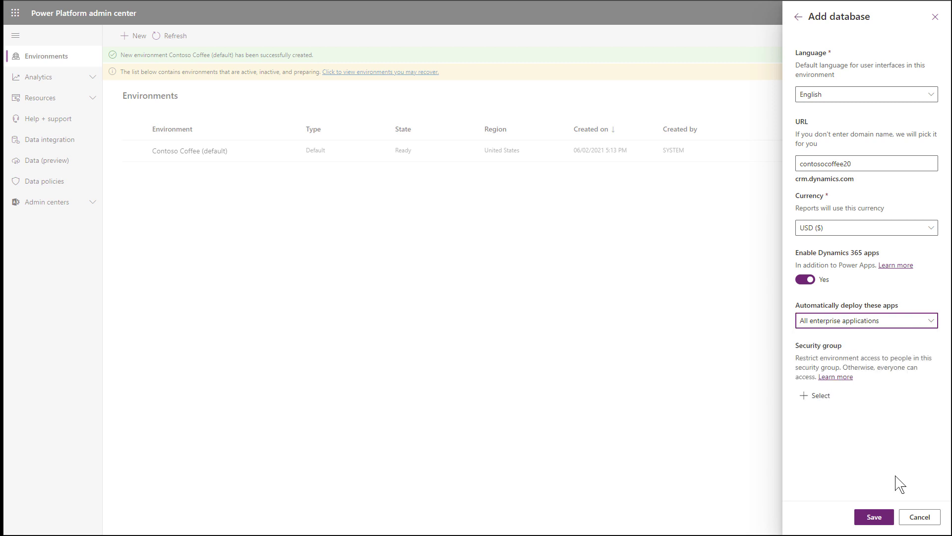
mouse_move(888, 514)
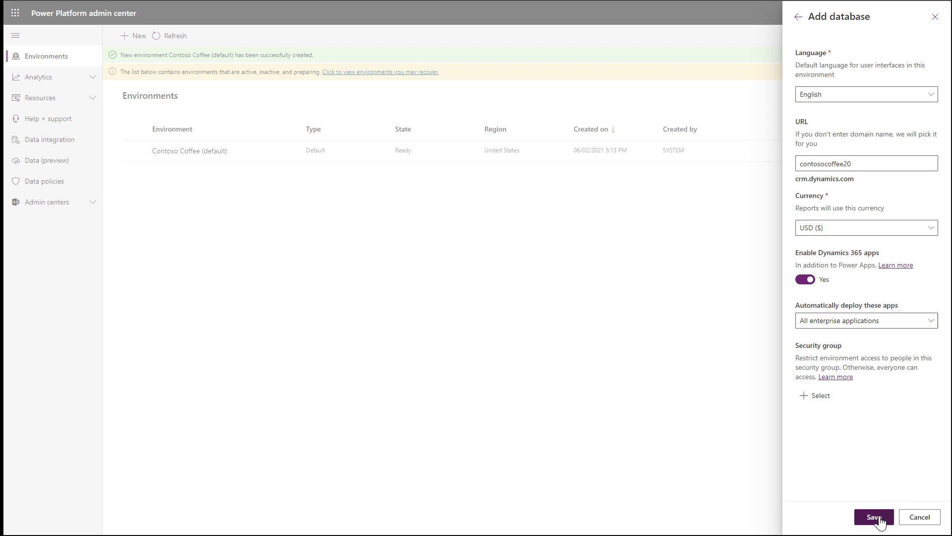
click(873, 516)
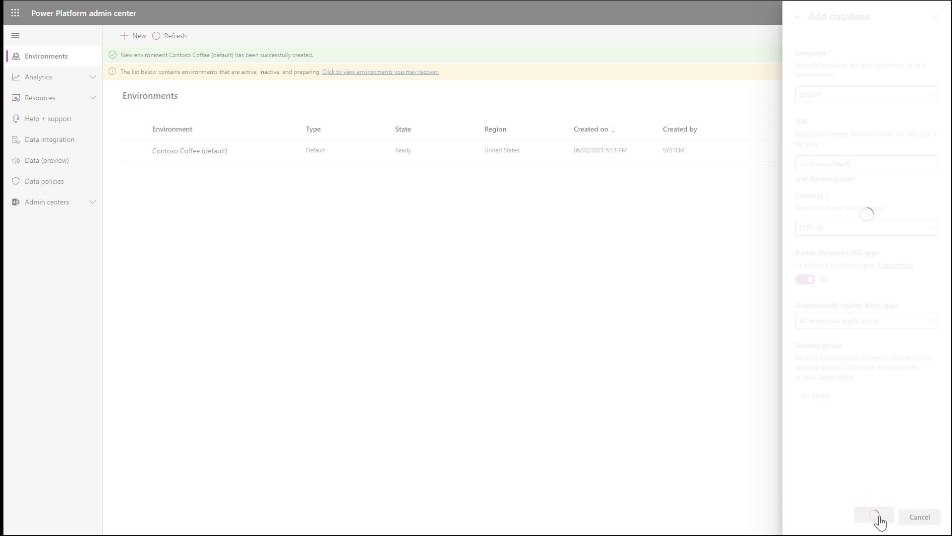
Wait for Contoso Coffee Field Service to show Ready, then bring up the Office 365 apps
click(874, 515)
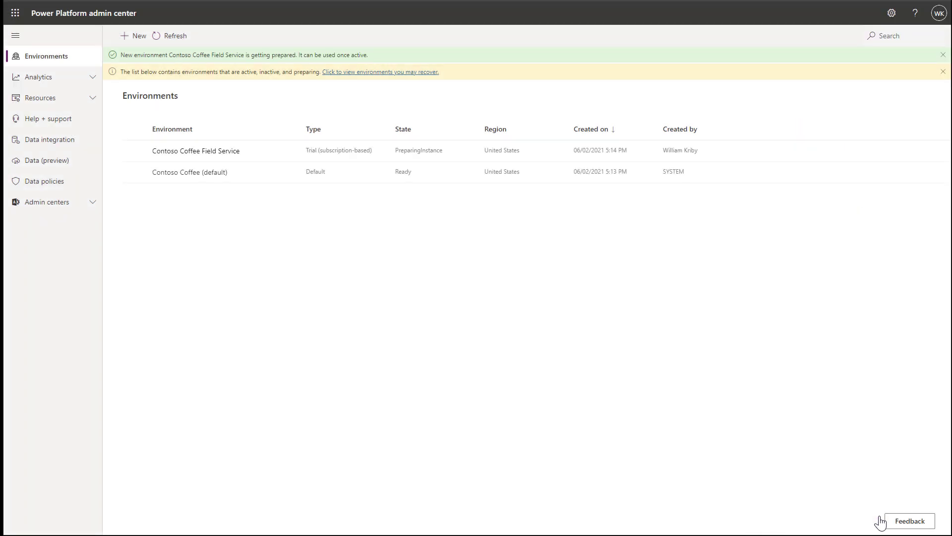
mouse_move(144, 182)
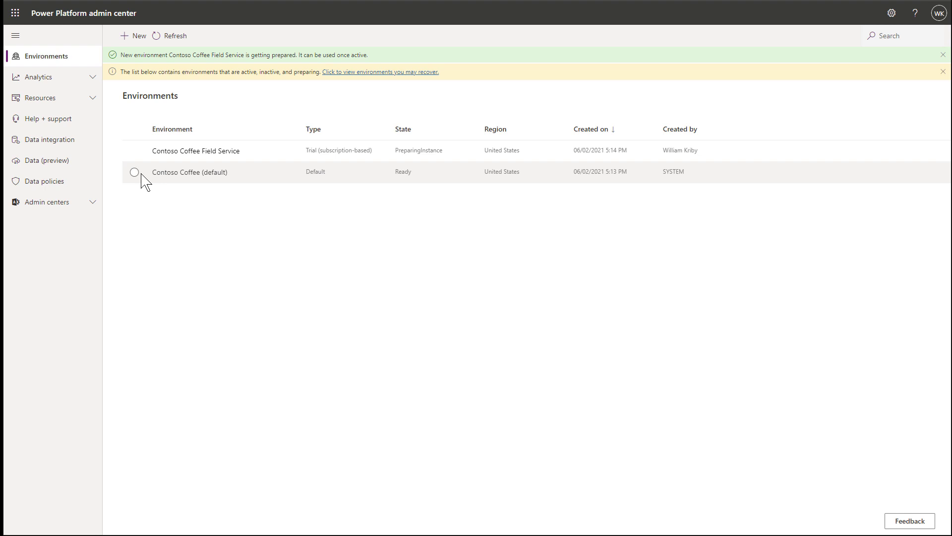
click(134, 151)
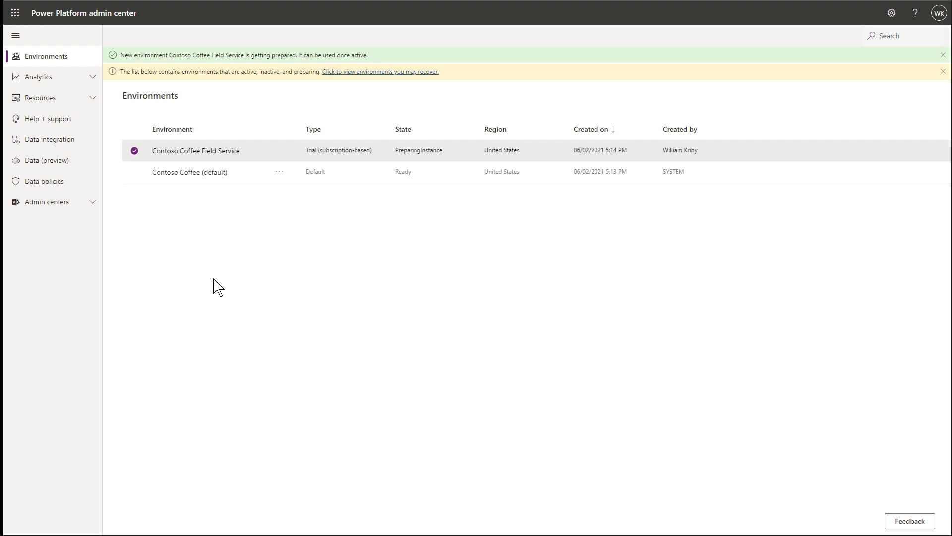
mouse_move(291, 330)
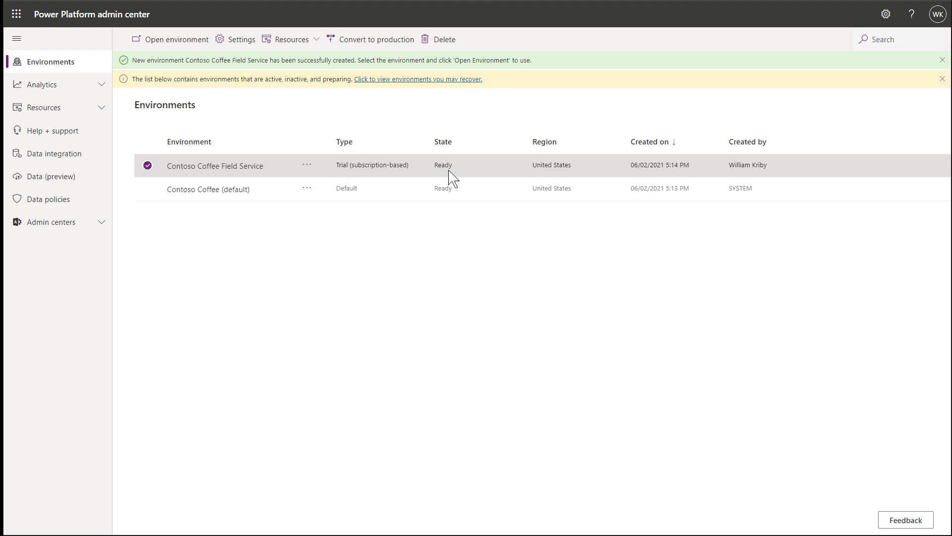
click(18, 15)
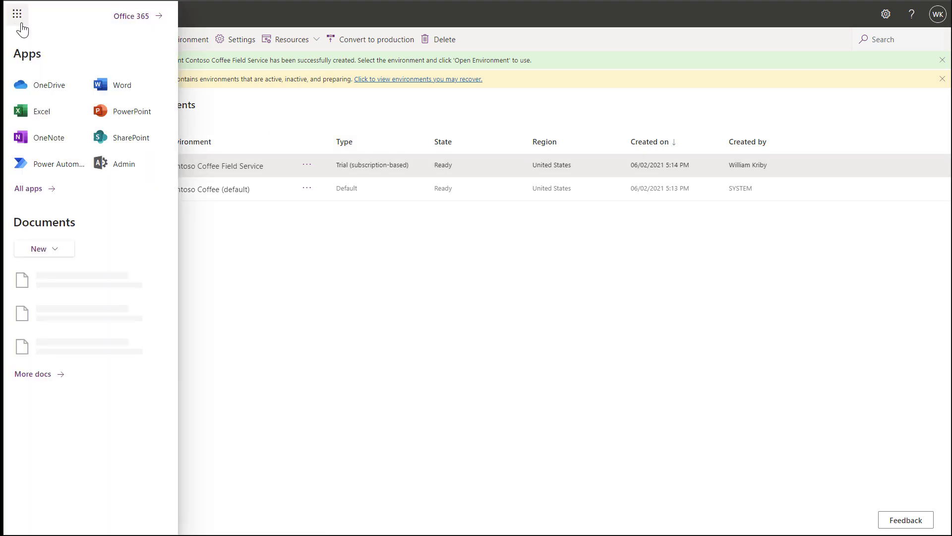
Go to Admin, Users, Active users and begin adding a new user
click(124, 164)
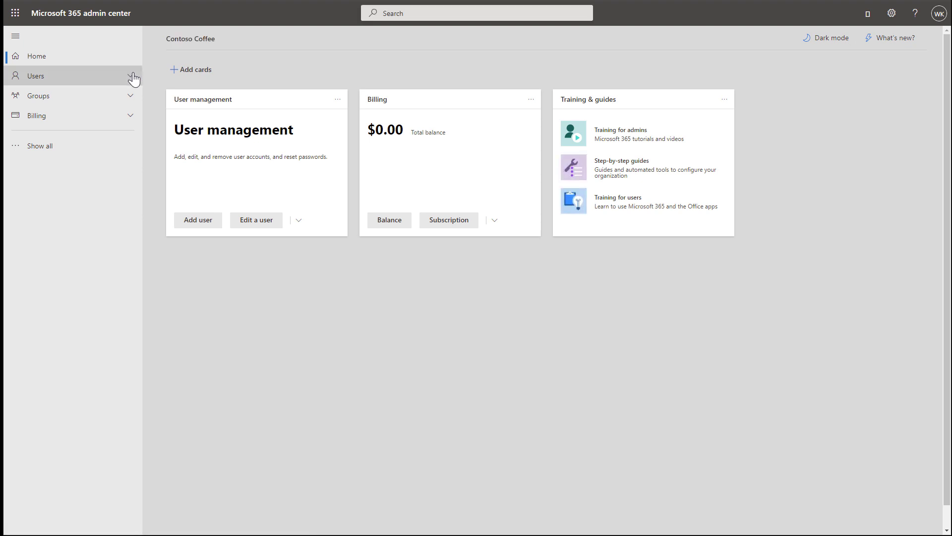
click(35, 76)
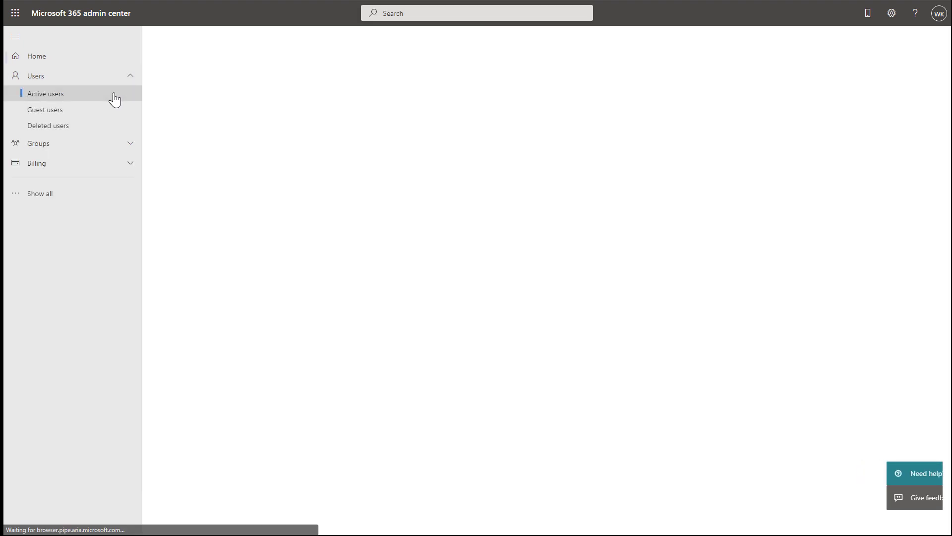
click(46, 94)
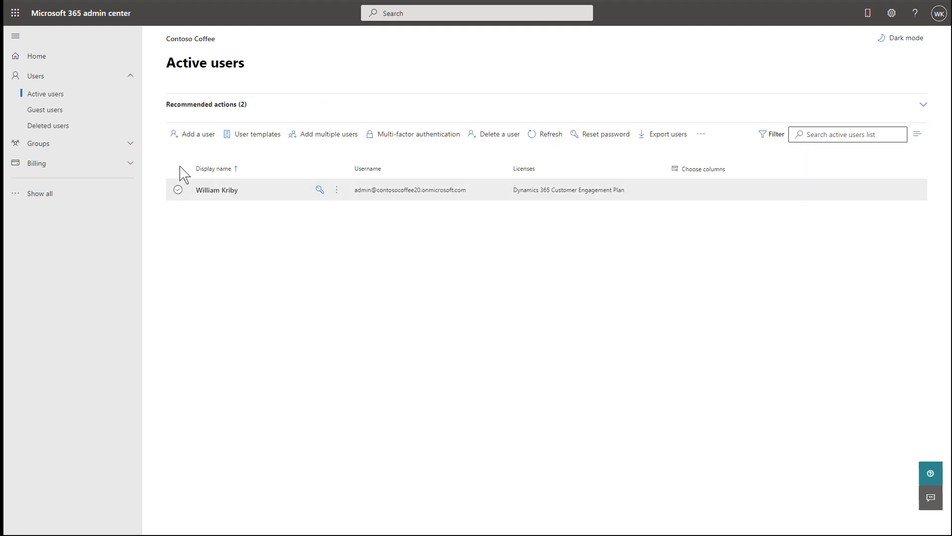
click(193, 134)
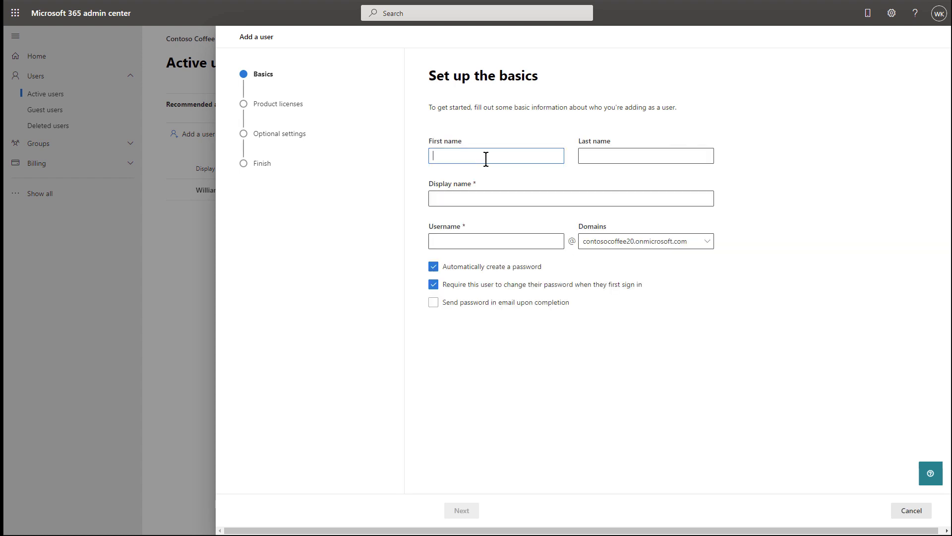
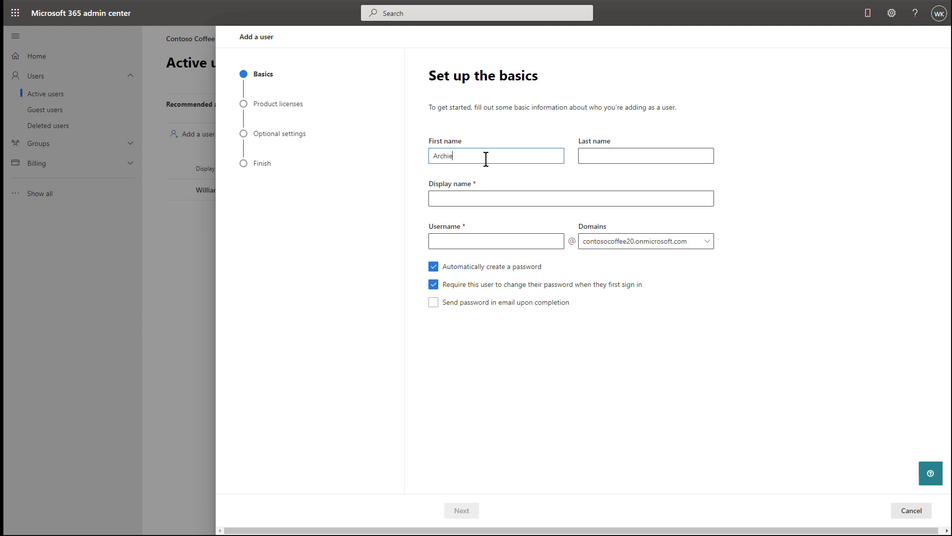
click(645, 156)
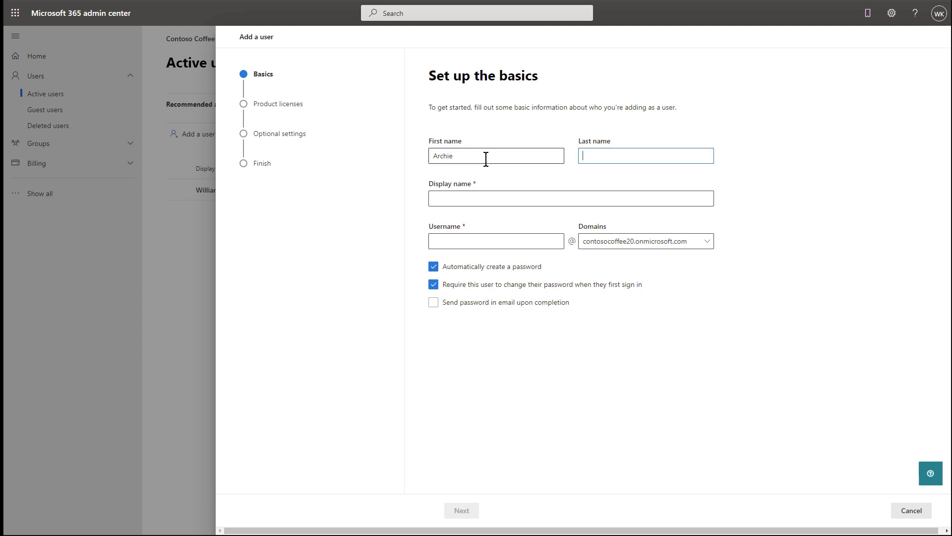
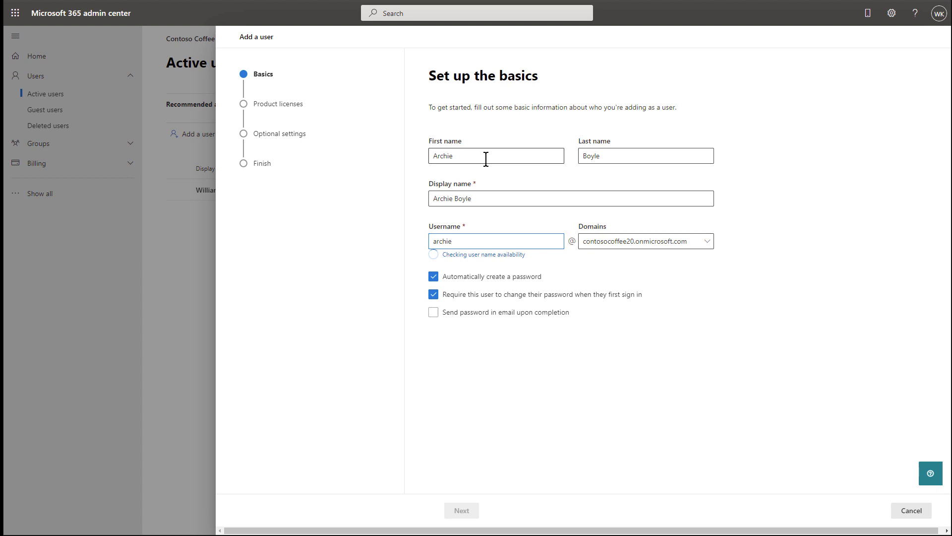
click(433, 277)
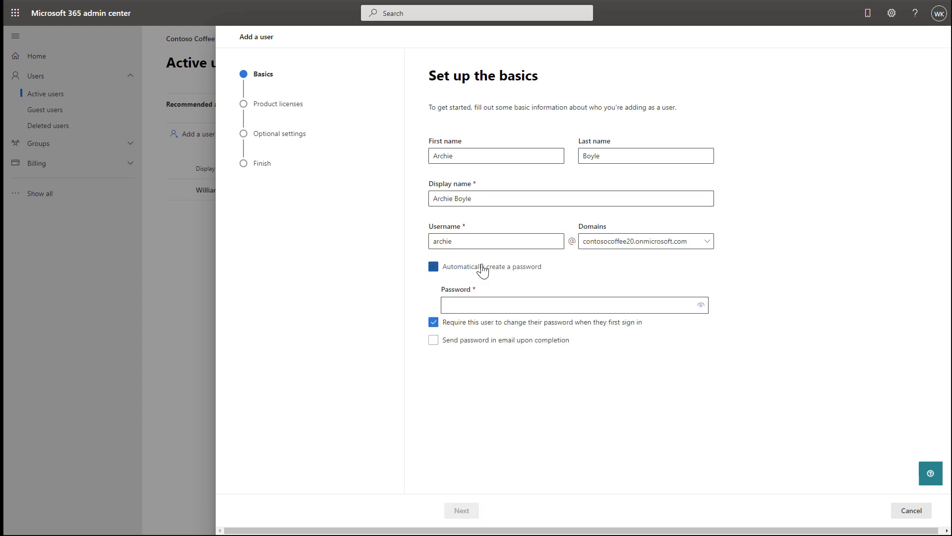
click(433, 266)
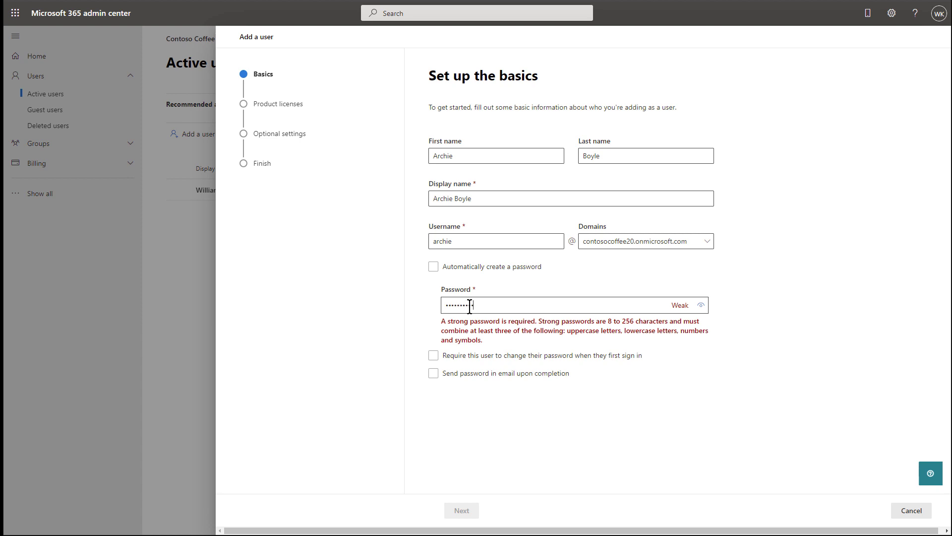
click(462, 509)
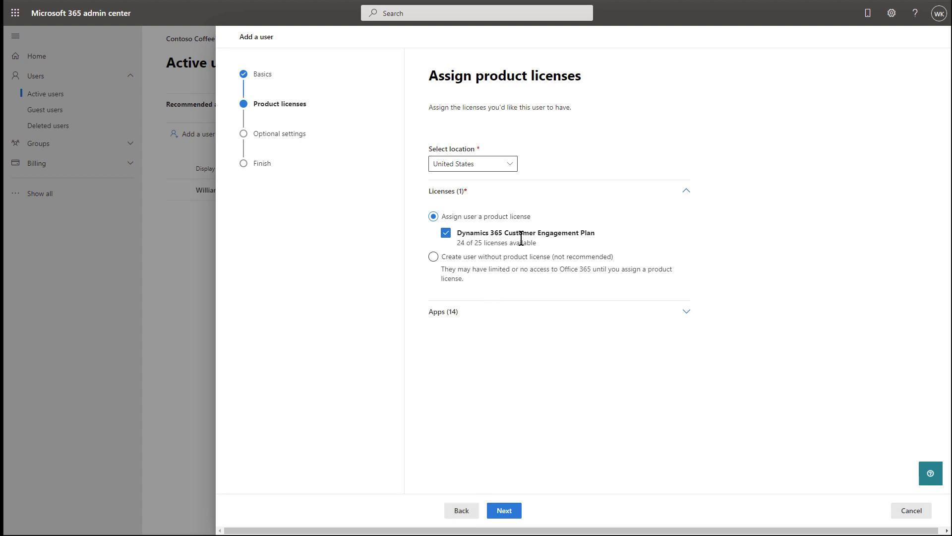
Keep the Dynamics 365 license and enter Archie's Seattle address, zip 98144, United States
click(504, 511)
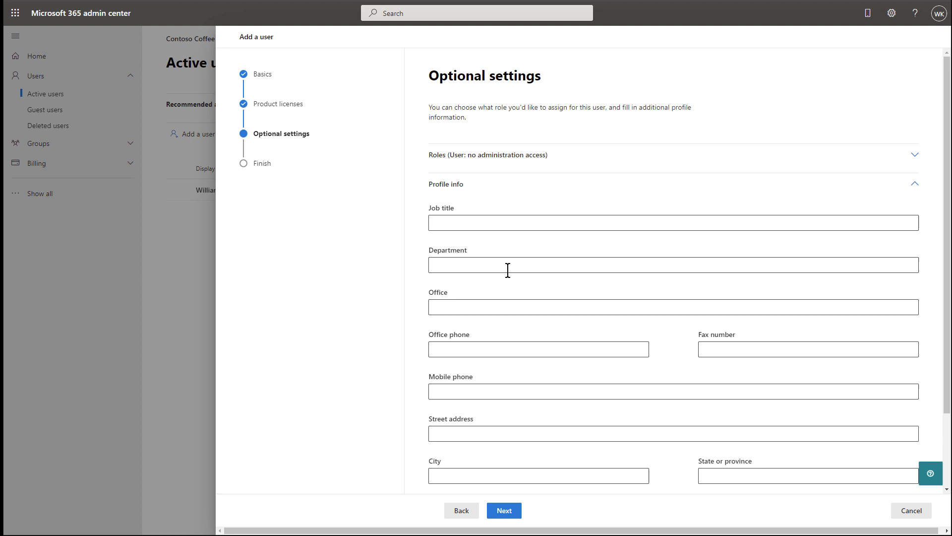
scroll(down, 3)
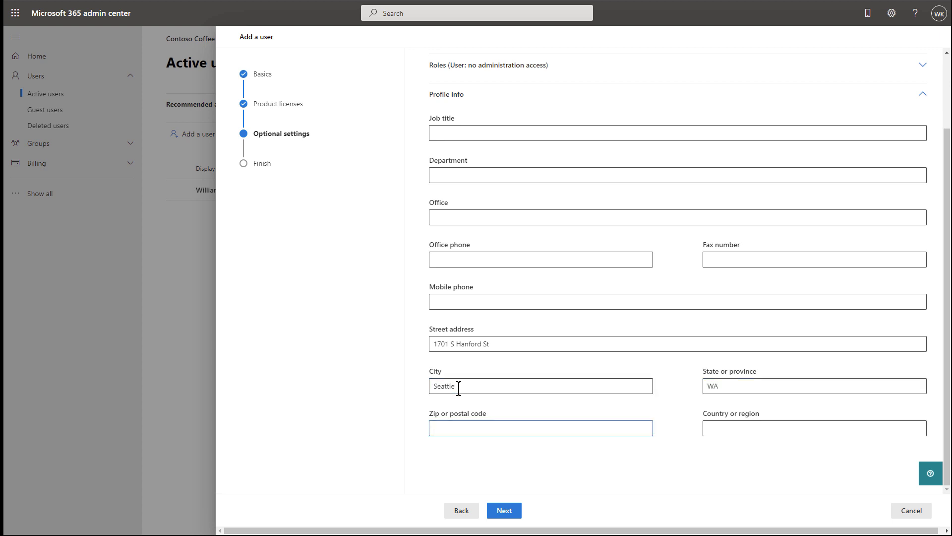
text(98144)
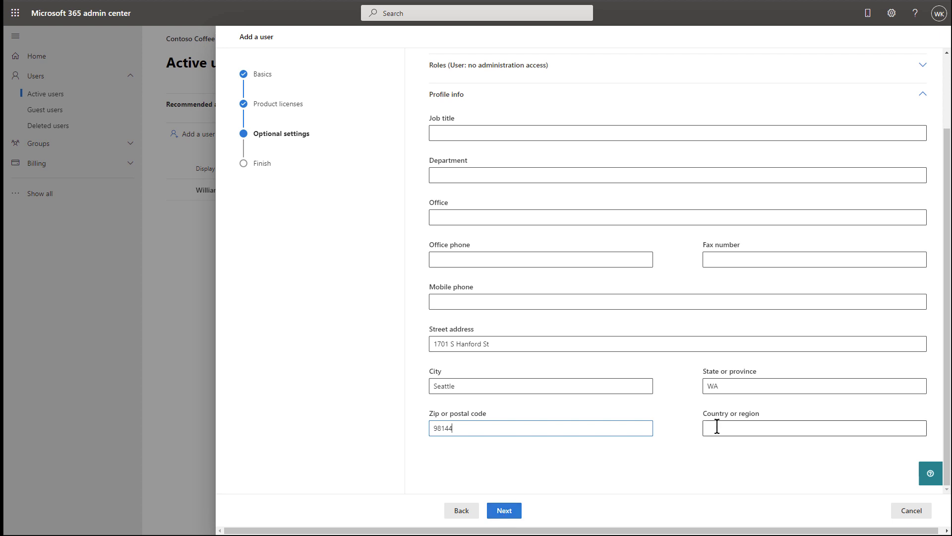
text(United States)
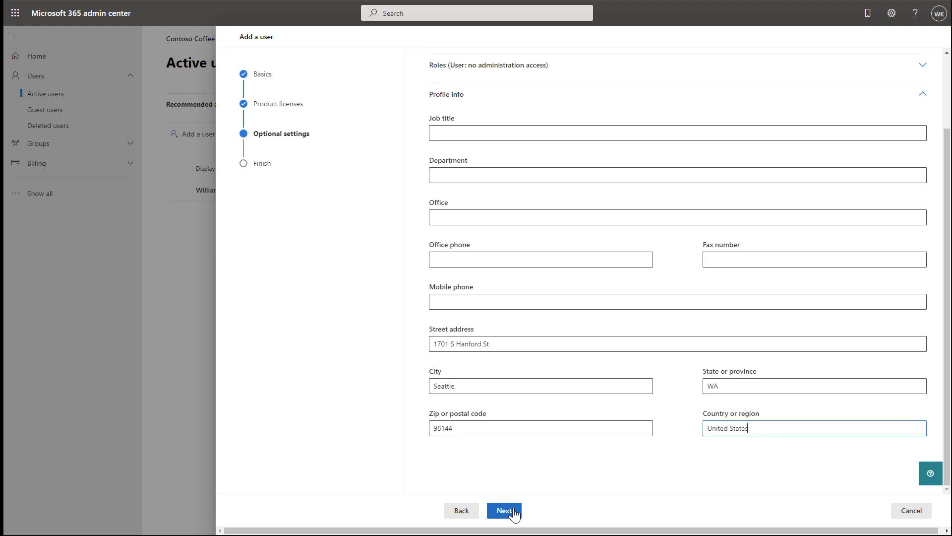
click(508, 510)
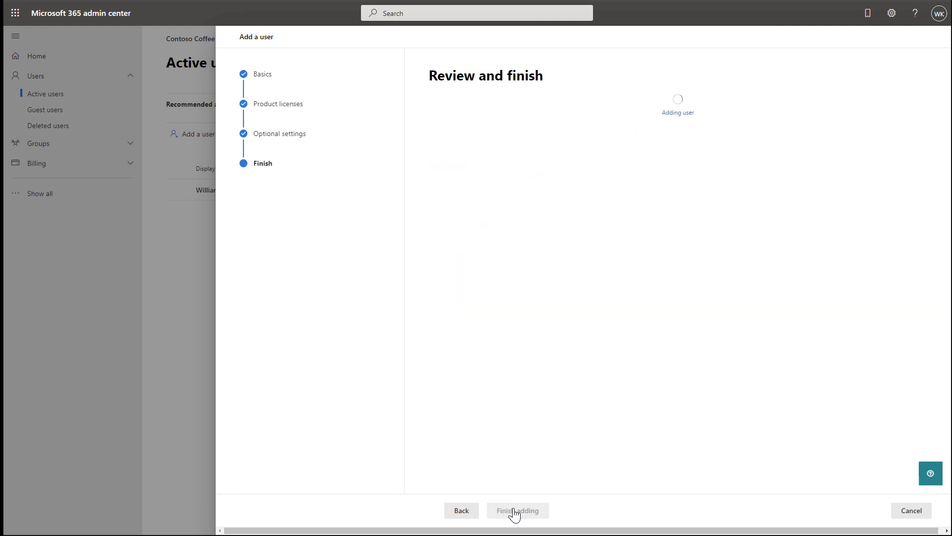
click(518, 511)
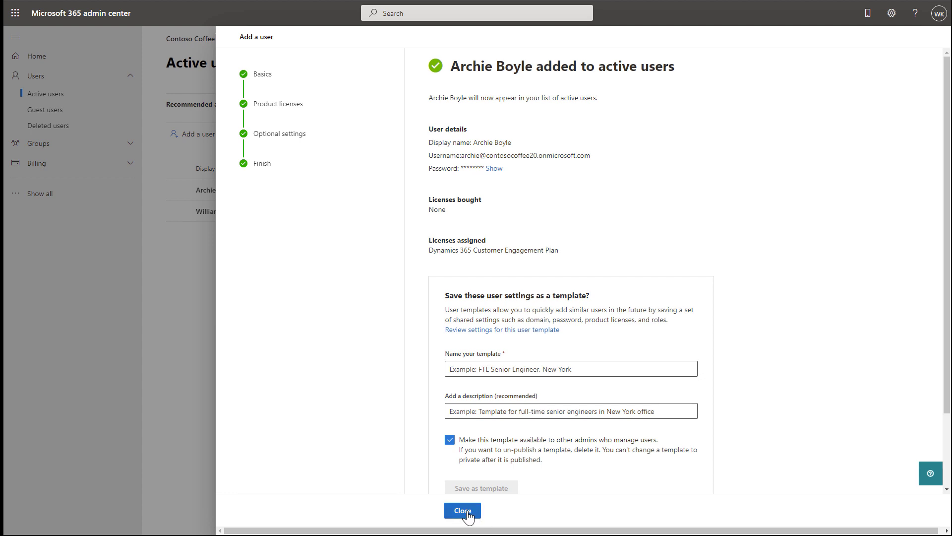
click(462, 510)
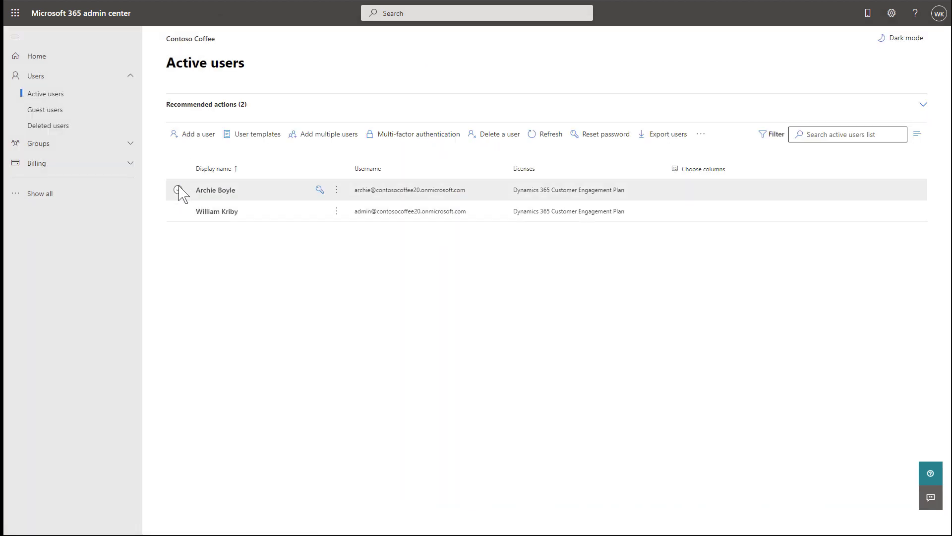
mouse_move(197, 152)
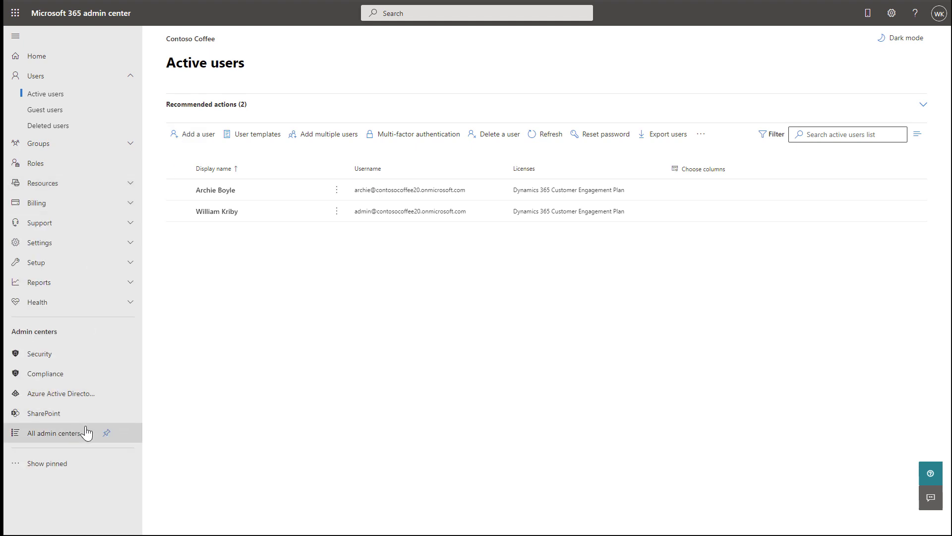
Open the All admin centers list from the admin center navigation
click(53, 433)
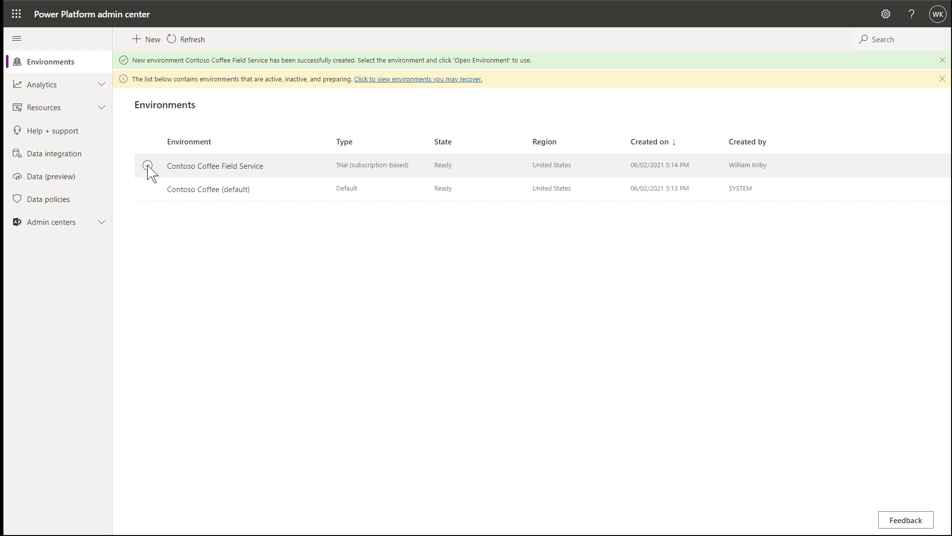
Open Users for the Contoso Coffee Field Service environment and begin adding a user
click(148, 166)
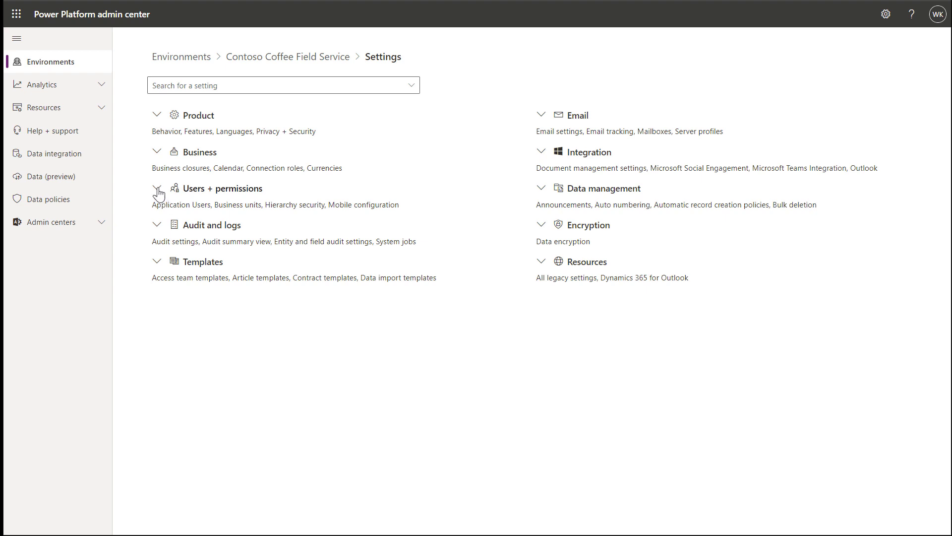
click(157, 187)
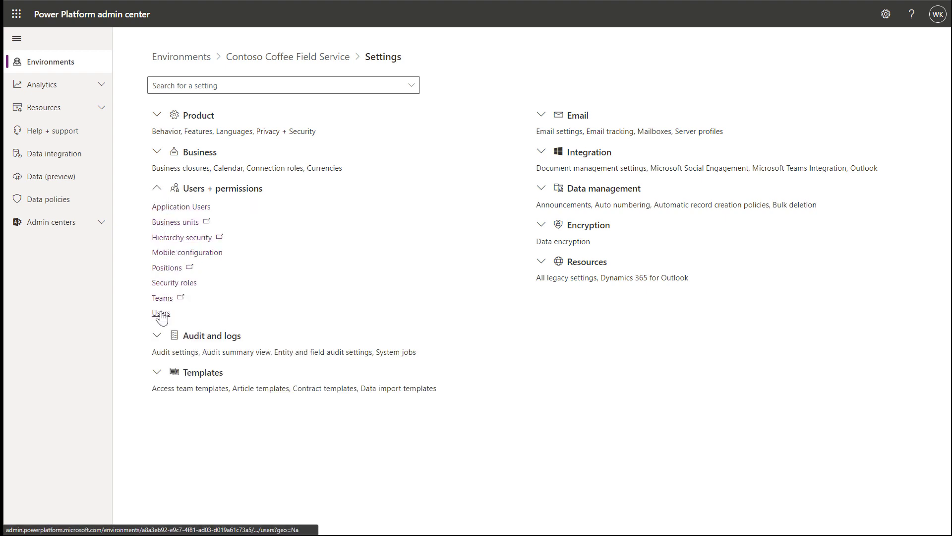
click(161, 313)
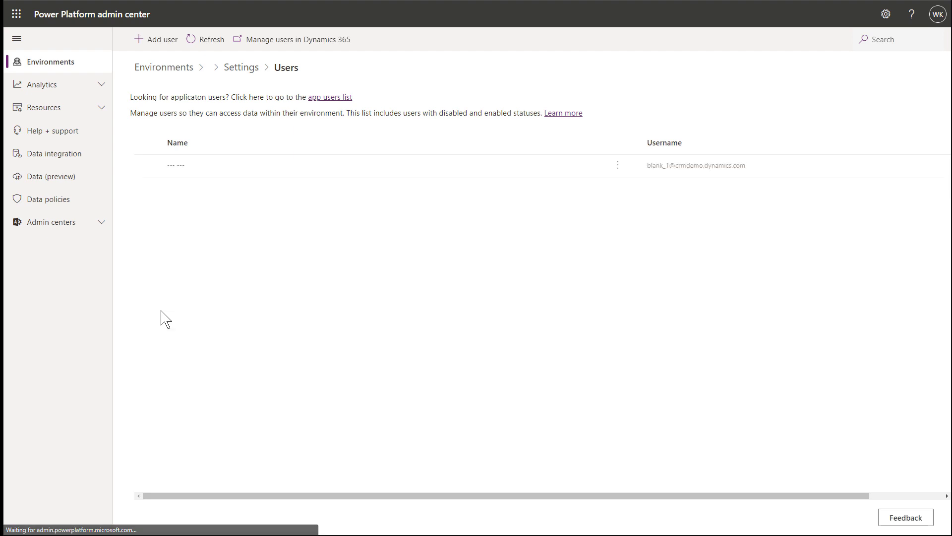
click(157, 39)
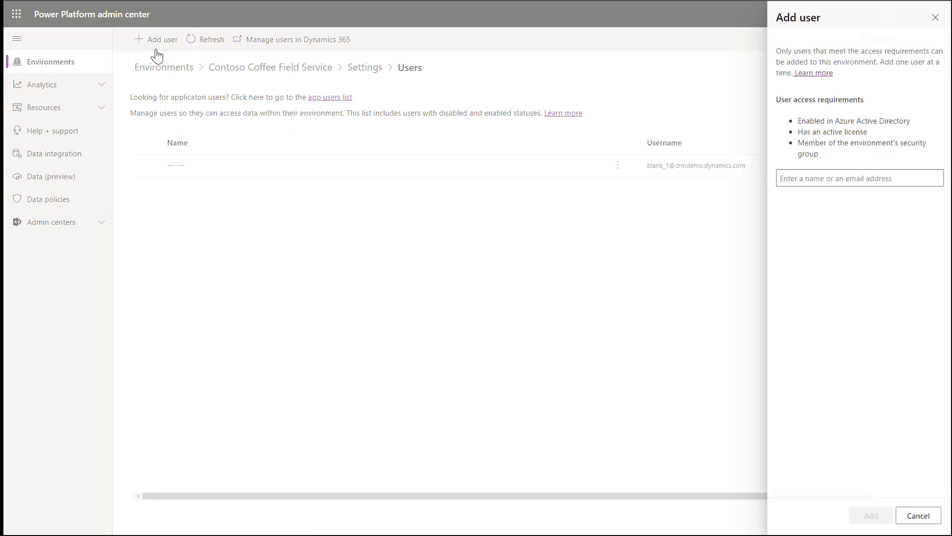
click(858, 178)
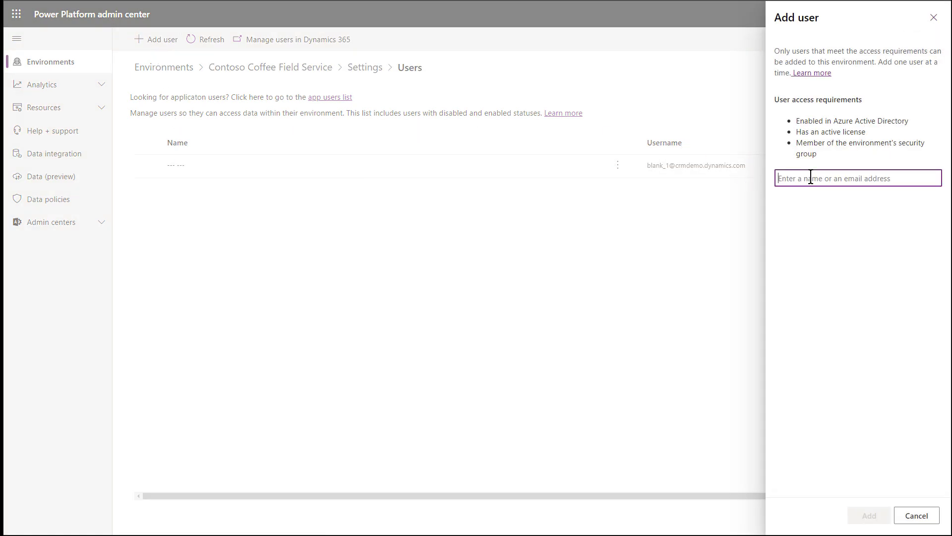
text(a)
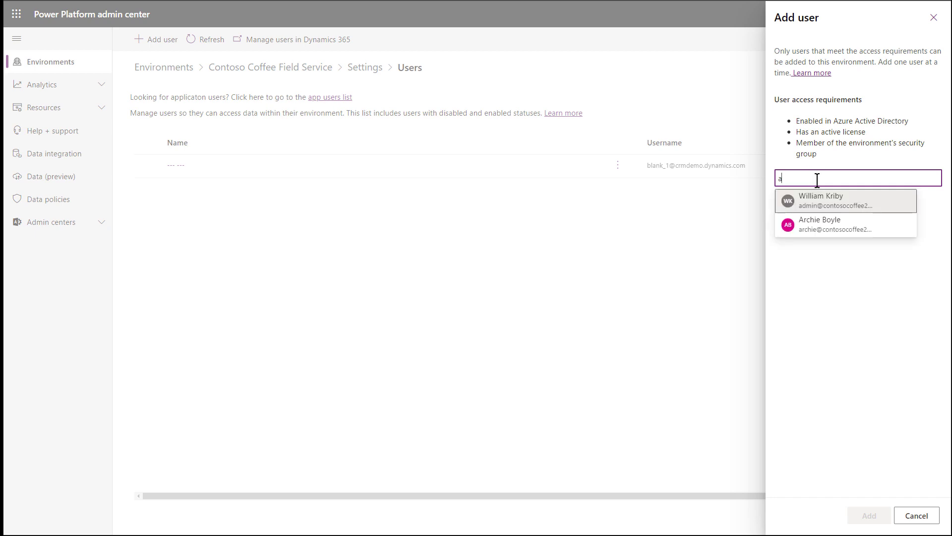
click(819, 224)
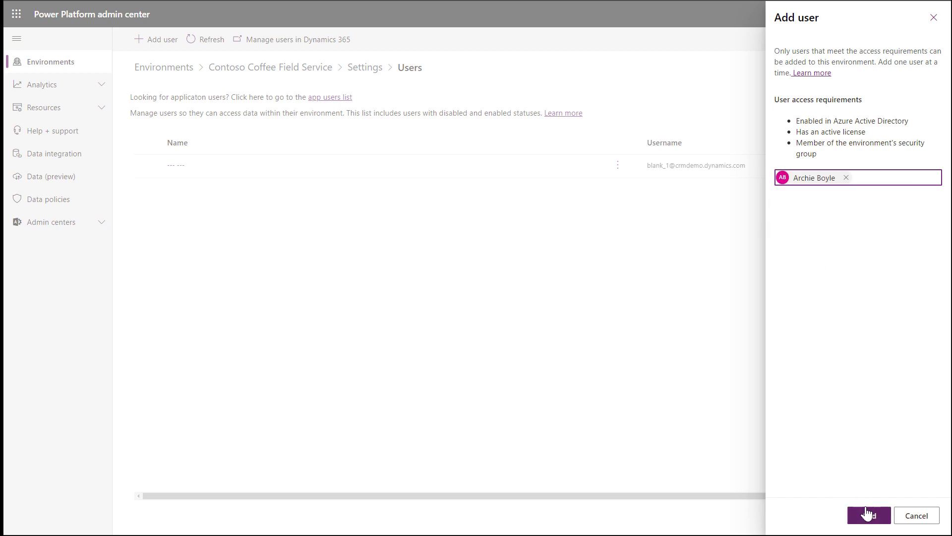
click(868, 515)
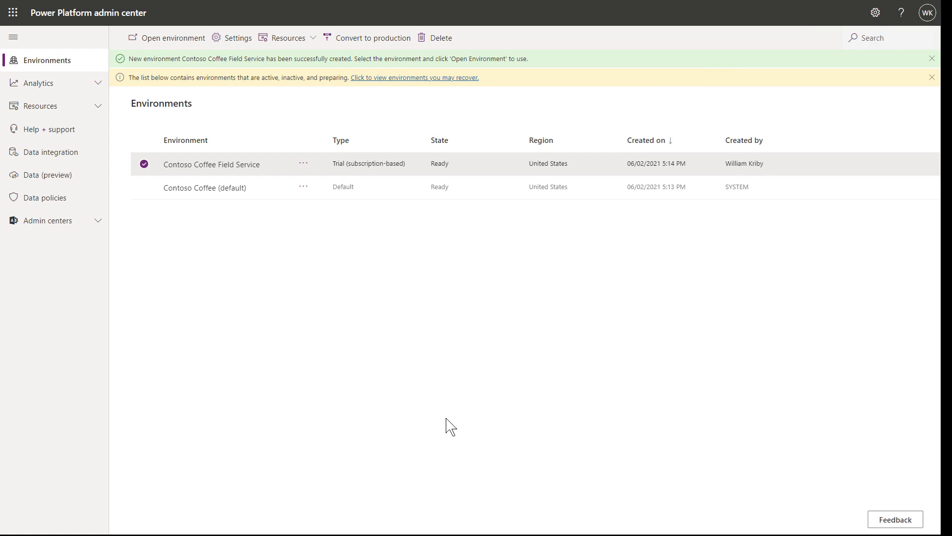
mouse_move(70, 73)
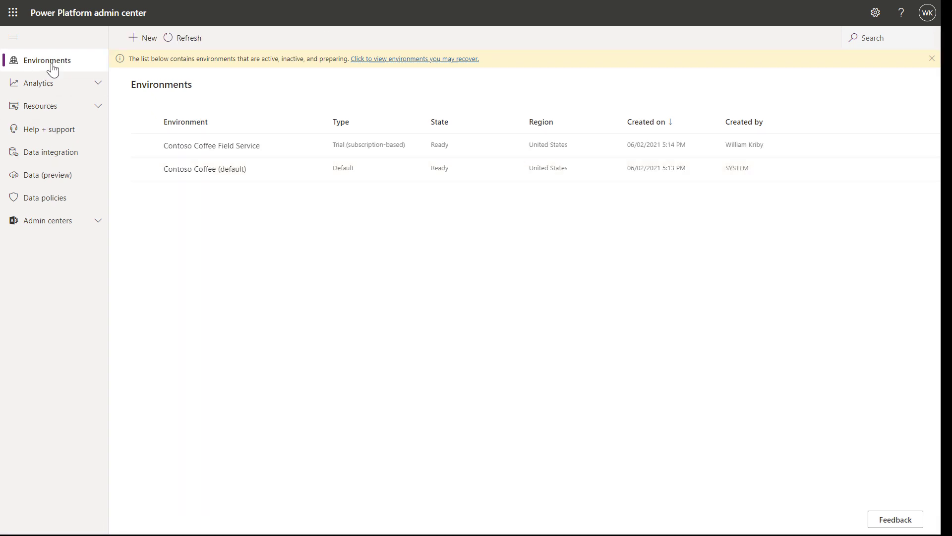
click(144, 145)
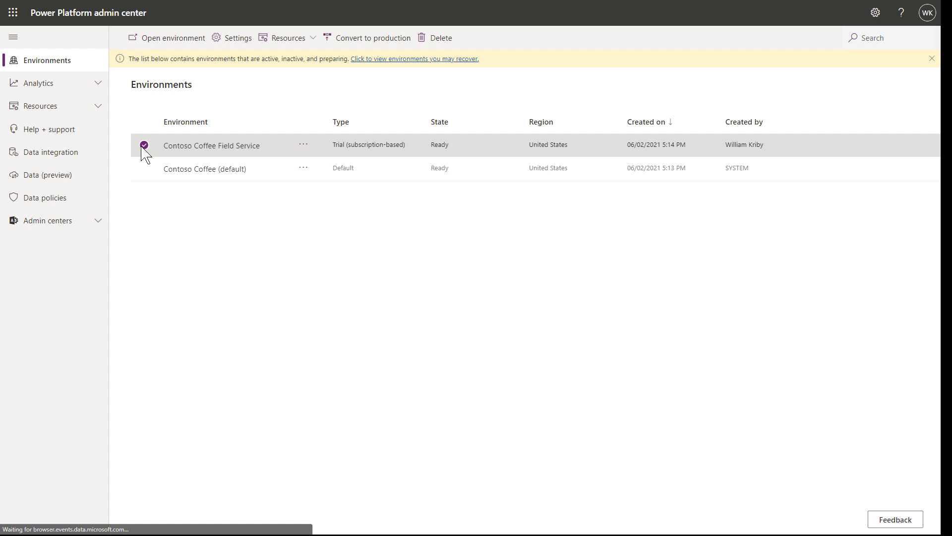
mouse_move(166, 47)
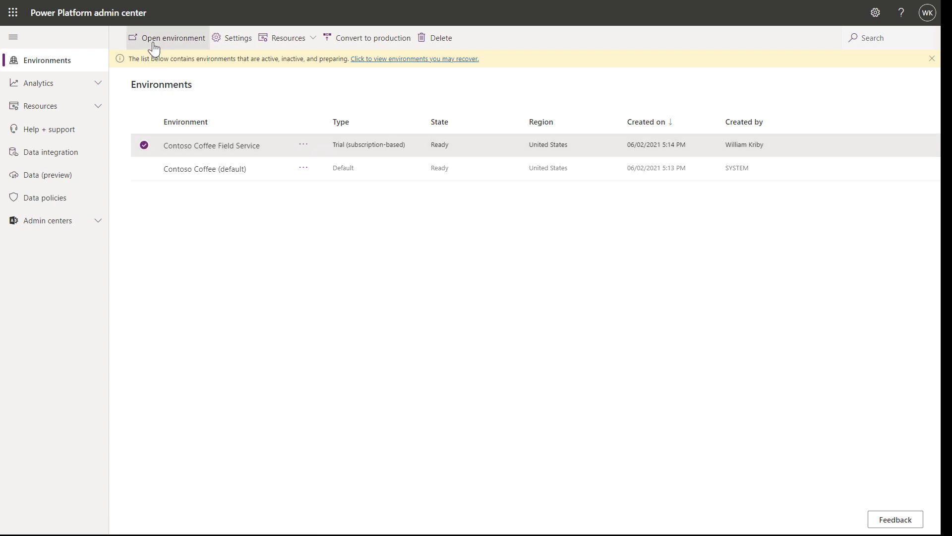
click(171, 39)
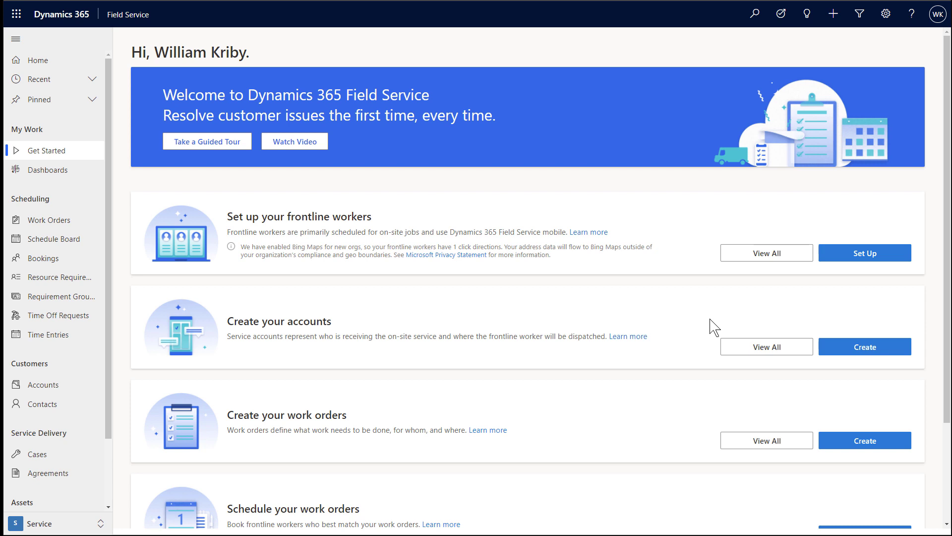
mouse_move(464, 288)
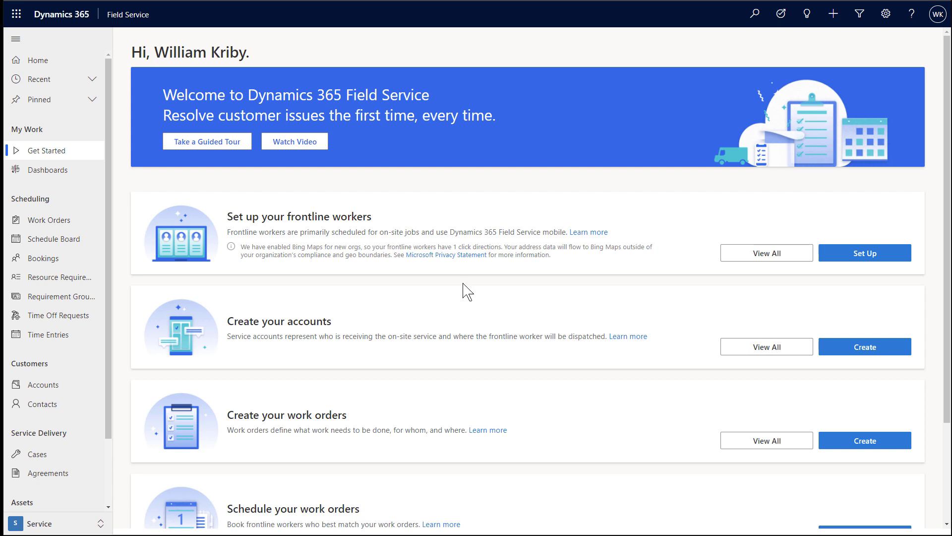
mouse_move(632, 284)
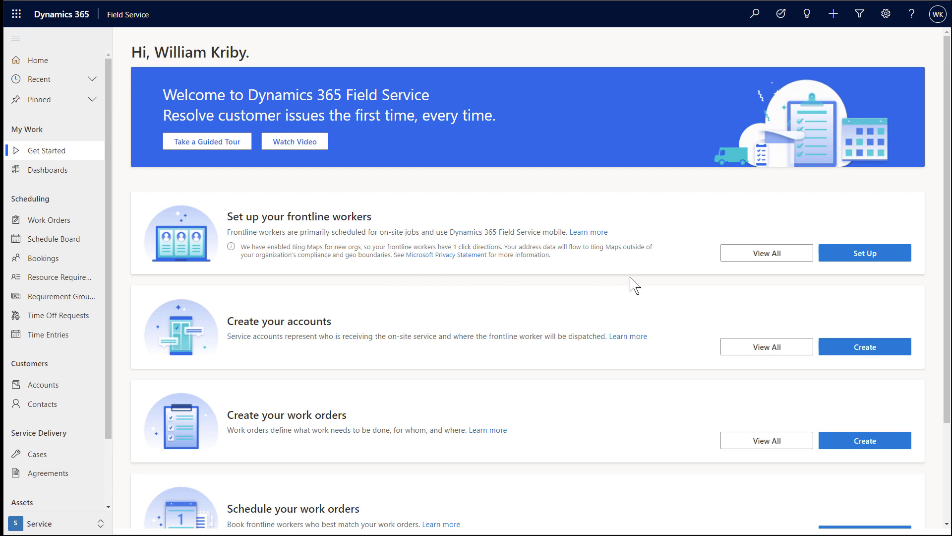
mouse_move(252, 239)
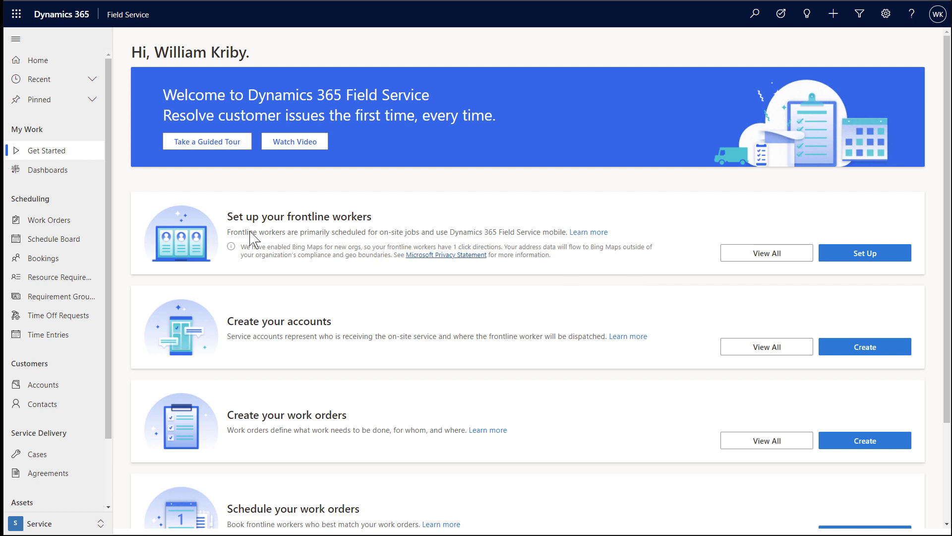
mouse_move(68, 159)
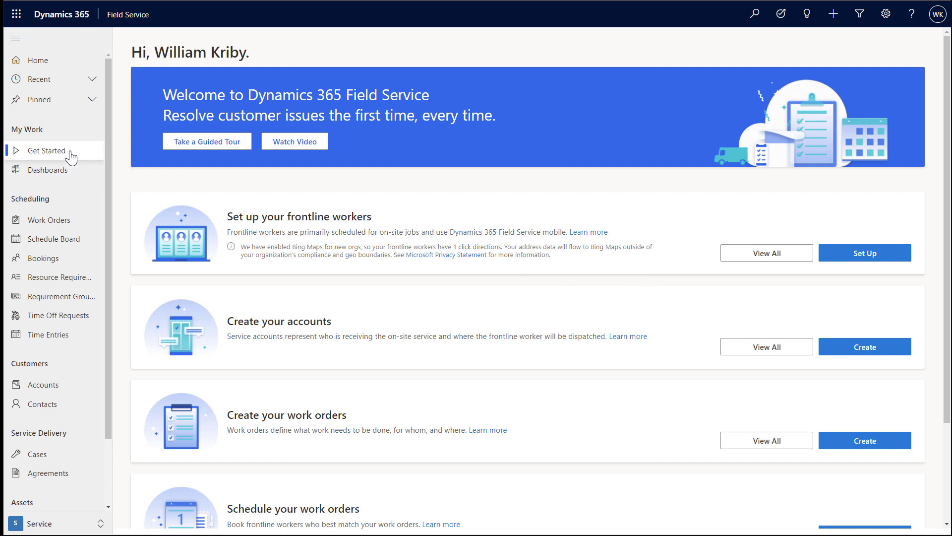
mouse_move(72, 157)
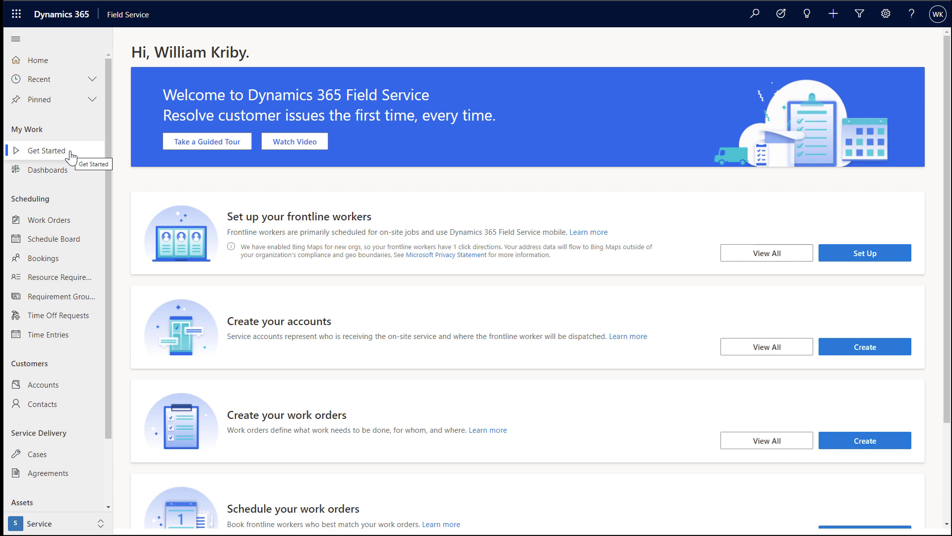
mouse_move(273, 144)
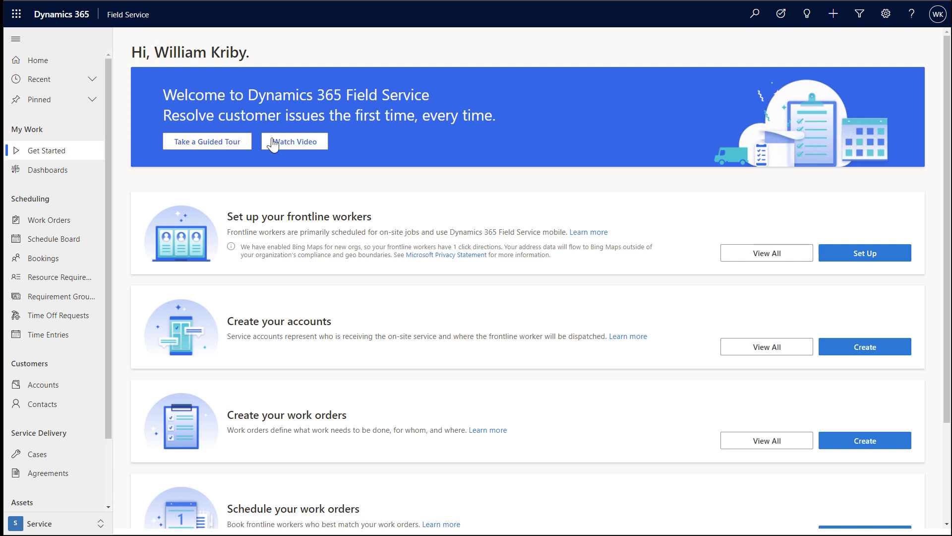
mouse_move(343, 266)
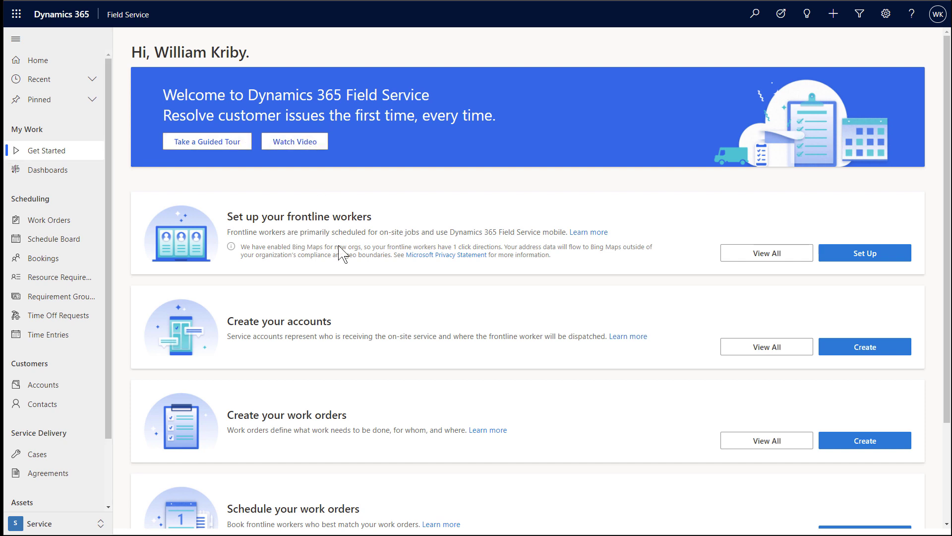
scroll(down, 3)
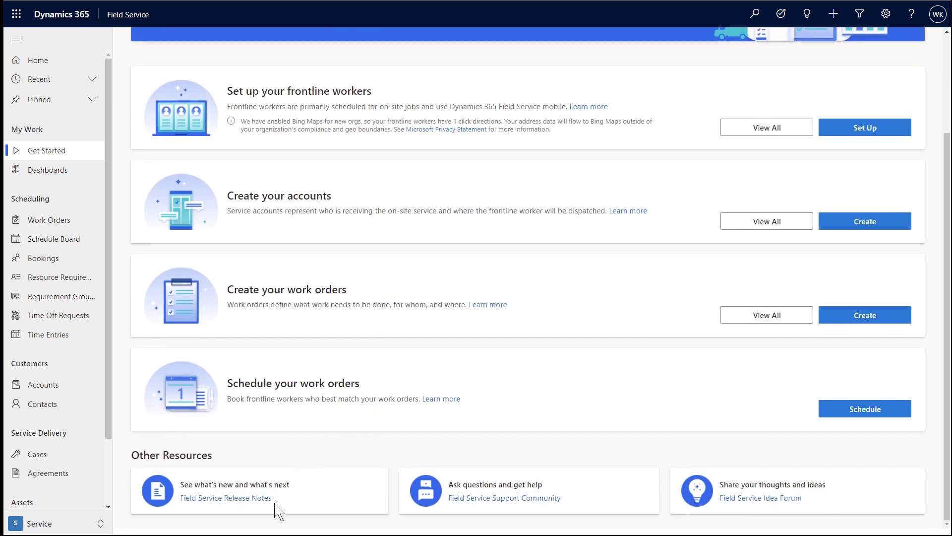
mouse_move(554, 512)
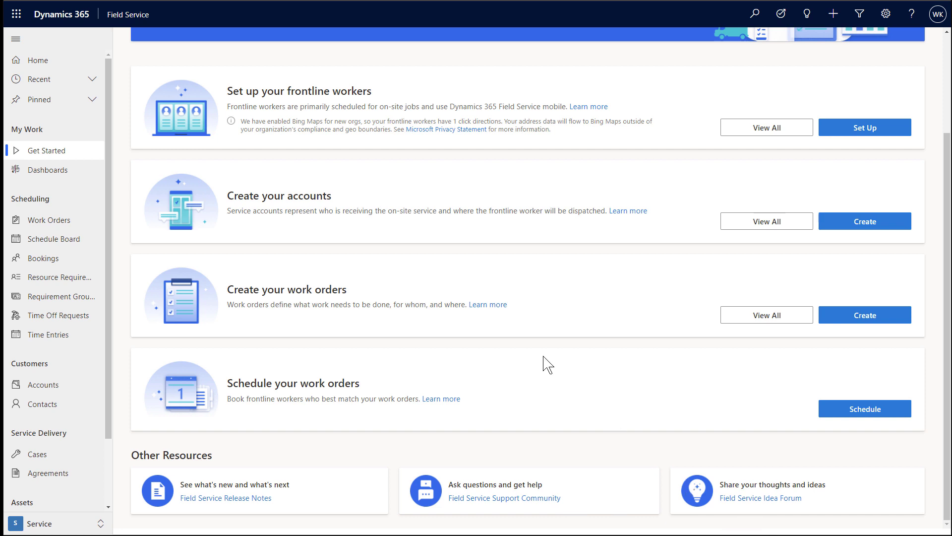
mouse_move(575, 371)
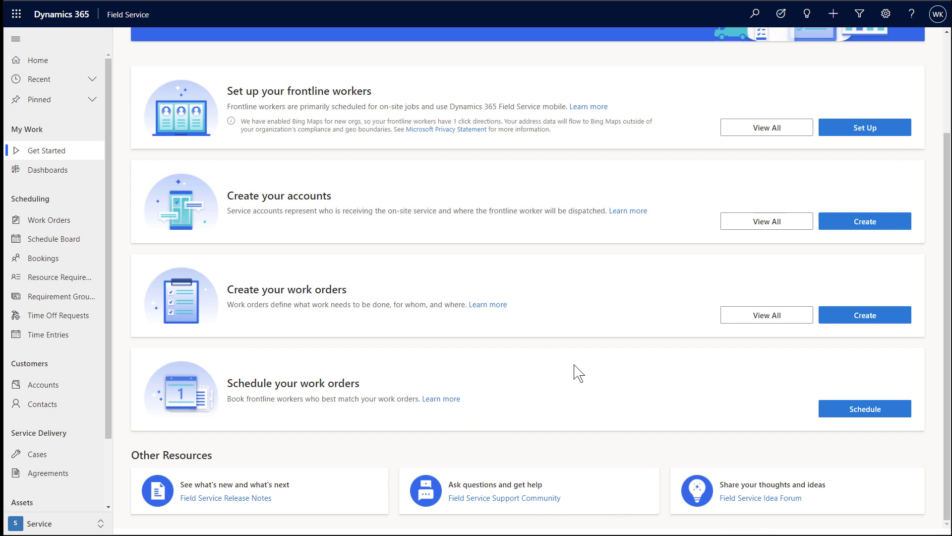
scroll(up, 3)
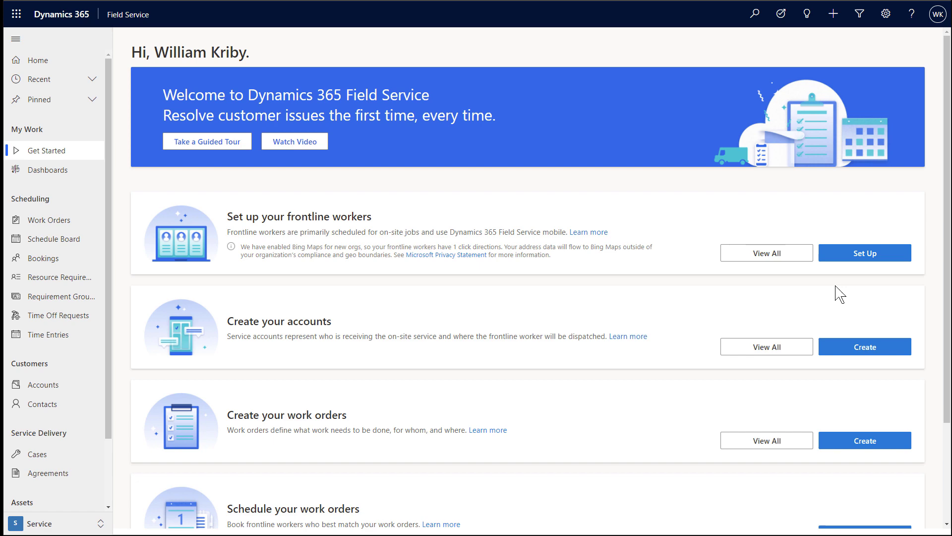
click(864, 253)
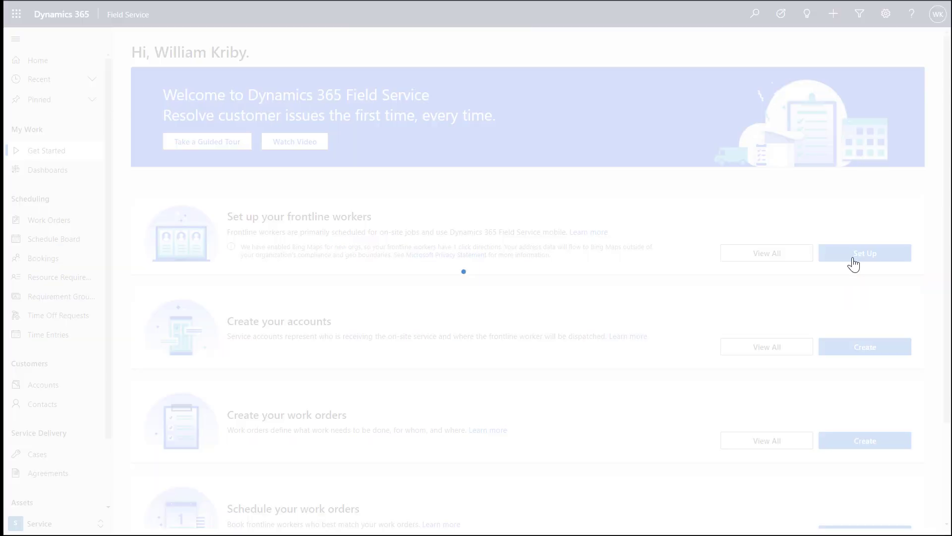
click(864, 253)
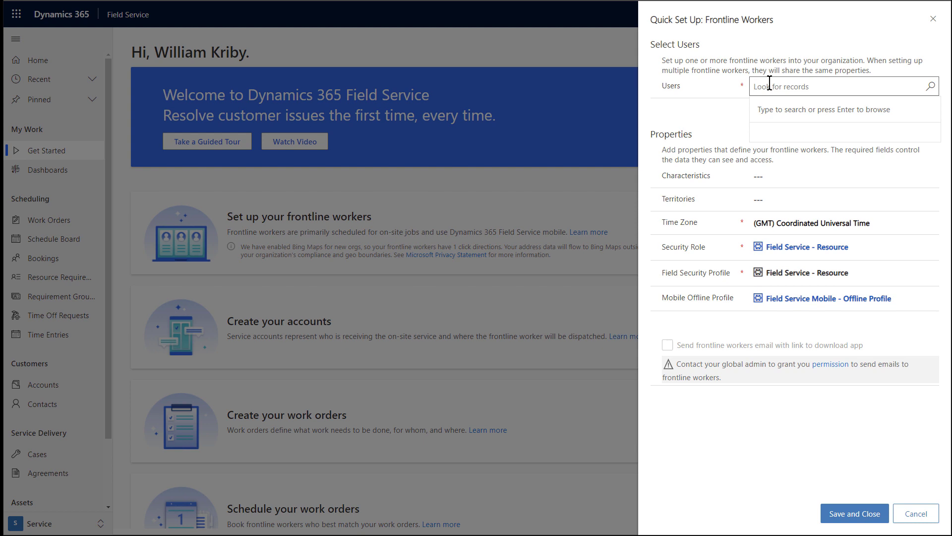
click(842, 86)
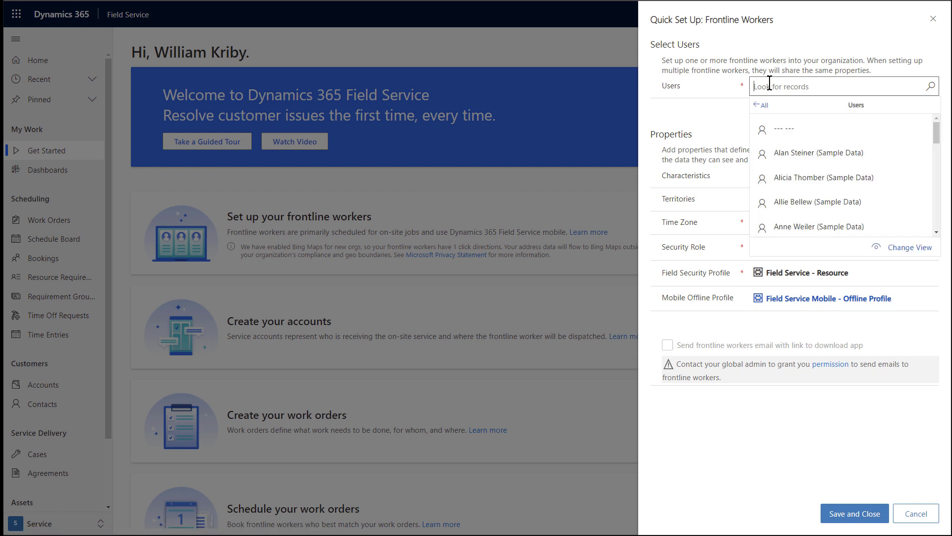
text(ar)
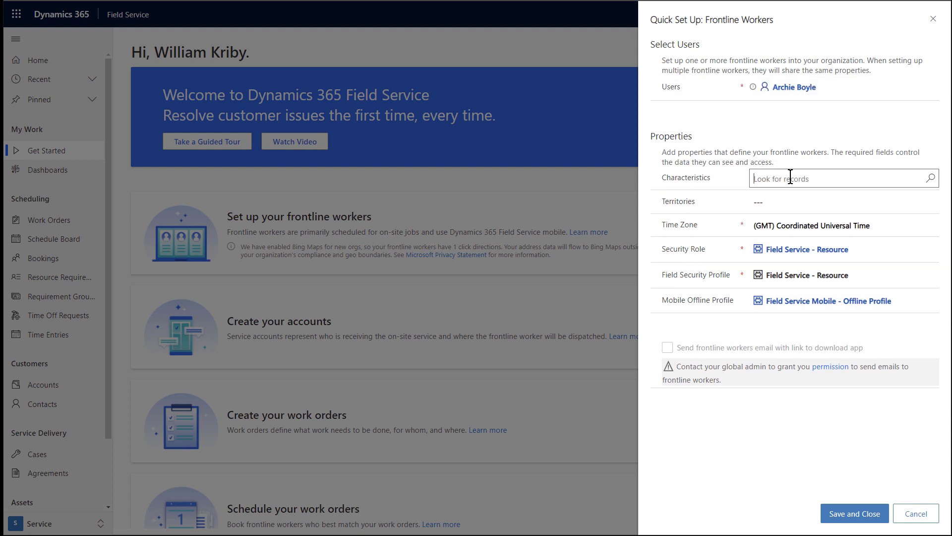
click(842, 178)
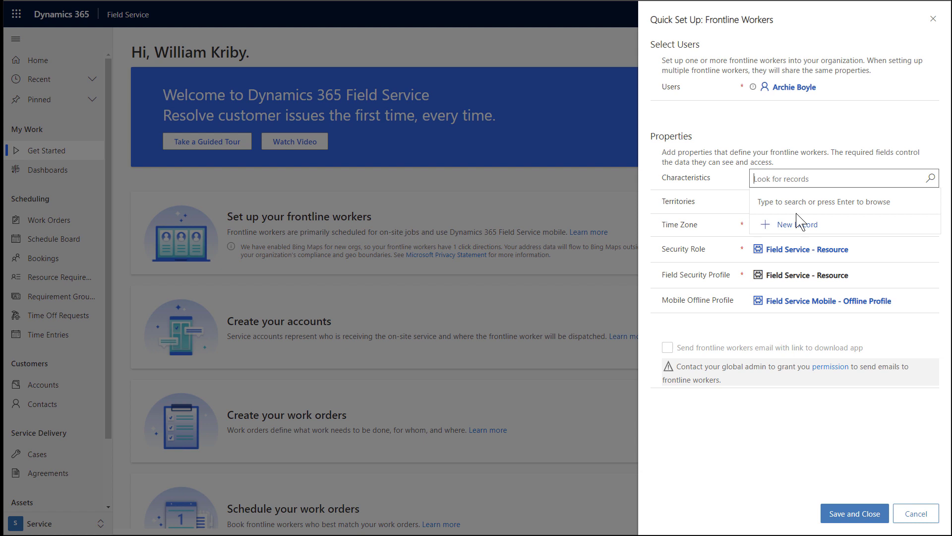
mouse_move(757, 214)
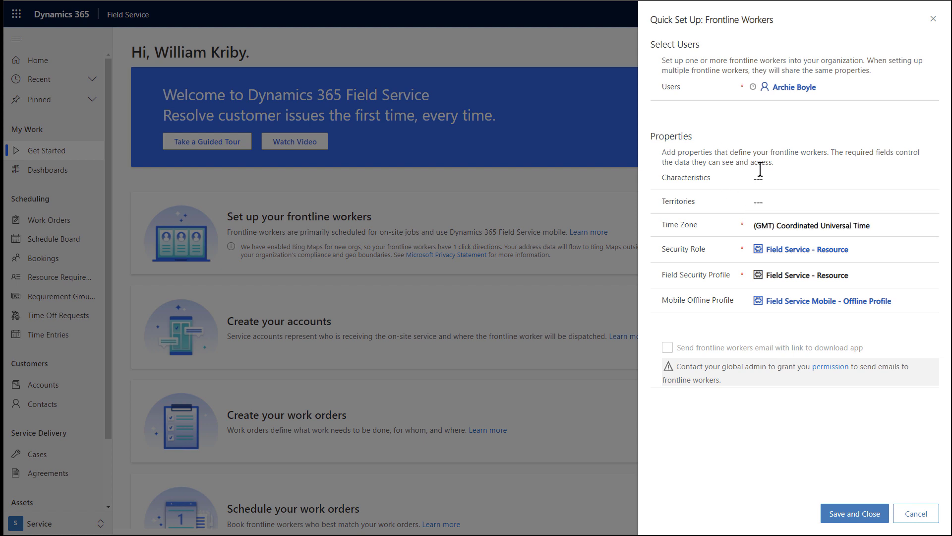
click(843, 225)
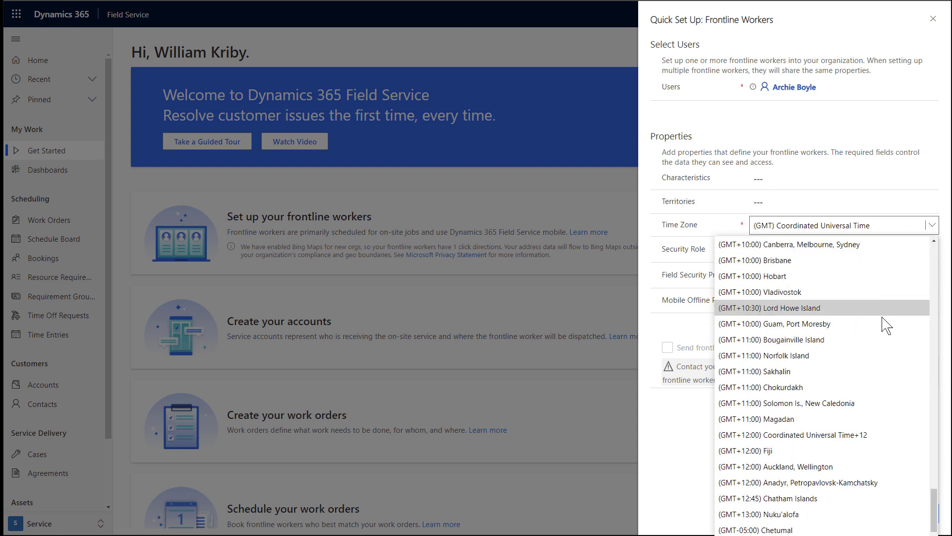
scroll(down, 3)
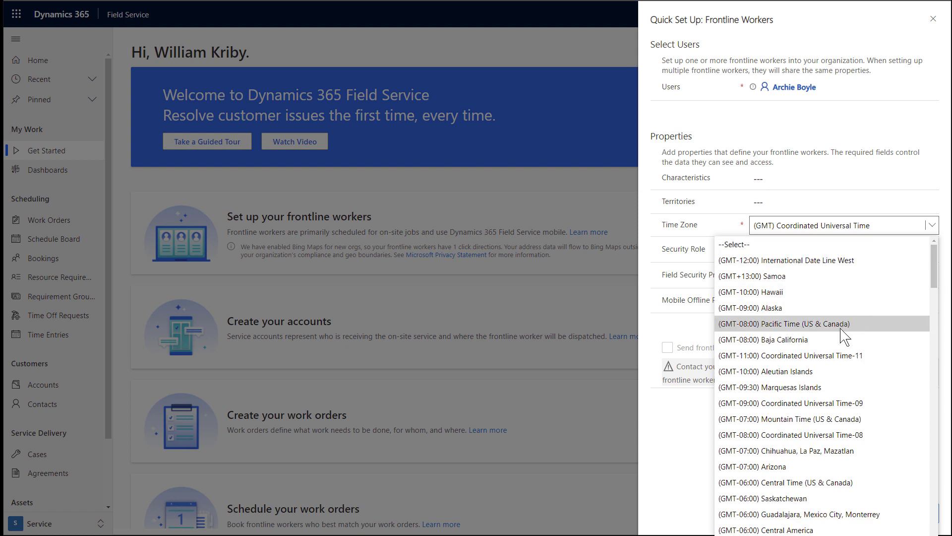
click(784, 323)
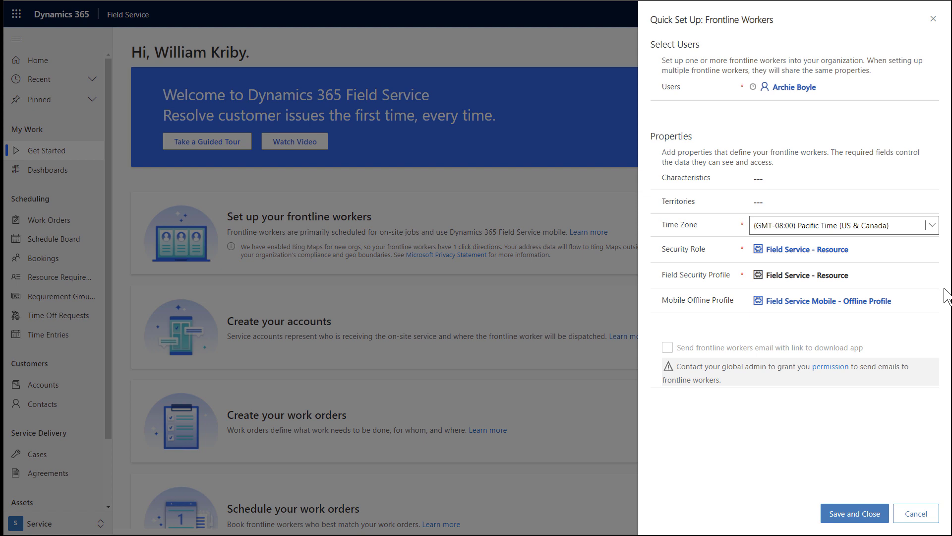
mouse_move(897, 454)
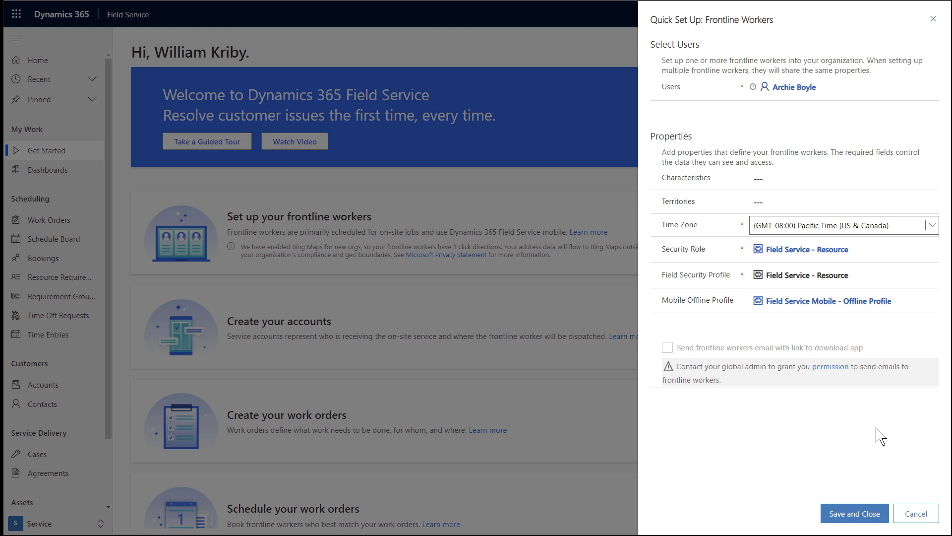
mouse_move(872, 435)
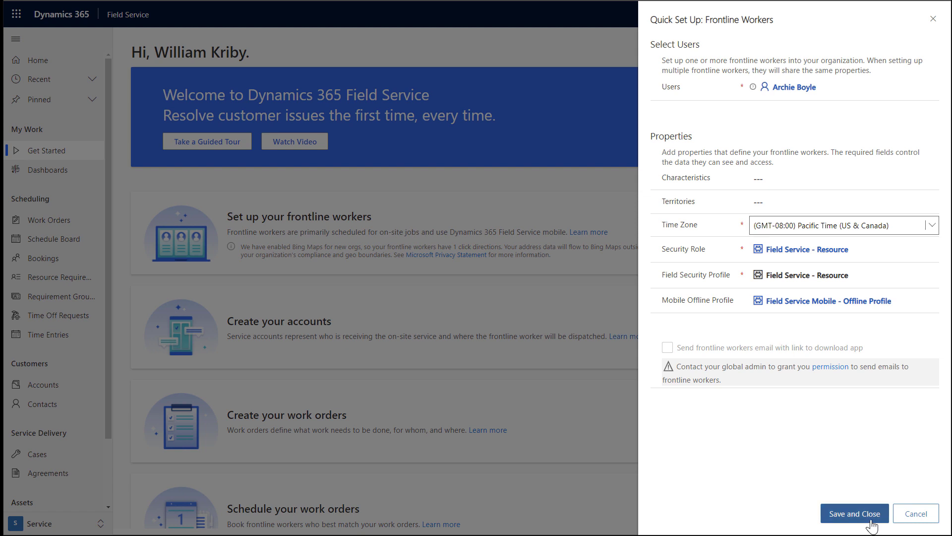
click(855, 513)
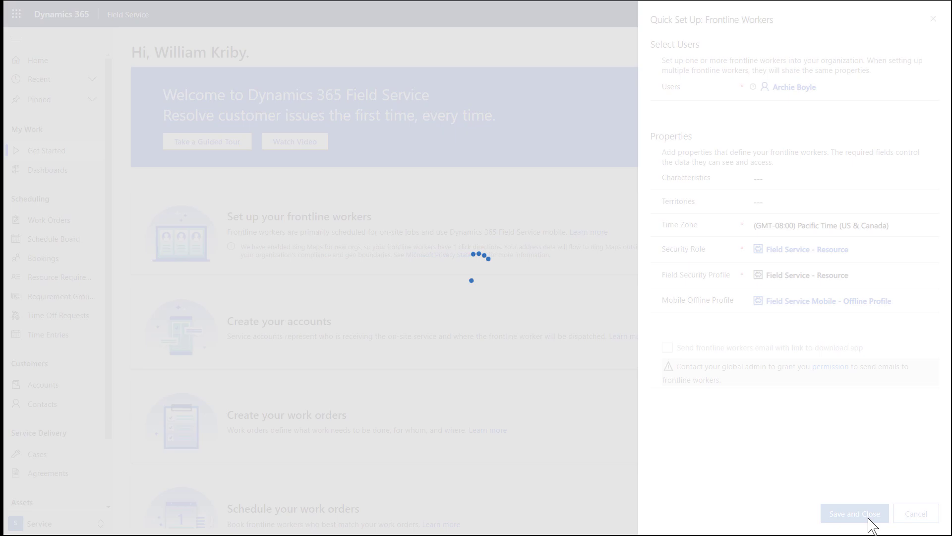
click(855, 513)
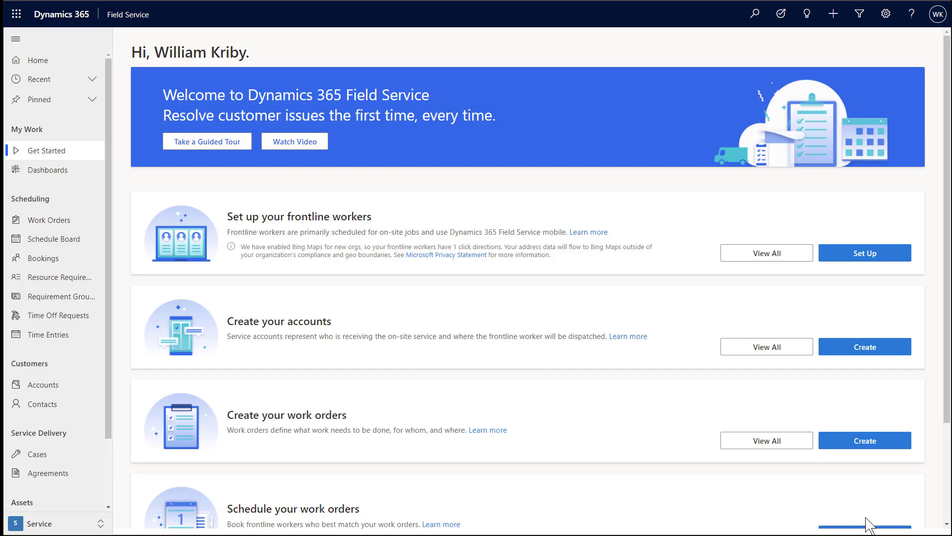
mouse_move(840, 291)
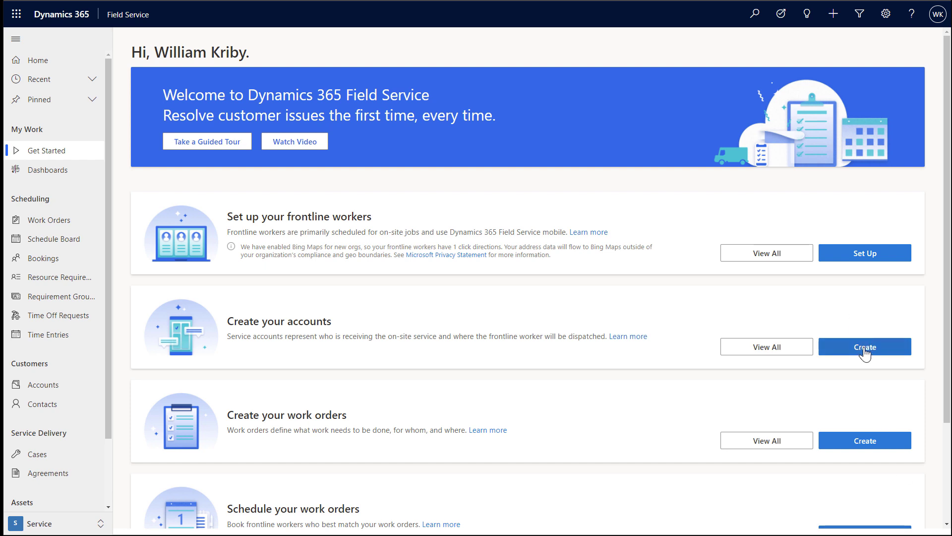
Create account Adventure Works Coffee at 1 Microsoft Way, Redmond, and save it
click(865, 346)
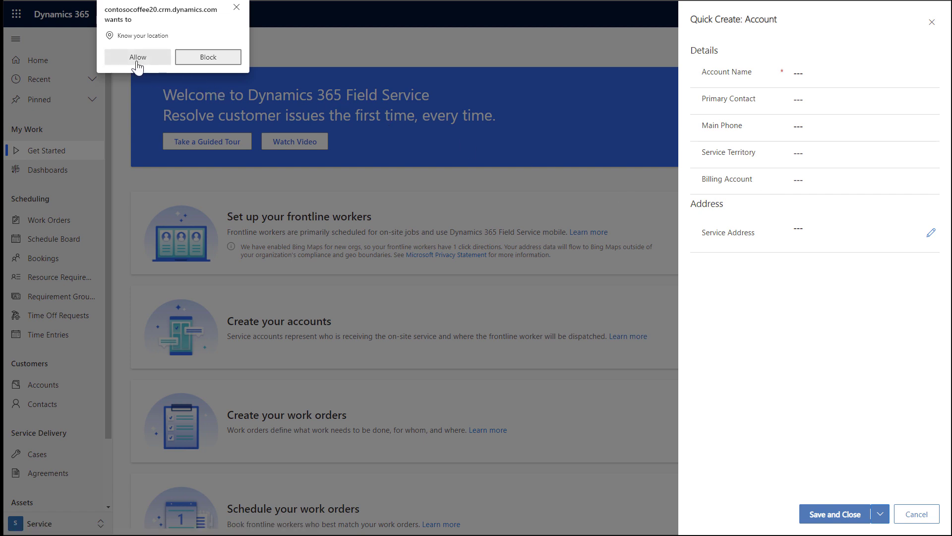
click(137, 57)
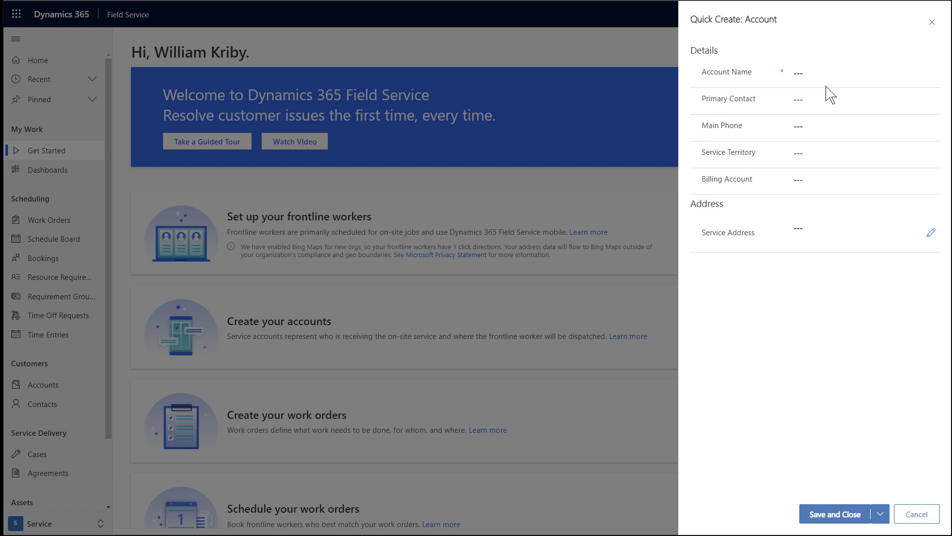
text(A)
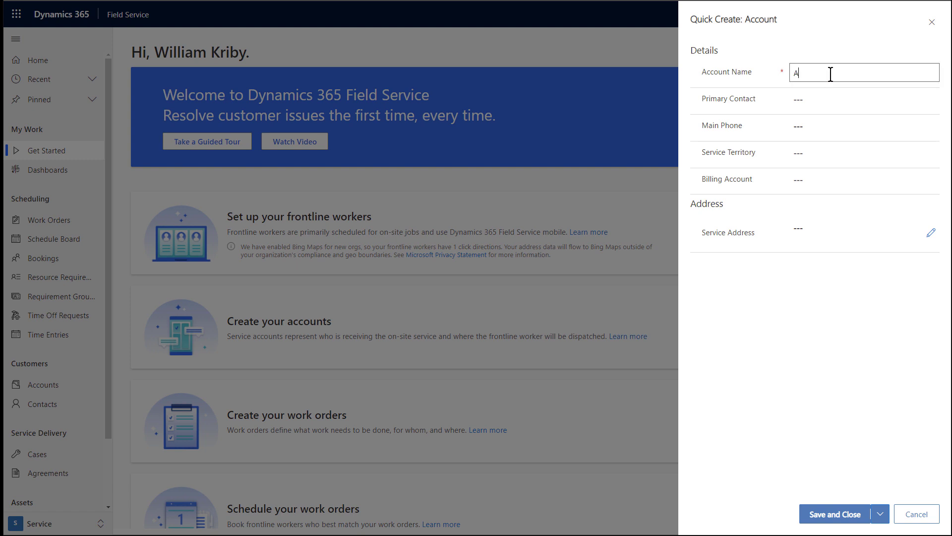
text(dventure)
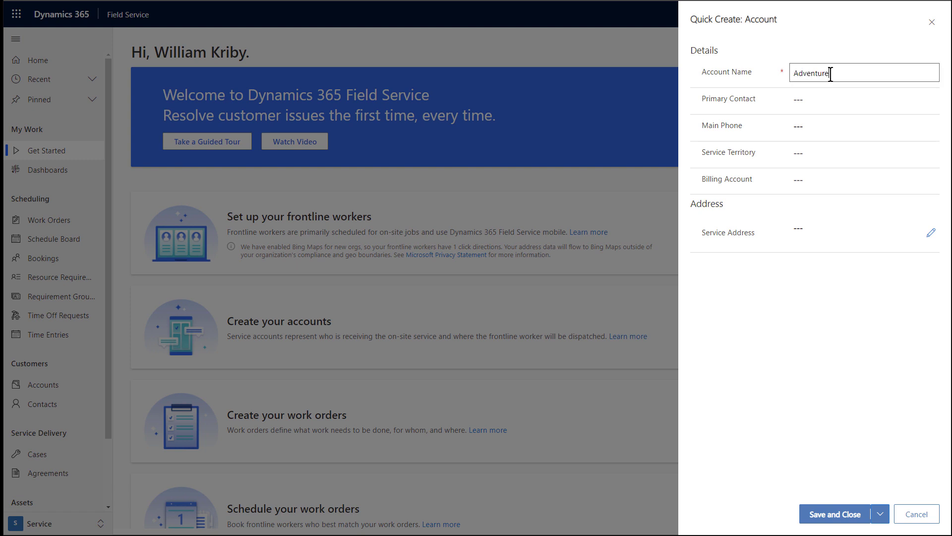
text(Works)
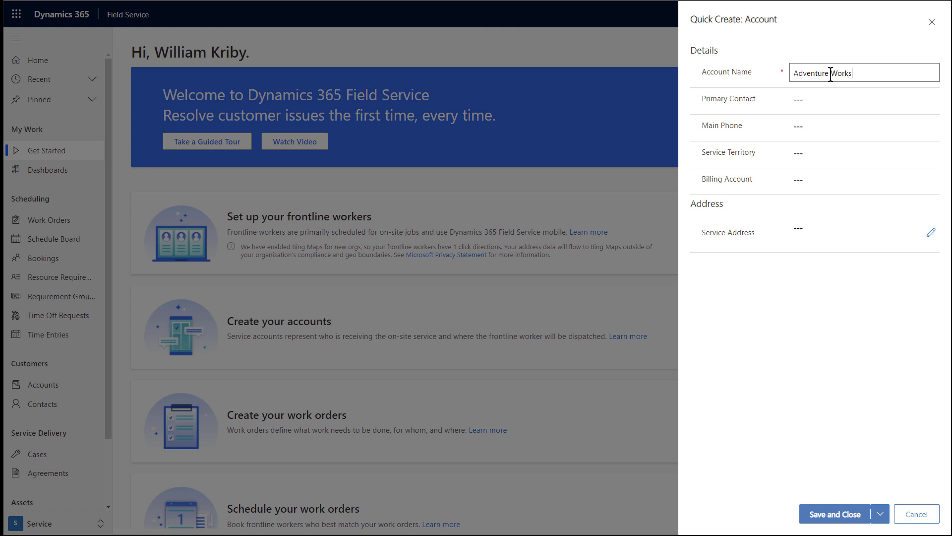
text(Coffee)
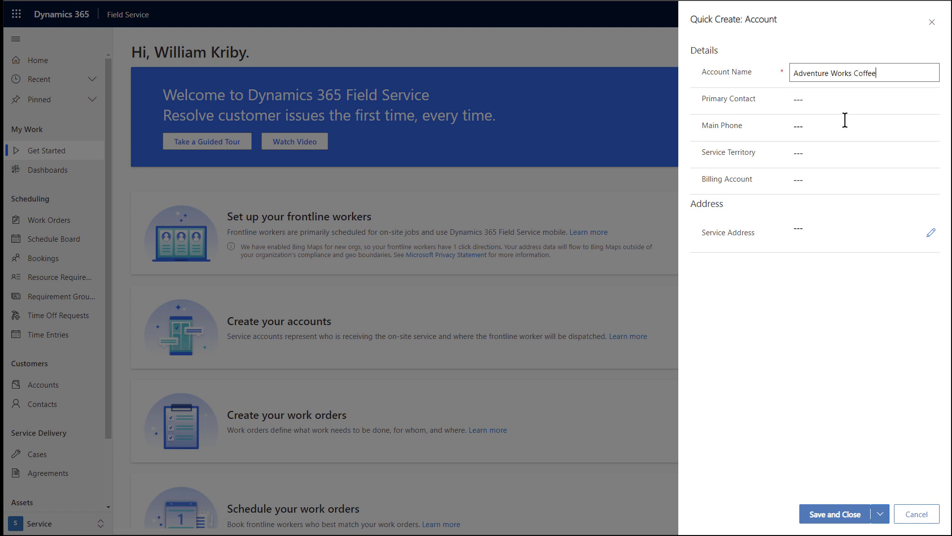
text(1 Microso)
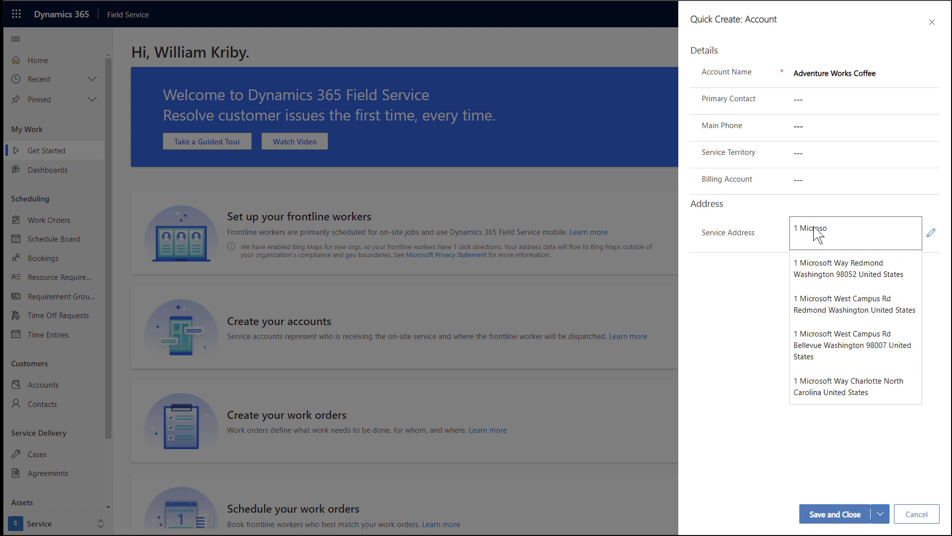
click(849, 268)
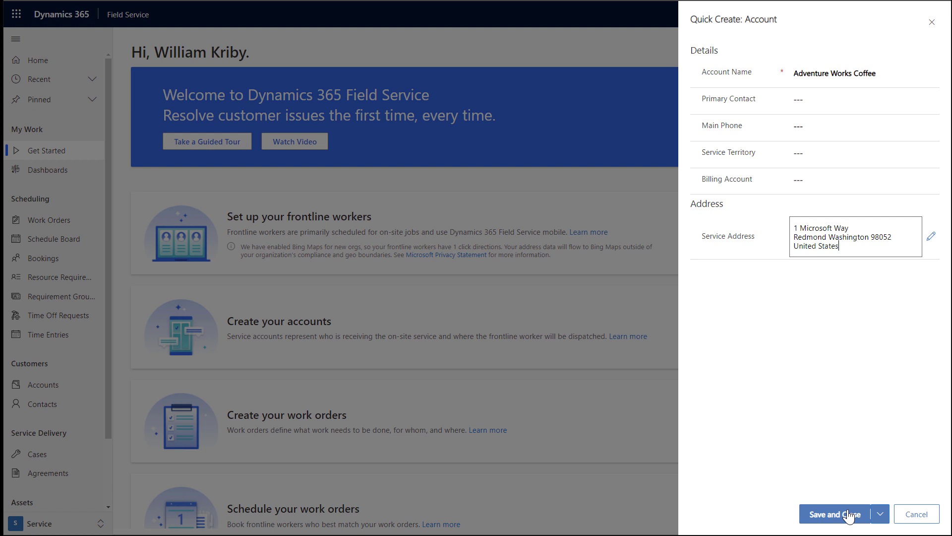
click(836, 514)
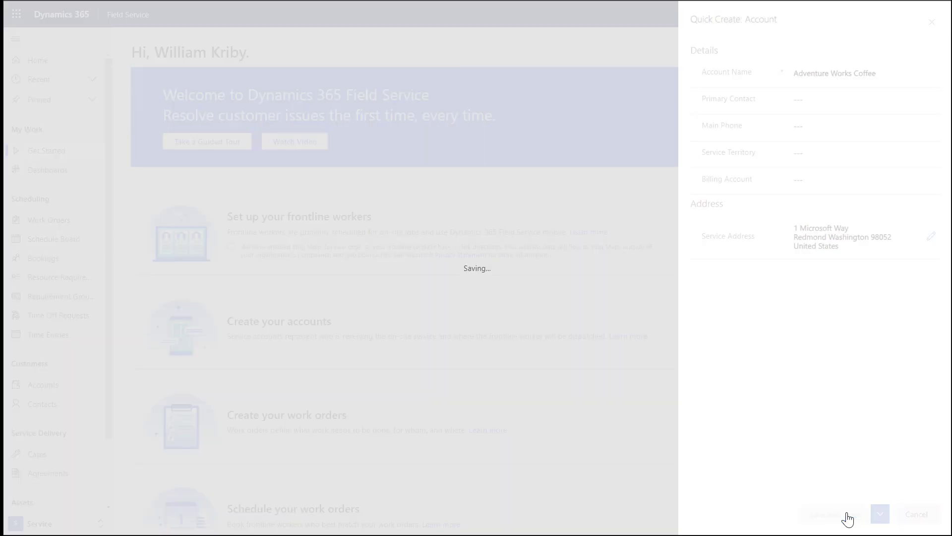
click(835, 514)
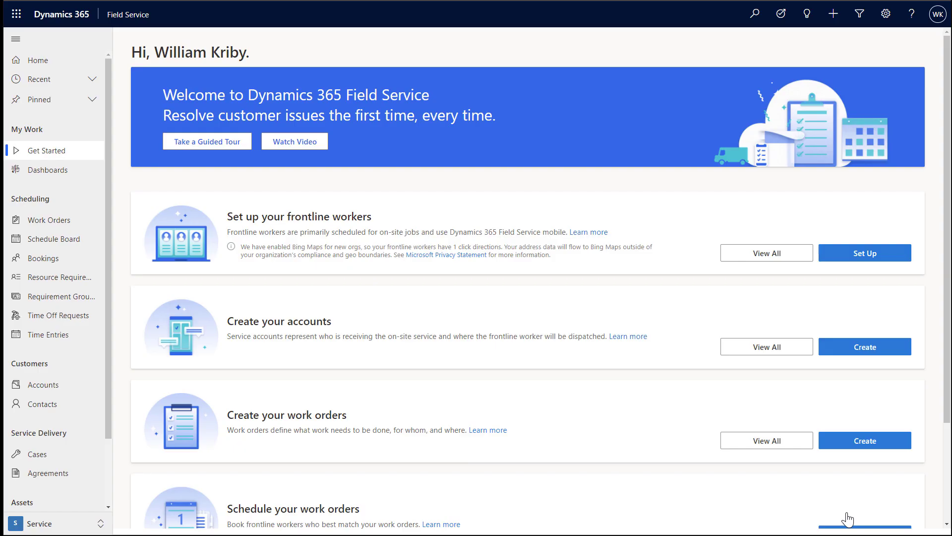
click(864, 440)
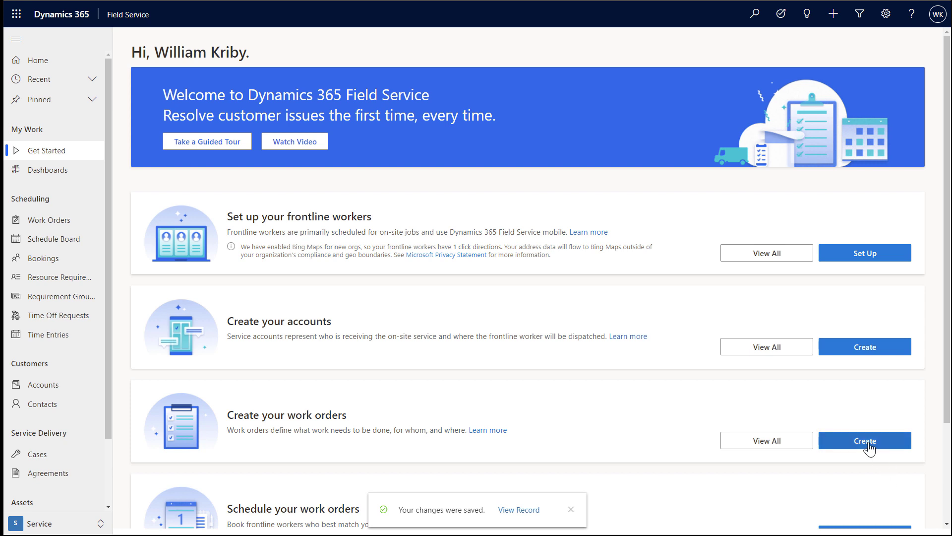
Start a work order for Adventure Works Coffee with work order type Inspection
click(865, 440)
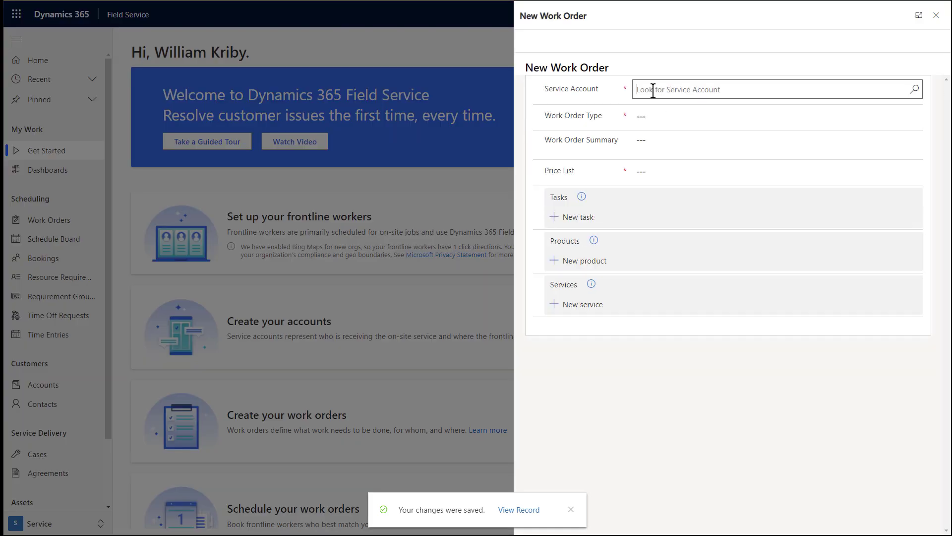
click(776, 89)
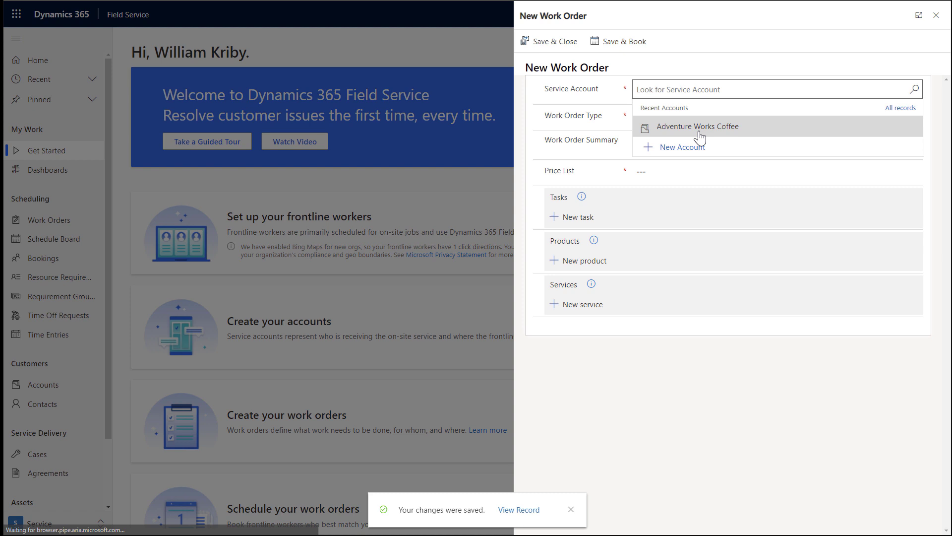
click(696, 126)
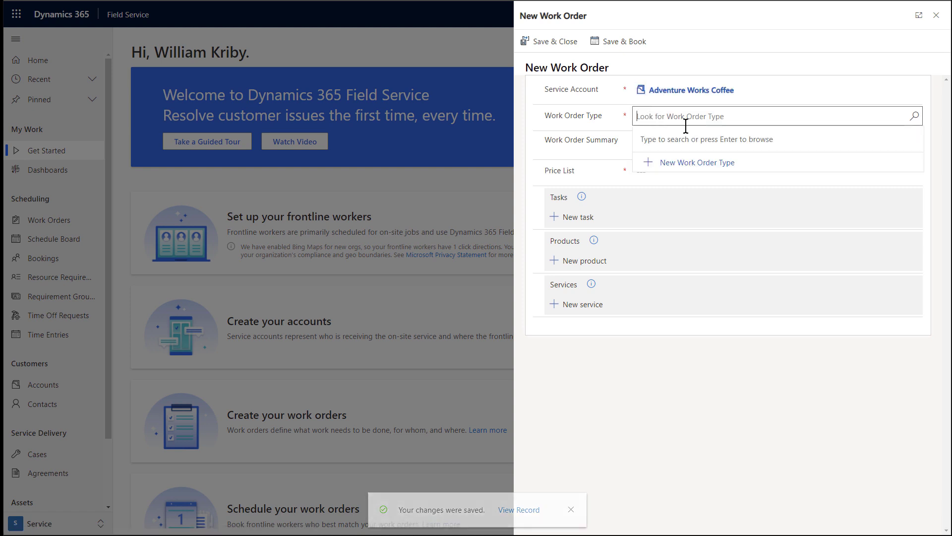
click(773, 116)
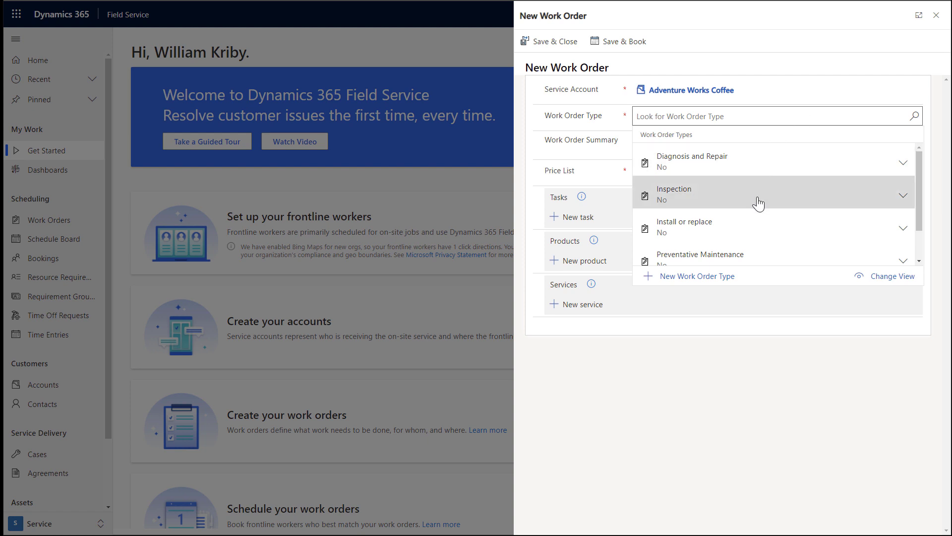
mouse_move(728, 201)
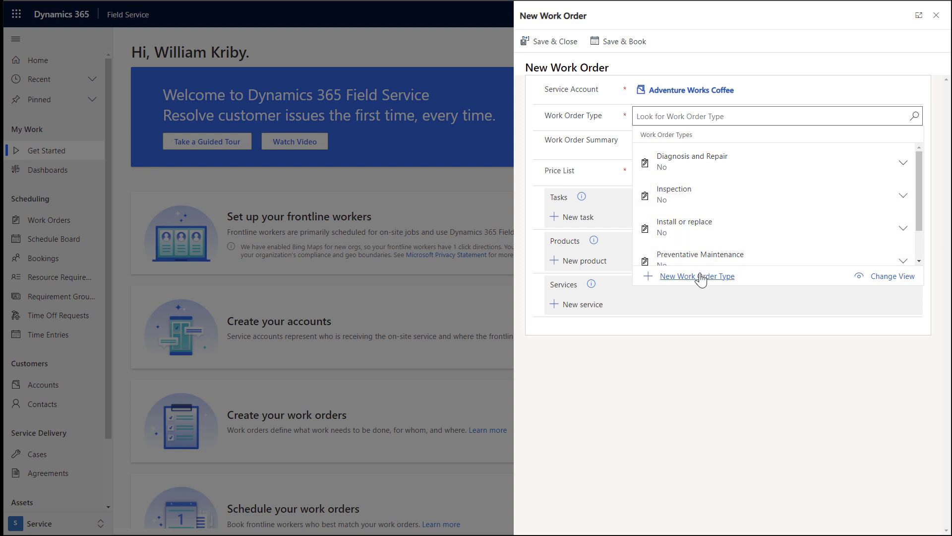
click(674, 194)
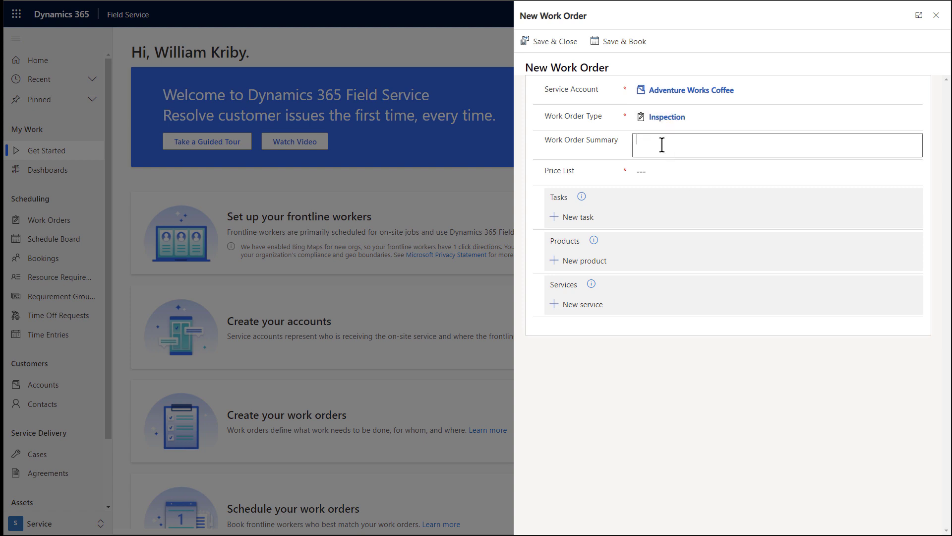
Enter summary 'Coffee Machine is not working' and price list Products and Packaged Services
text(Coffee Machine)
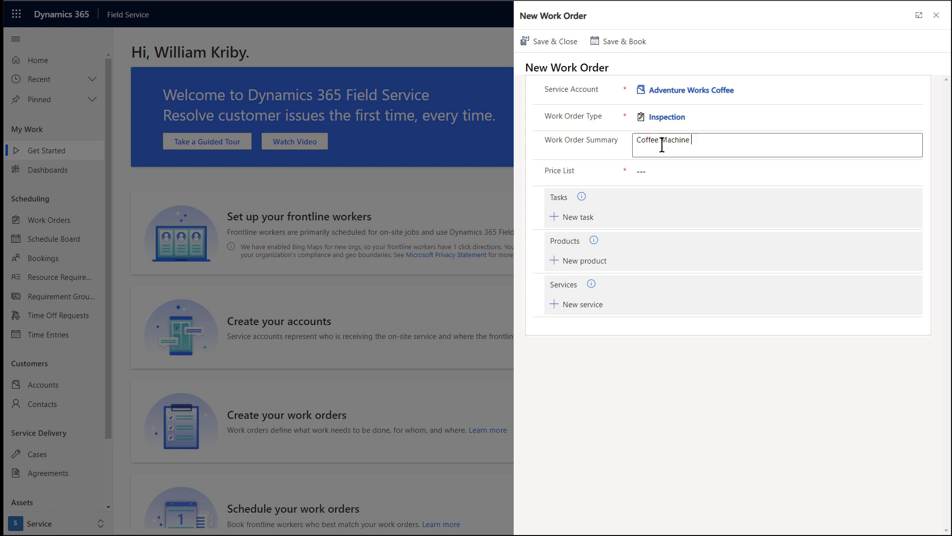
text(is note)
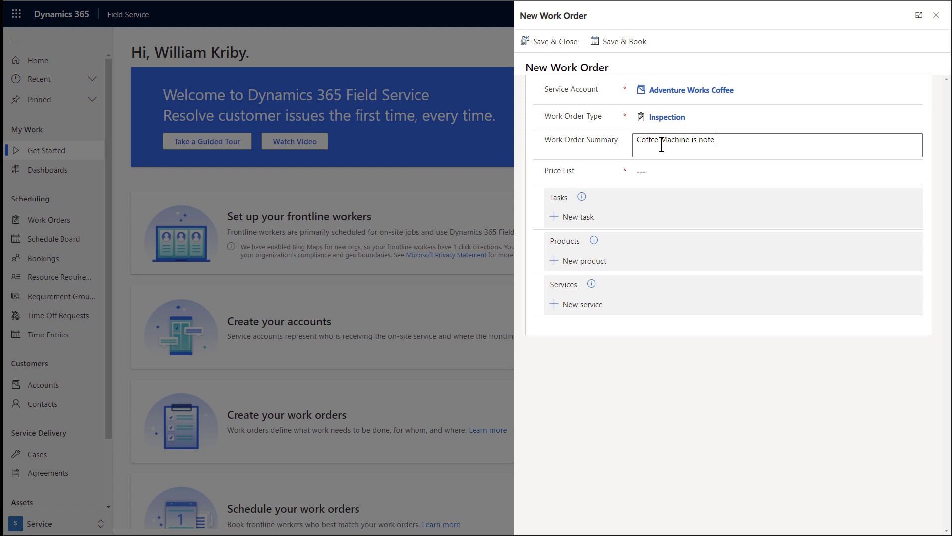
key(Backspace)
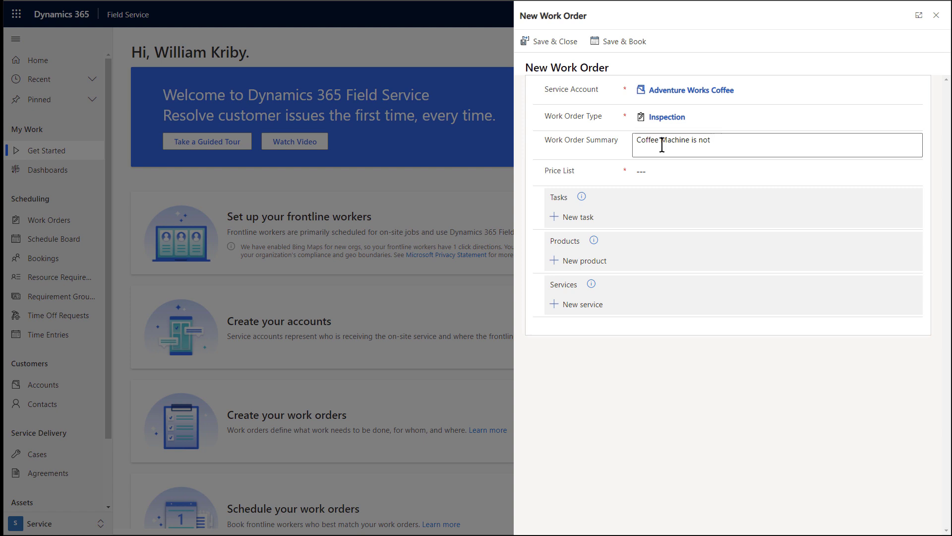
text(working)
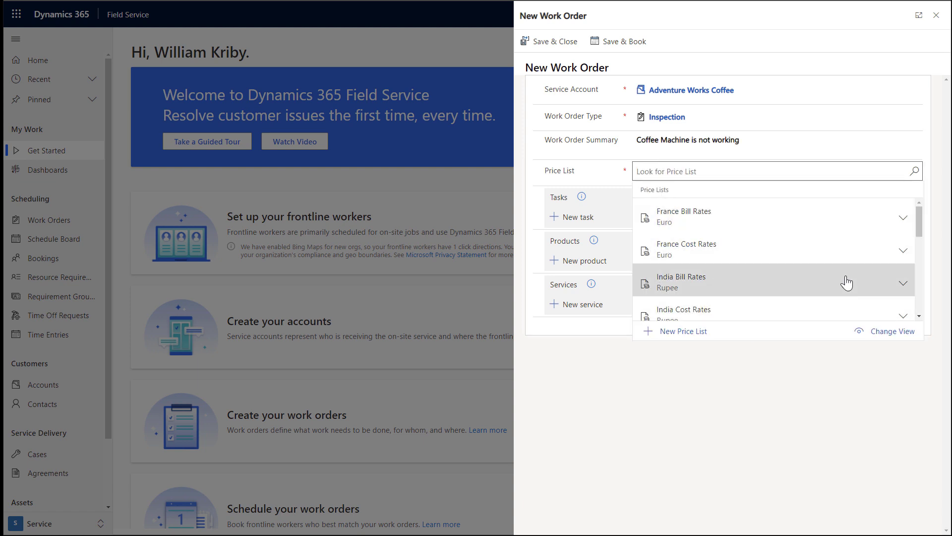
scroll(down, 3)
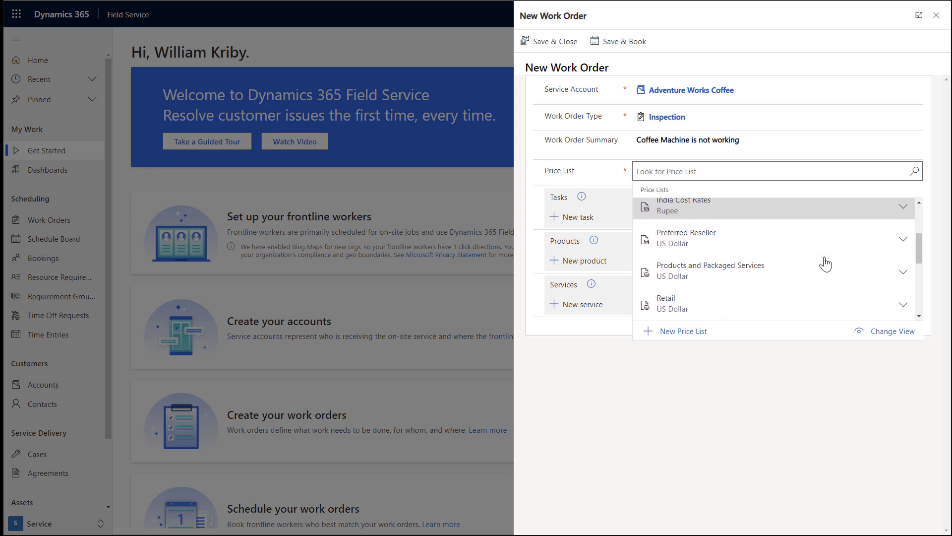
click(710, 270)
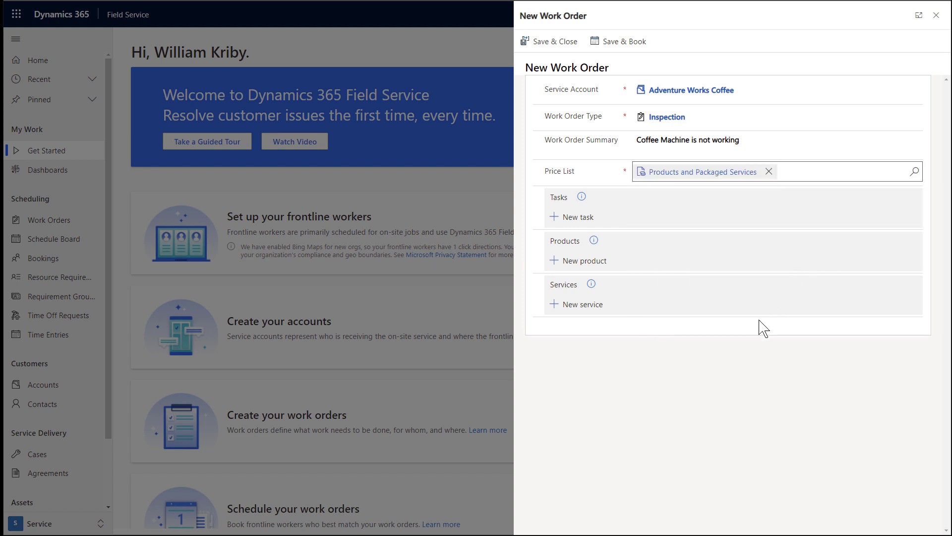
click(577, 216)
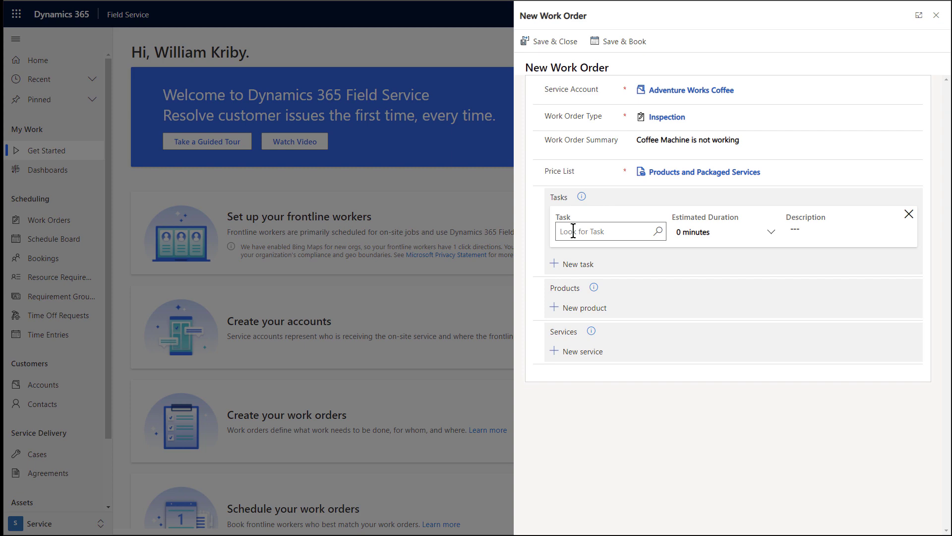
Create and save a 45-minute task type 'Review and record diagnostic codes' for the task
click(611, 231)
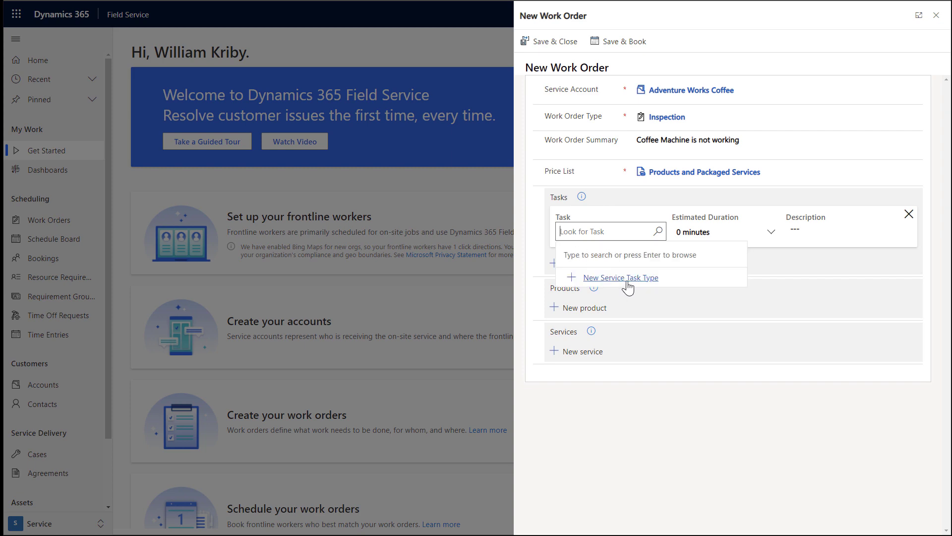
click(621, 277)
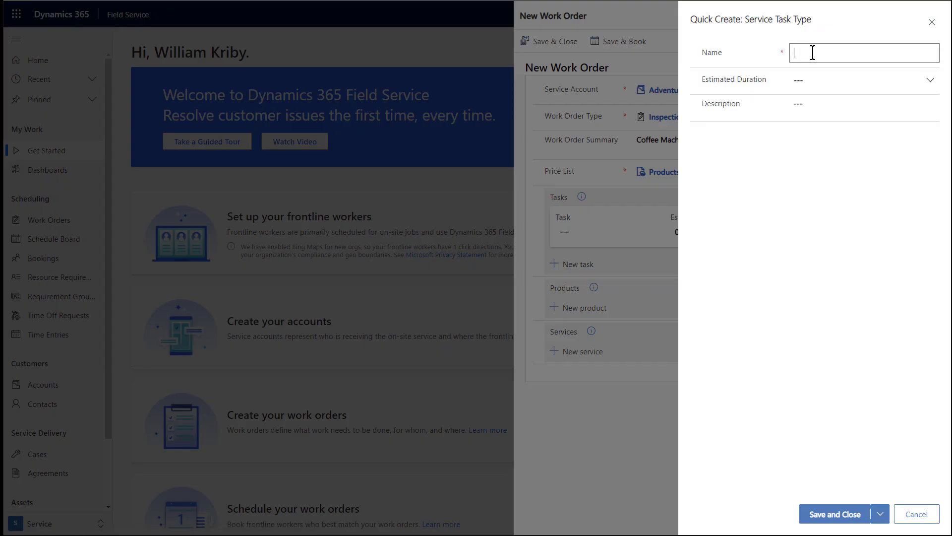
text(Review)
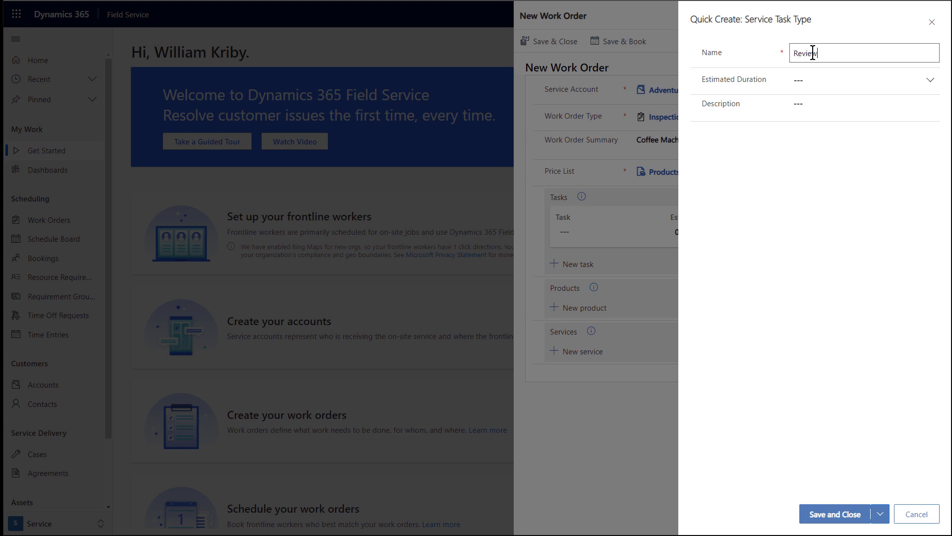
text(and record diagnostic codes)
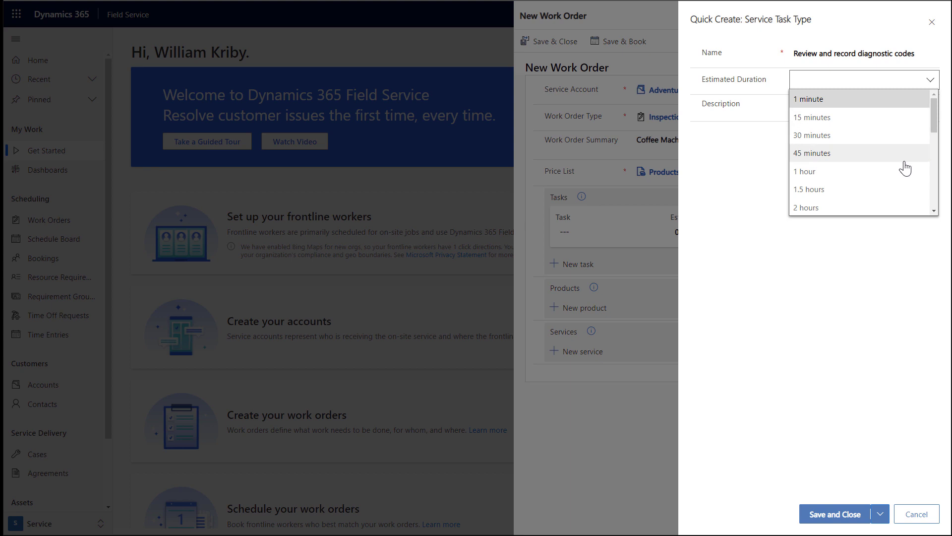
click(812, 153)
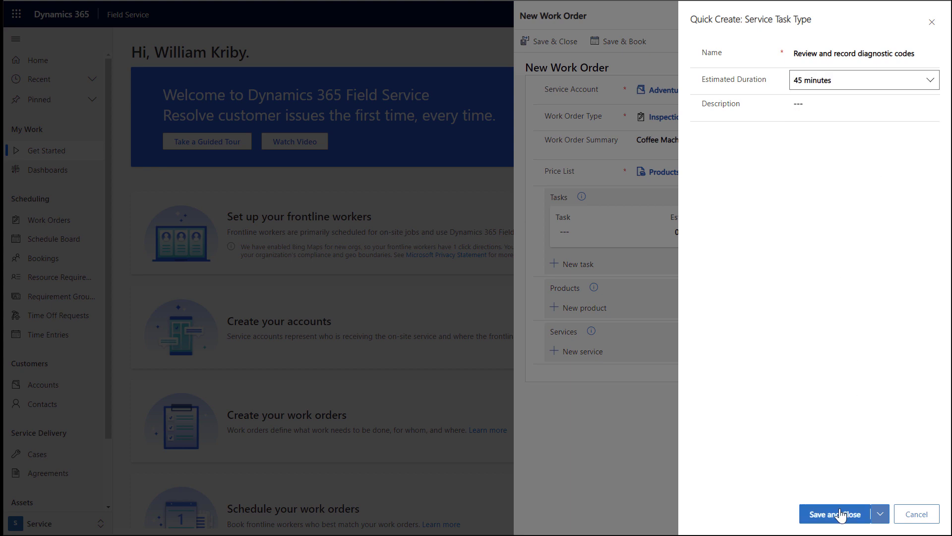
click(834, 514)
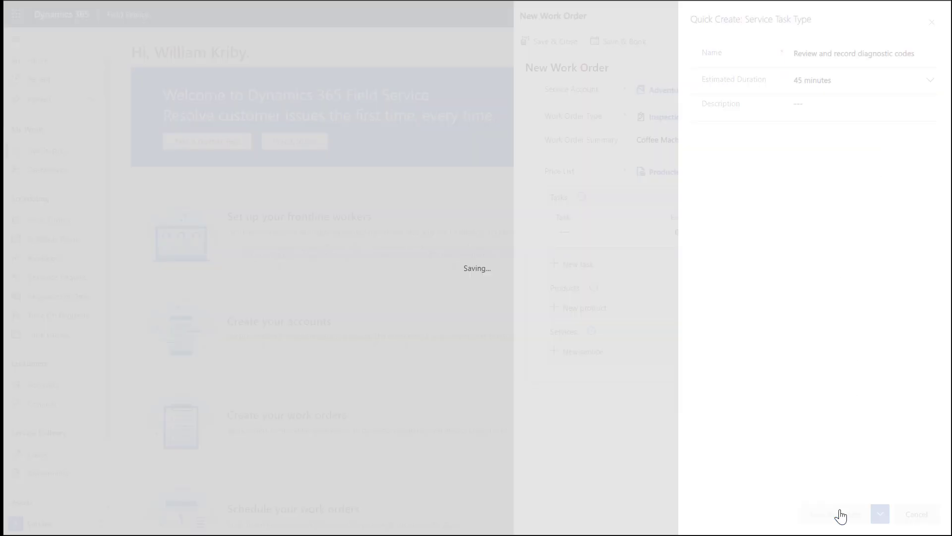
click(837, 518)
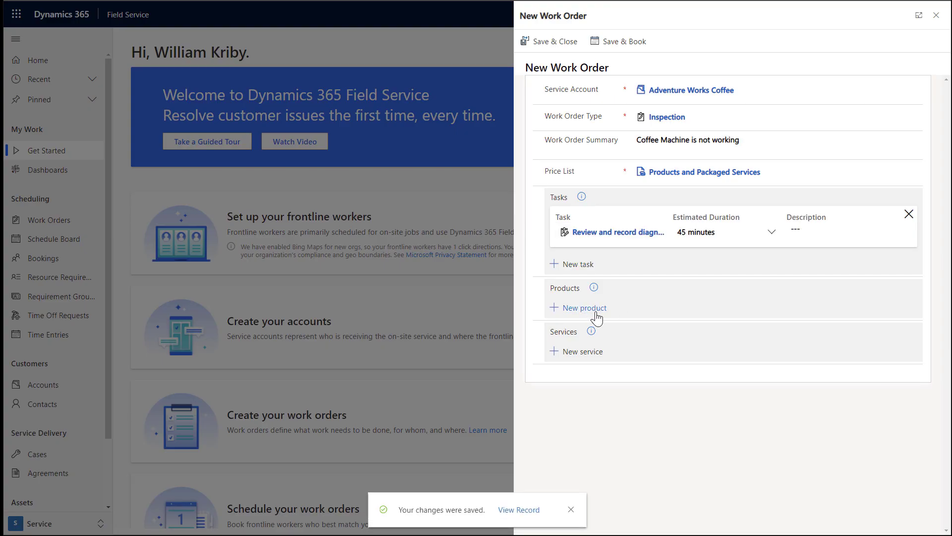
Create and save Inventory product Coffee Machine X100 with Primary Unit
click(584, 308)
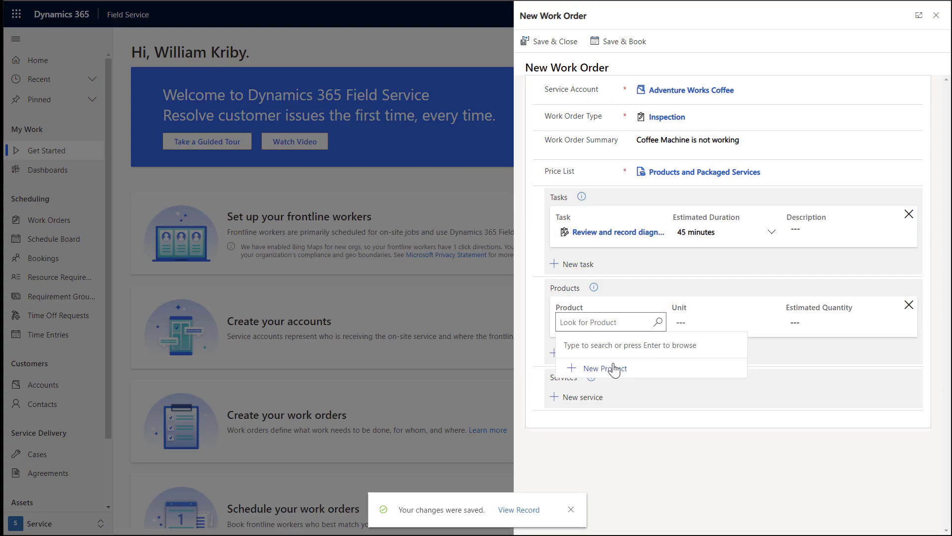
click(605, 368)
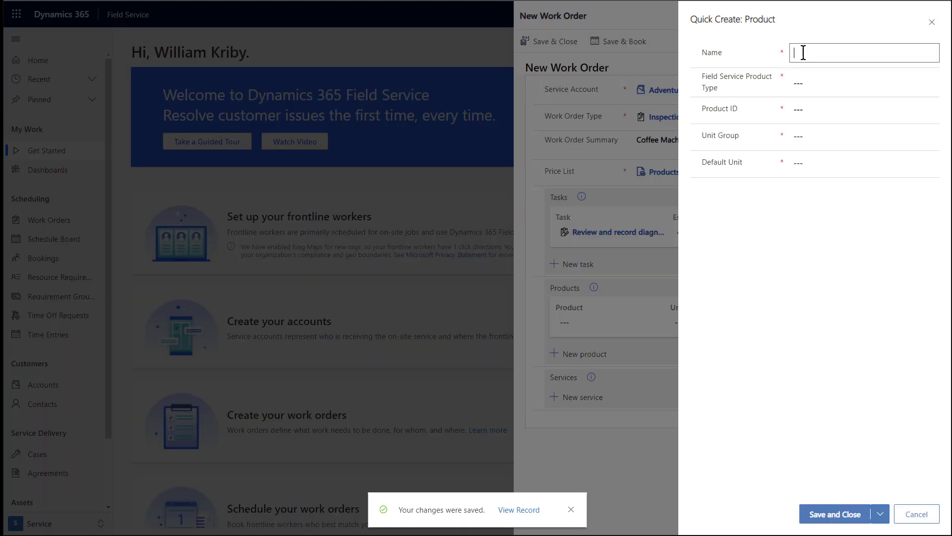
text(Coffee Machine)
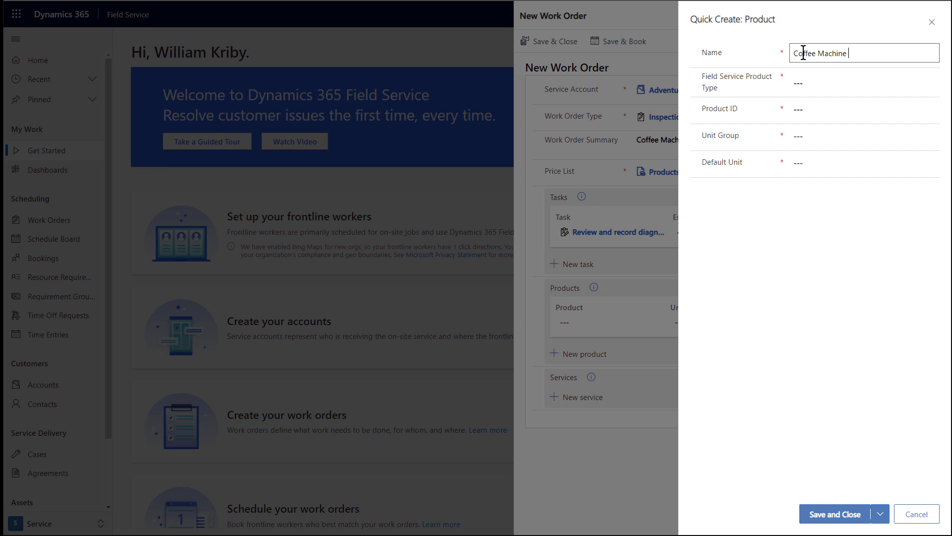
text(X100)
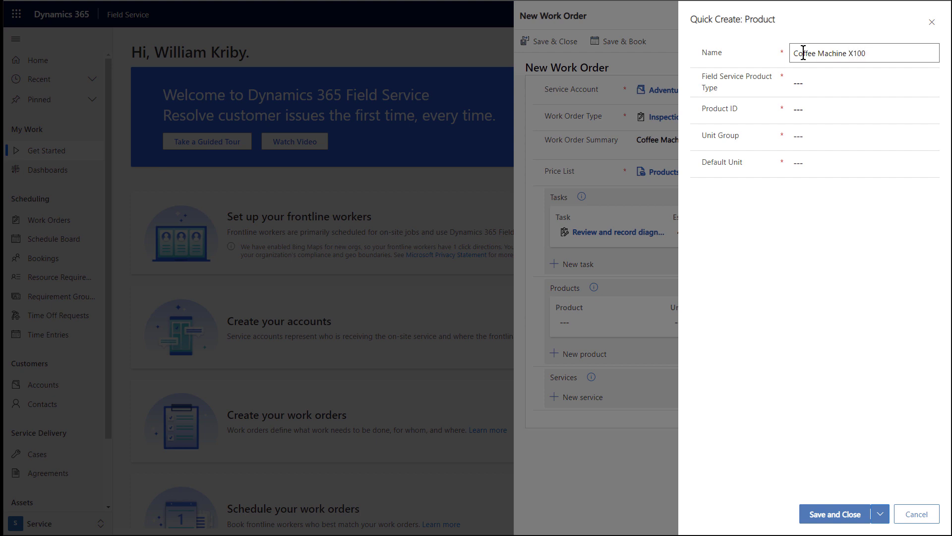
click(867, 83)
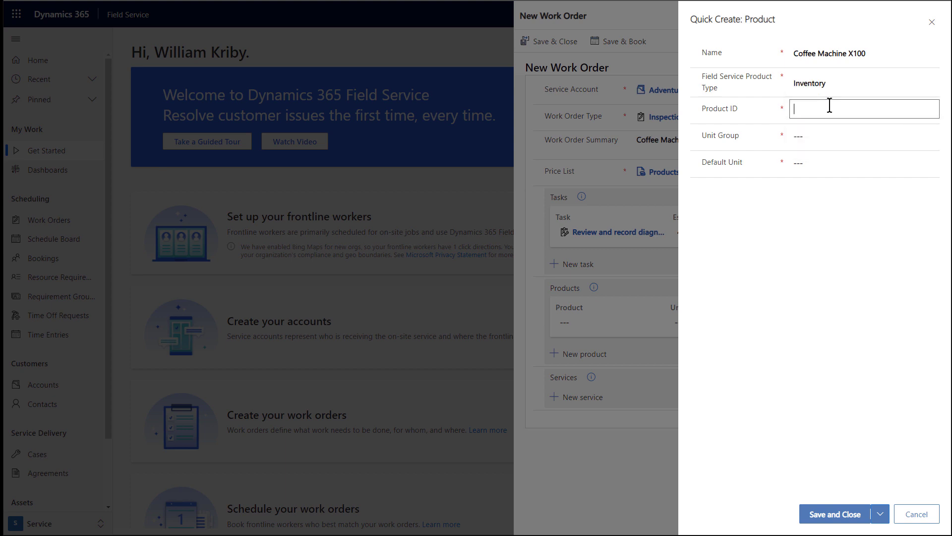
text(CMX100)
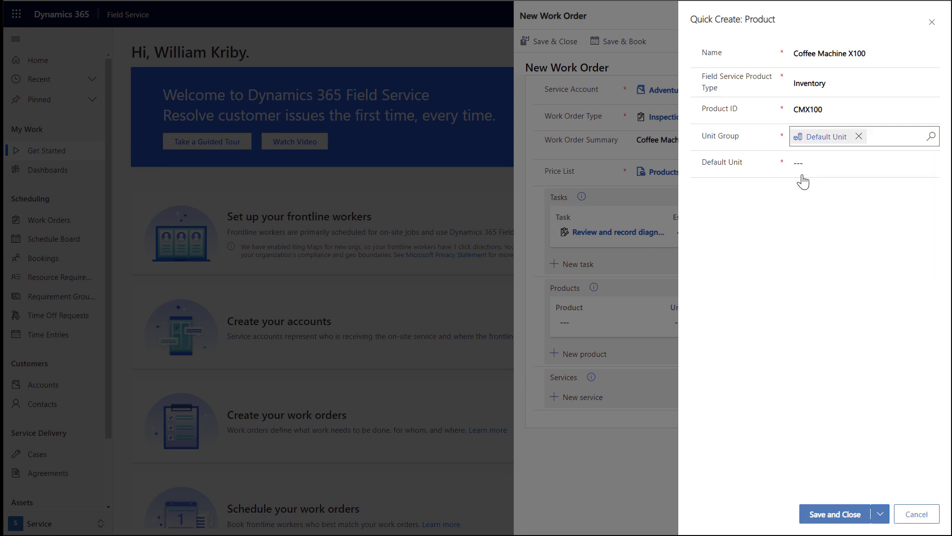
text(p)
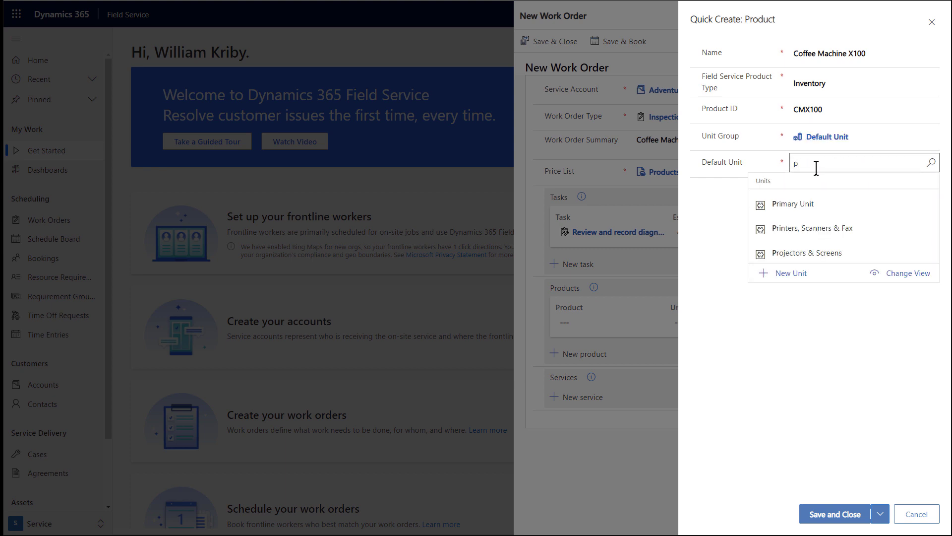
click(793, 204)
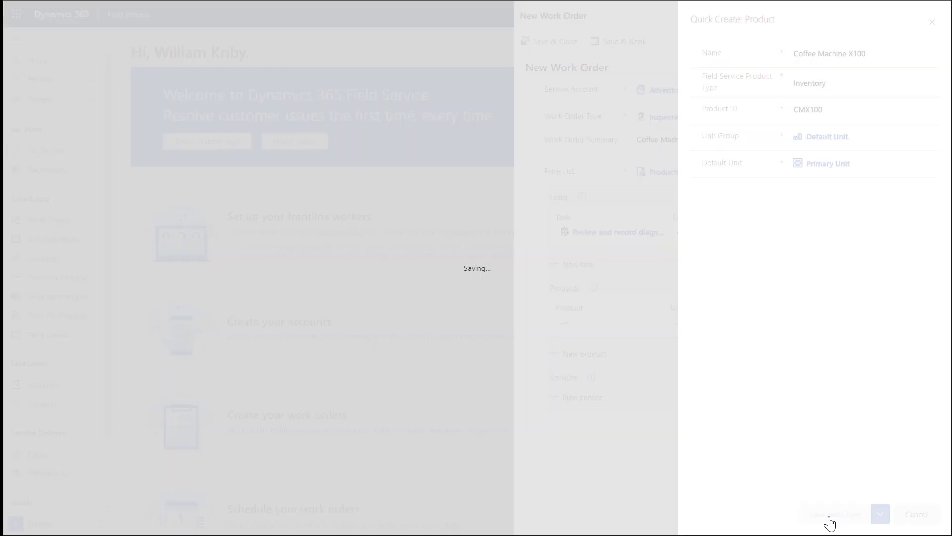
click(836, 514)
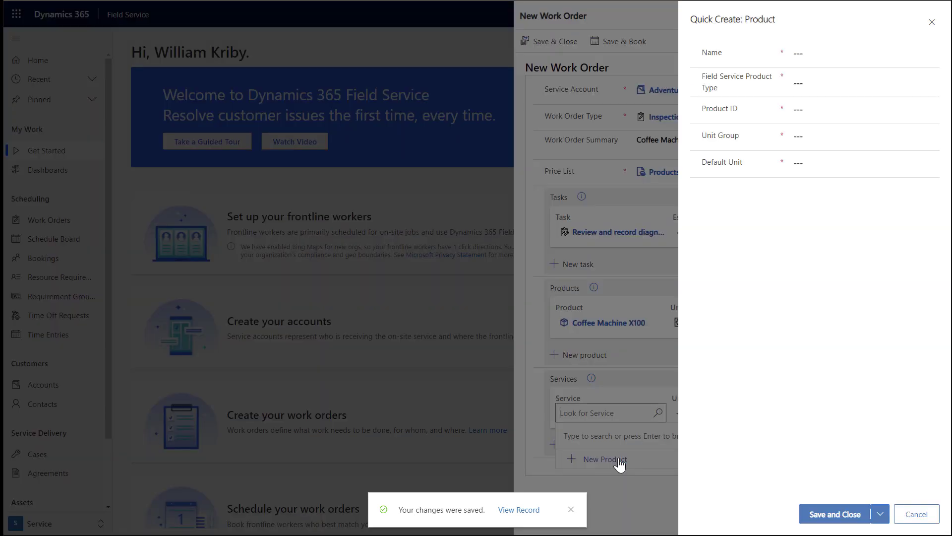
Create Service-type Standard Hourly Labor Charge, Default Unit group, Primary Unit, as a service
click(857, 52)
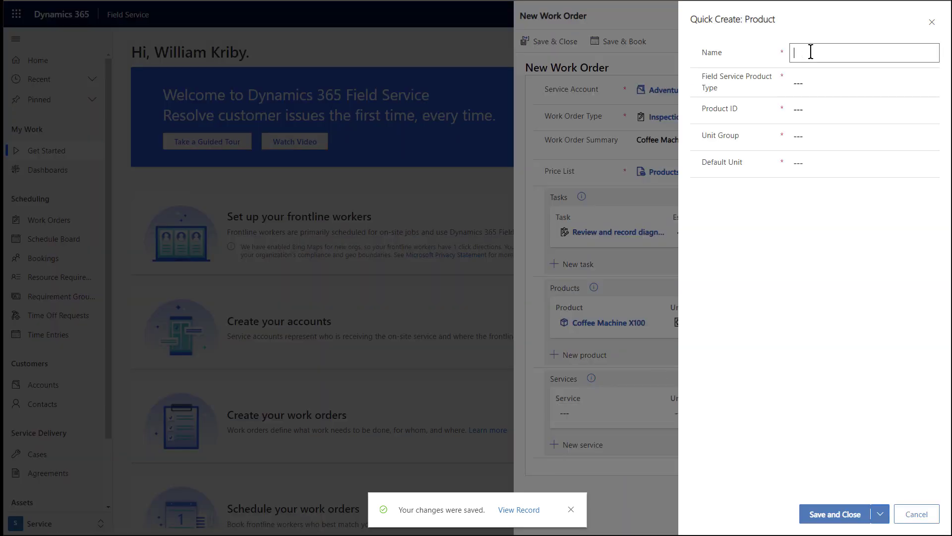
text(Standard Hourly)
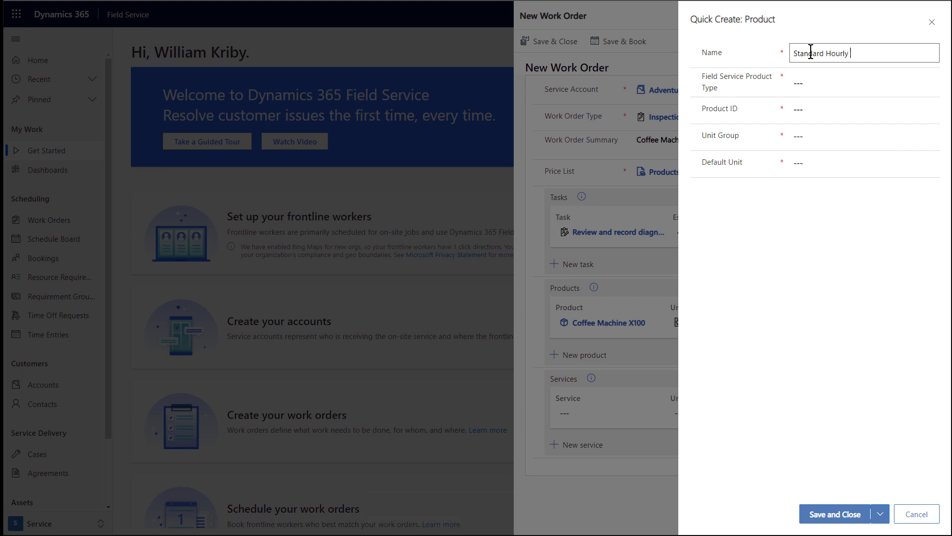
text(Labor Cha)
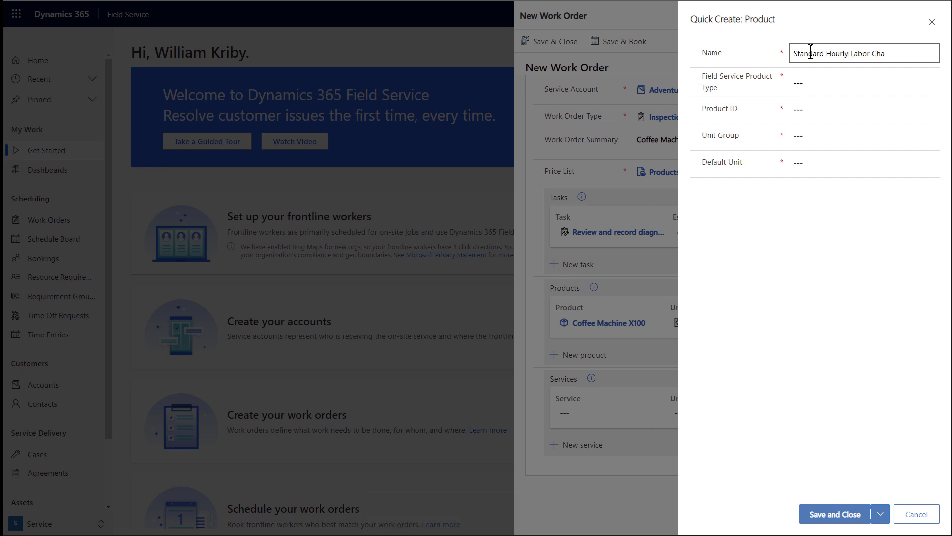
click(864, 82)
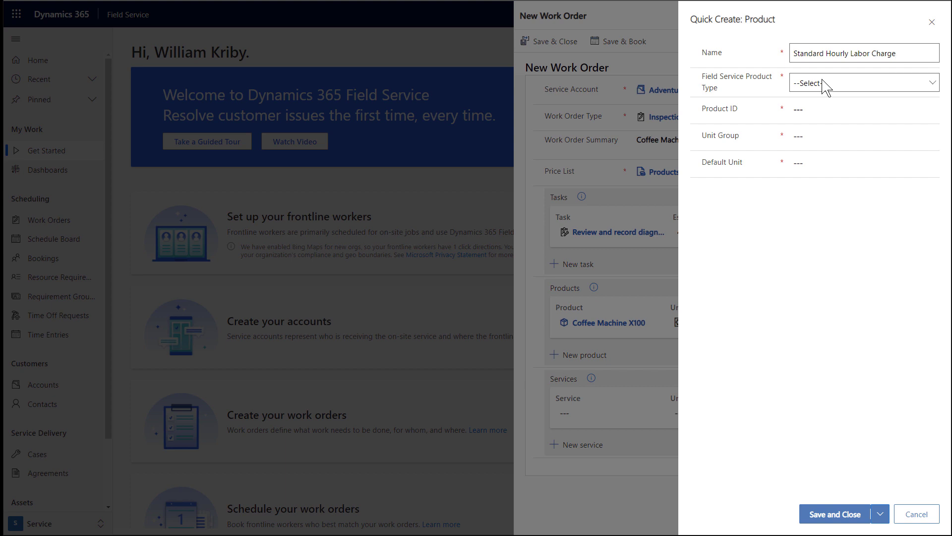
click(864, 83)
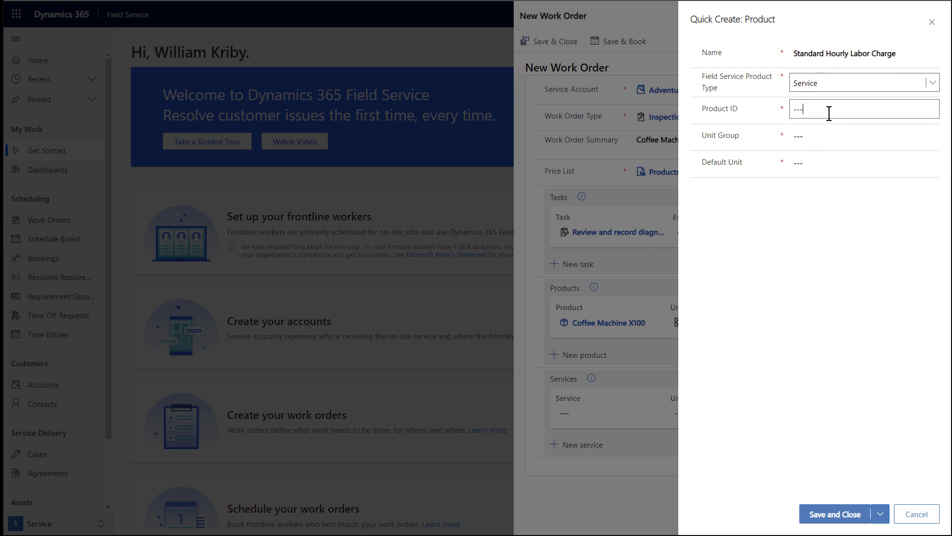
text(S)
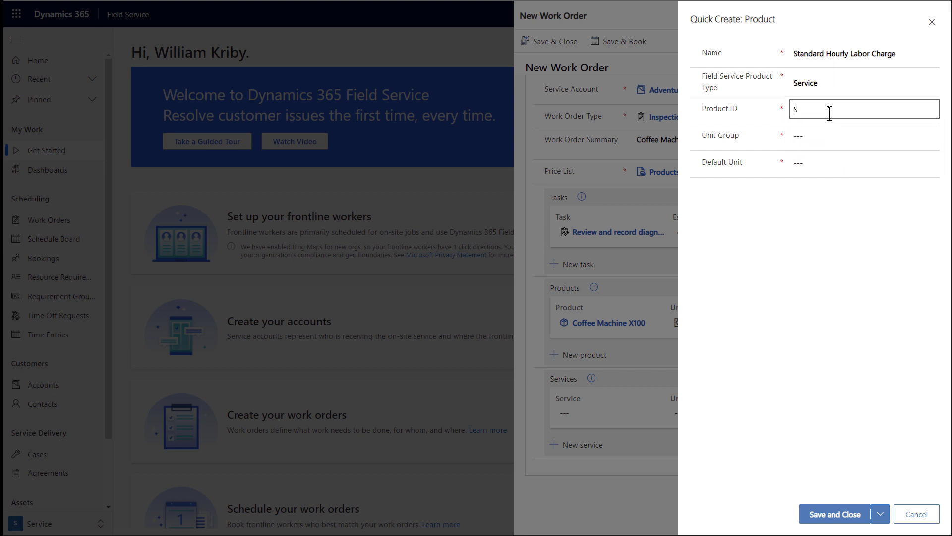
text(HLC)
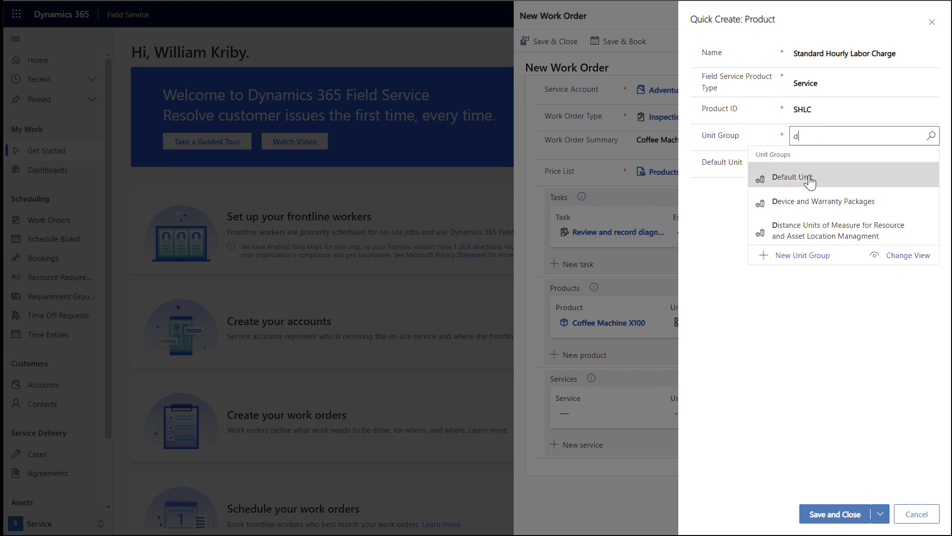
click(788, 177)
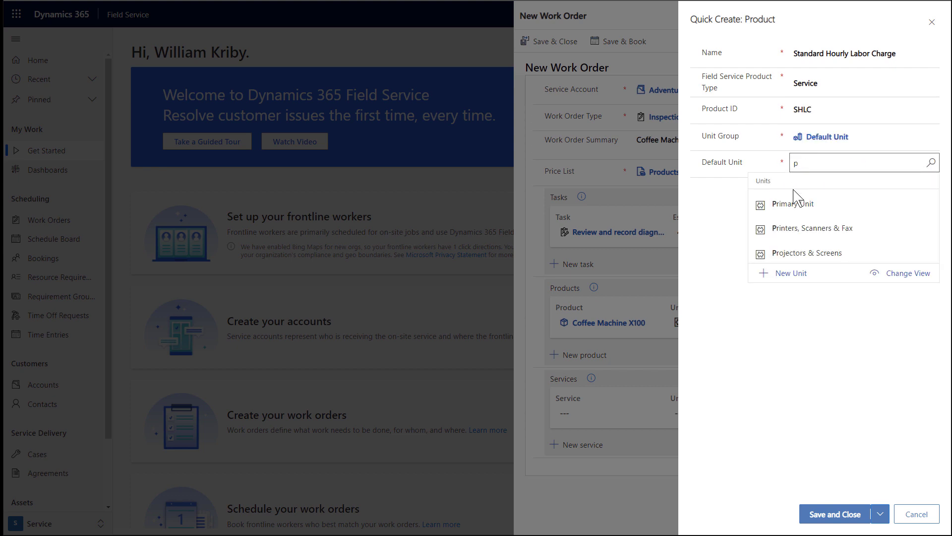
click(792, 204)
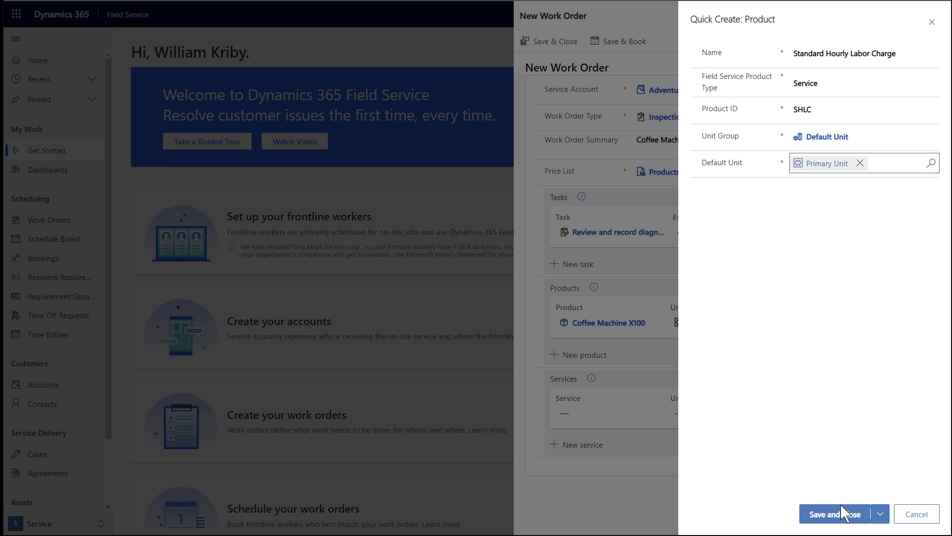
click(834, 514)
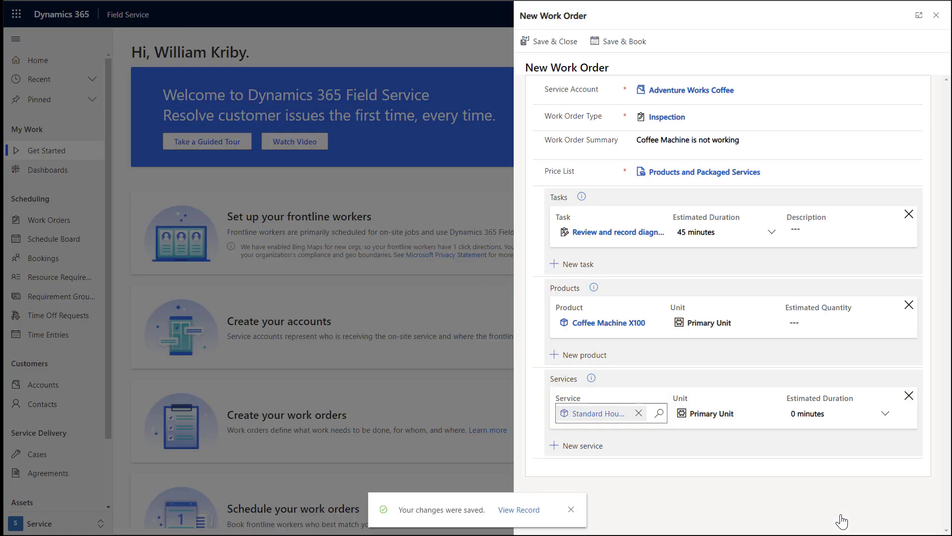
mouse_move(630, 471)
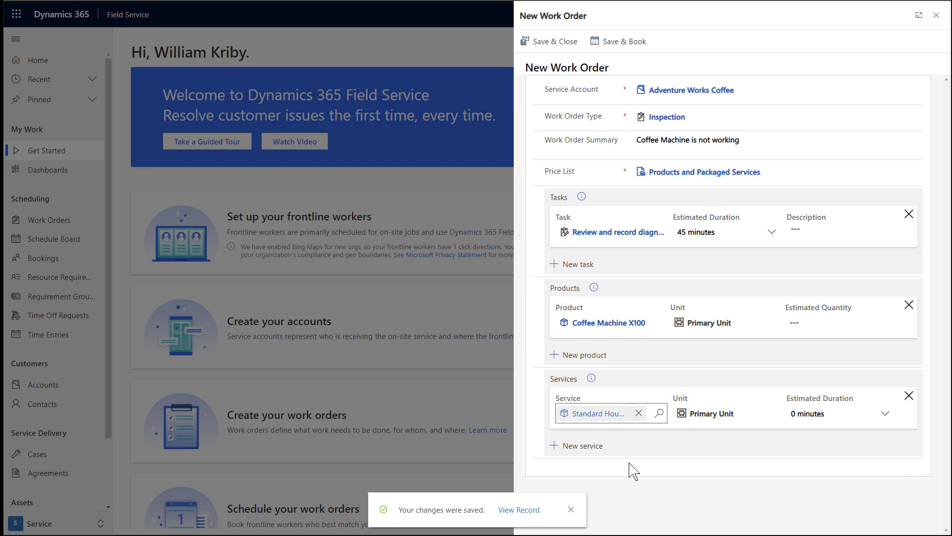
mouse_move(557, 45)
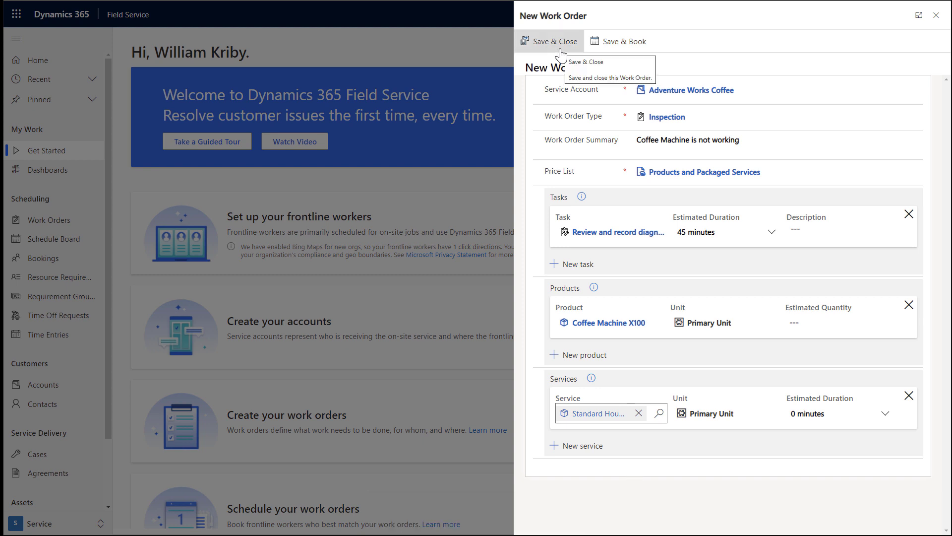
Save and close the Adventure Works Coffee work order, back on Get Started
click(550, 42)
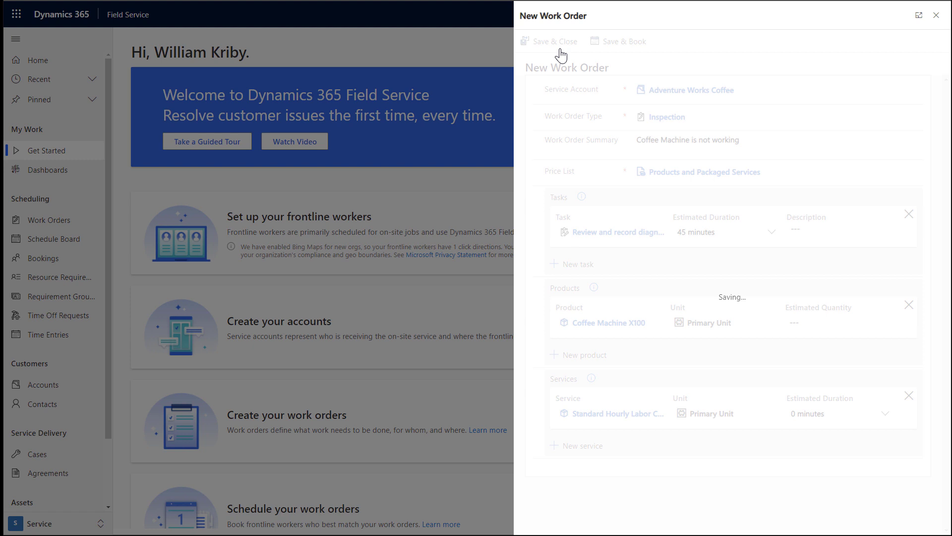
click(555, 41)
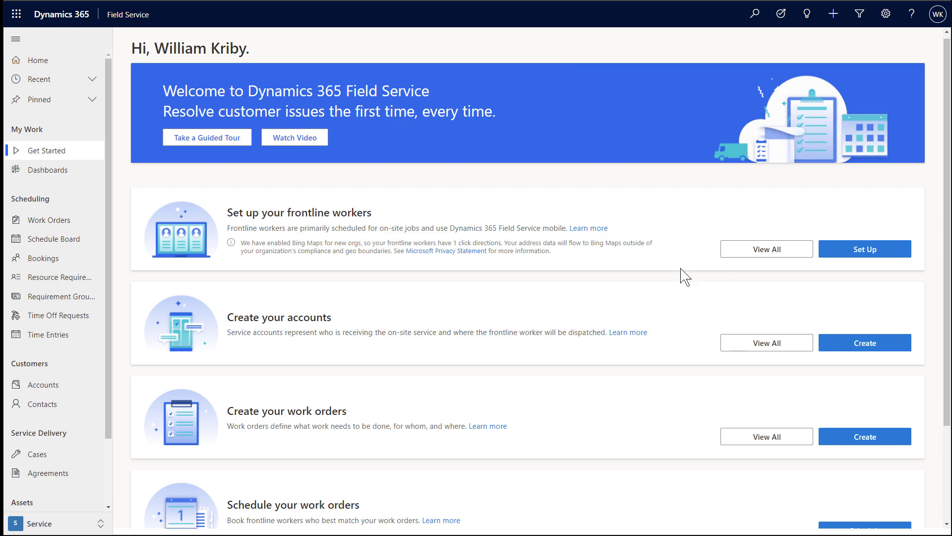
scroll(down, 3)
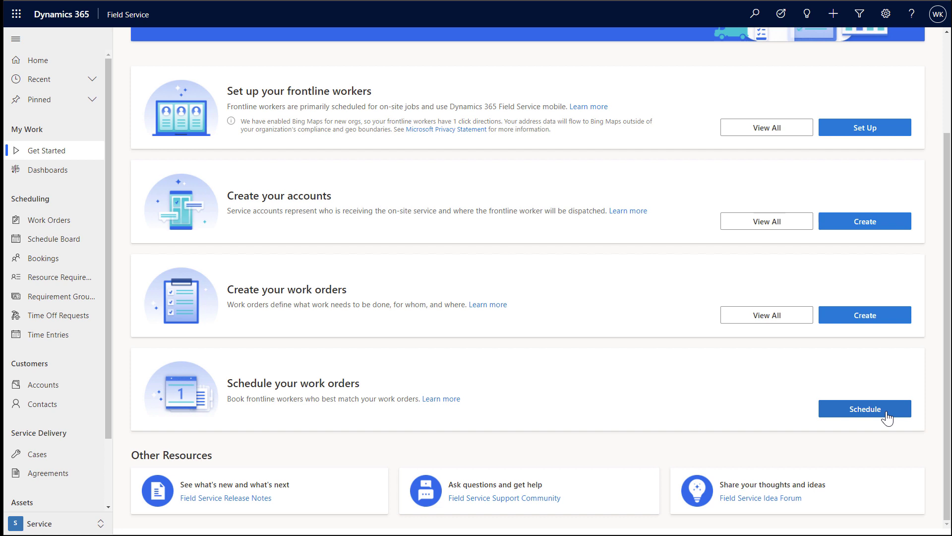
Open scheduling for work orders and switch on the New Schedule Board
click(864, 408)
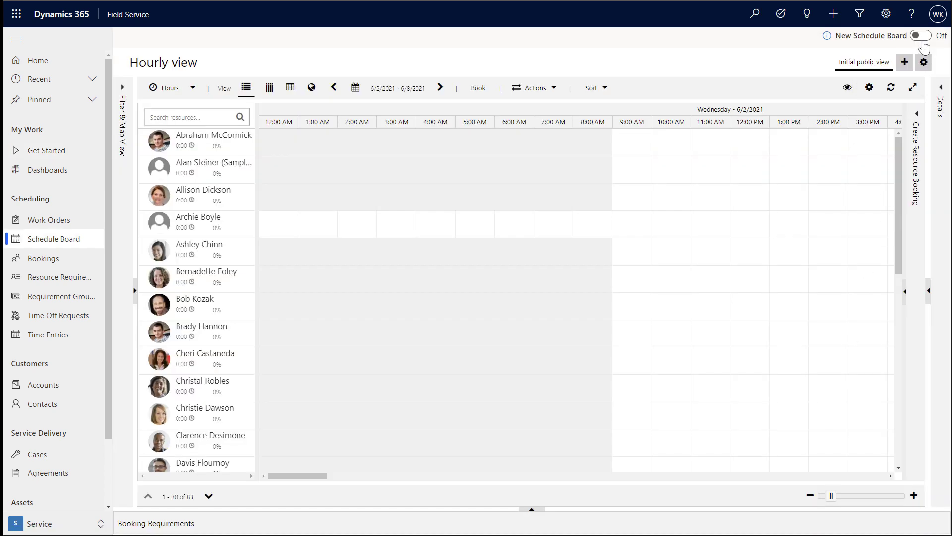
click(920, 35)
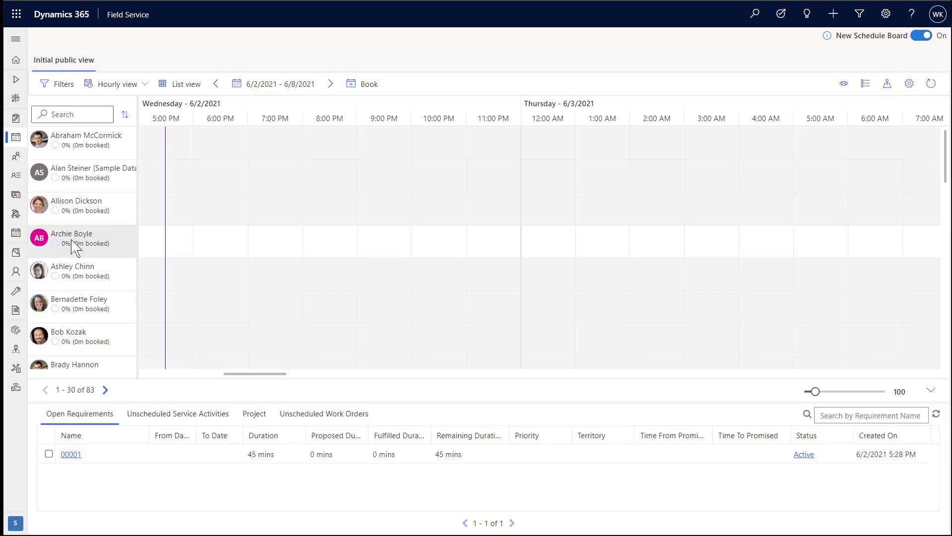
mouse_move(85, 250)
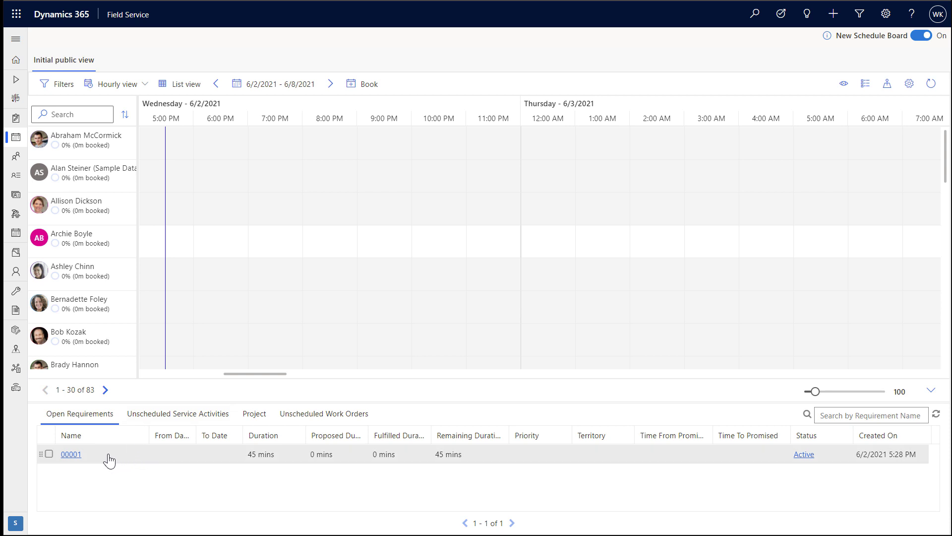
mouse_move(46, 458)
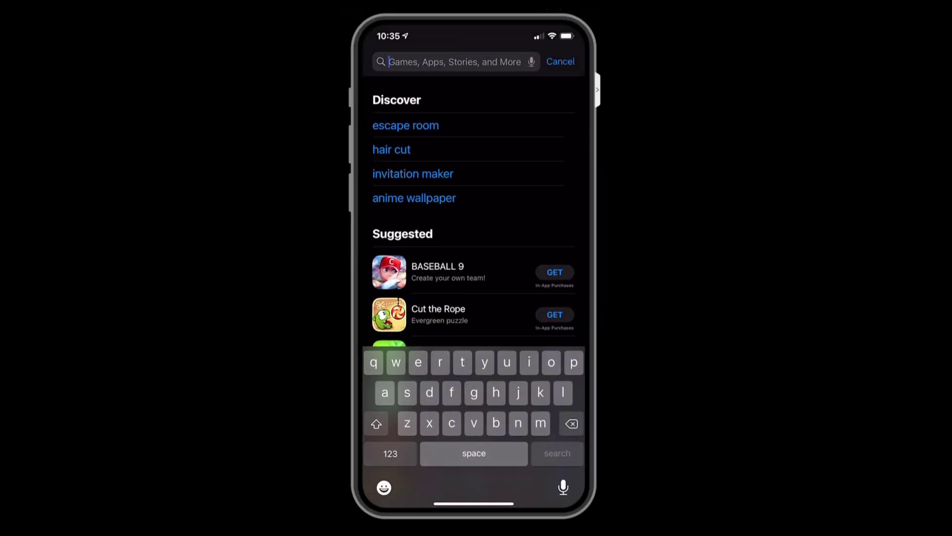
Search the App Store for 'field service dynamics 365' and launch Field Service
text(field service dynamics 365)
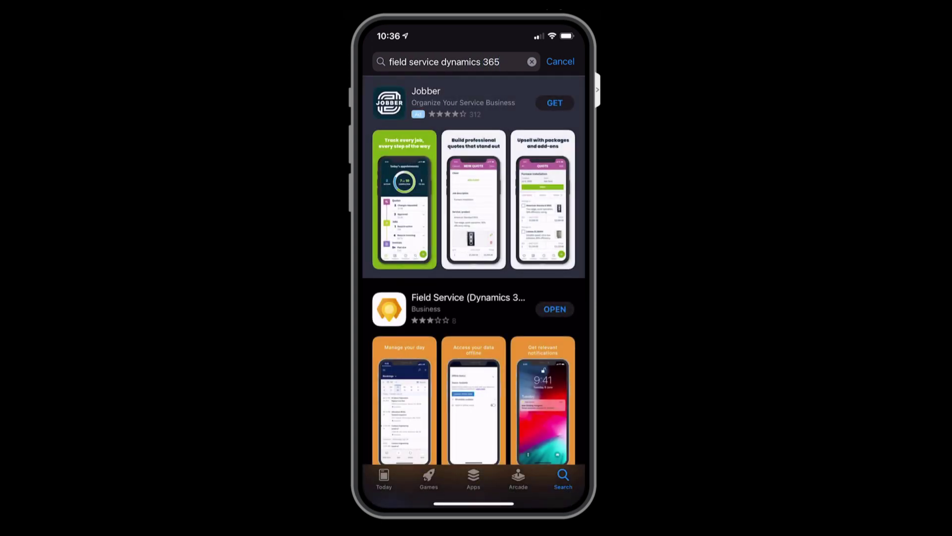
scroll(down, 3)
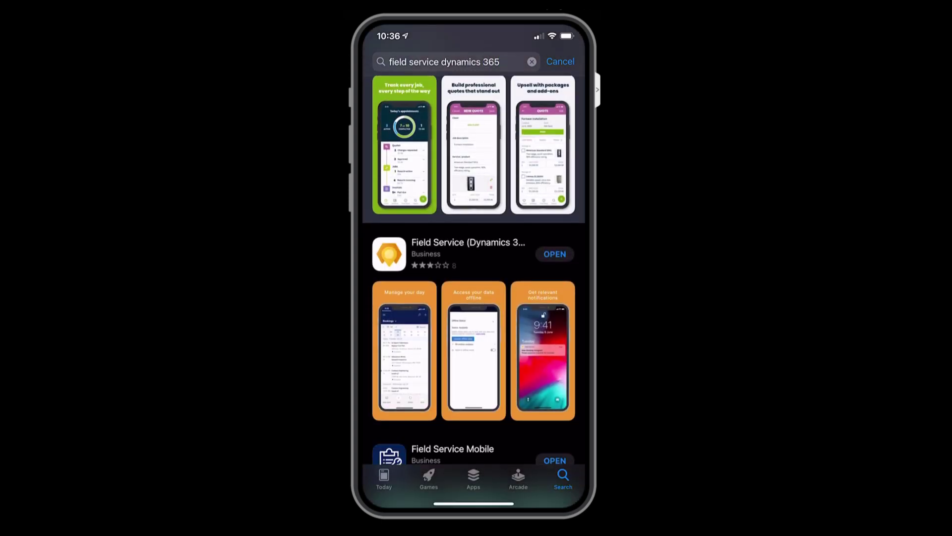
scroll(down, 3)
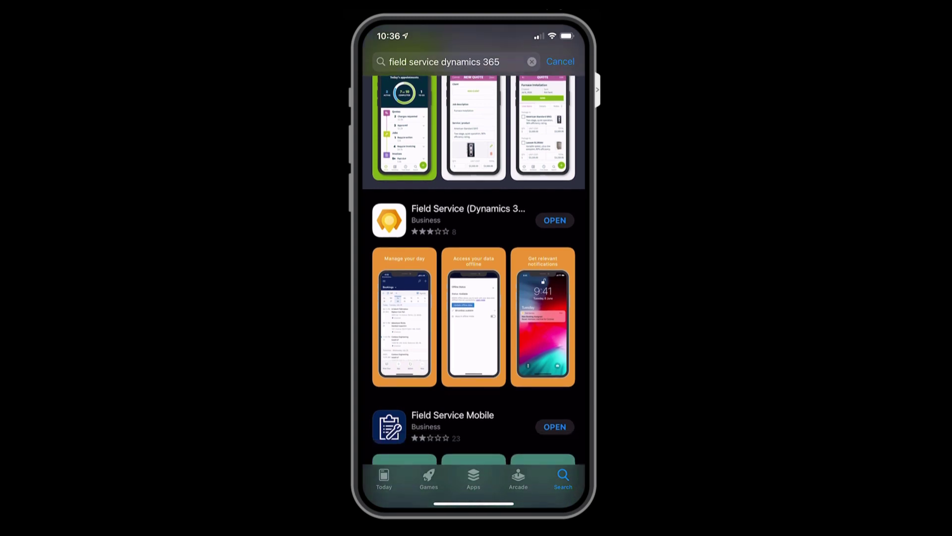
click(554, 220)
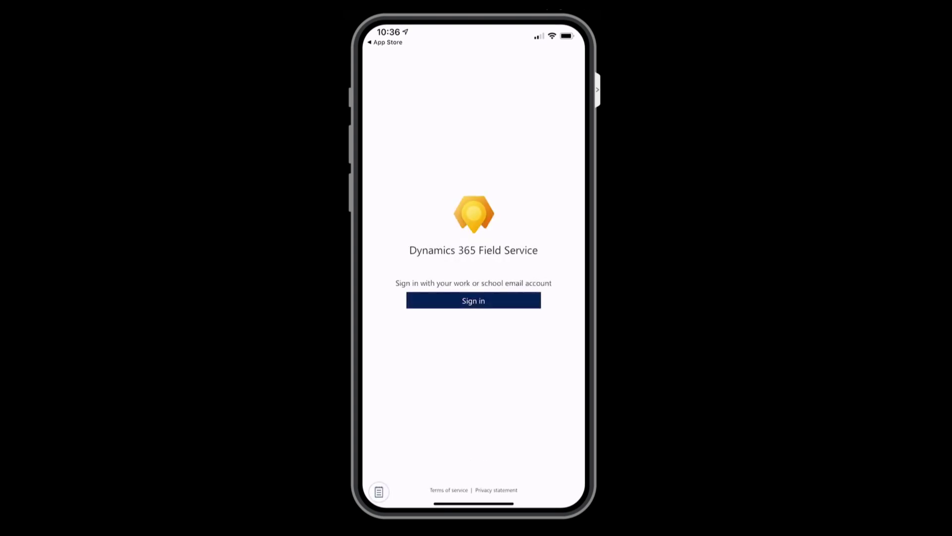
click(473, 300)
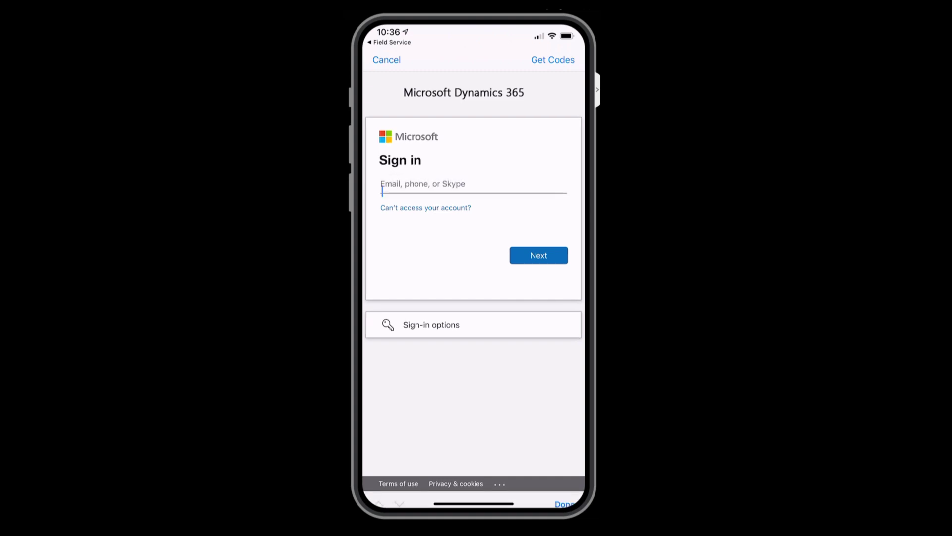
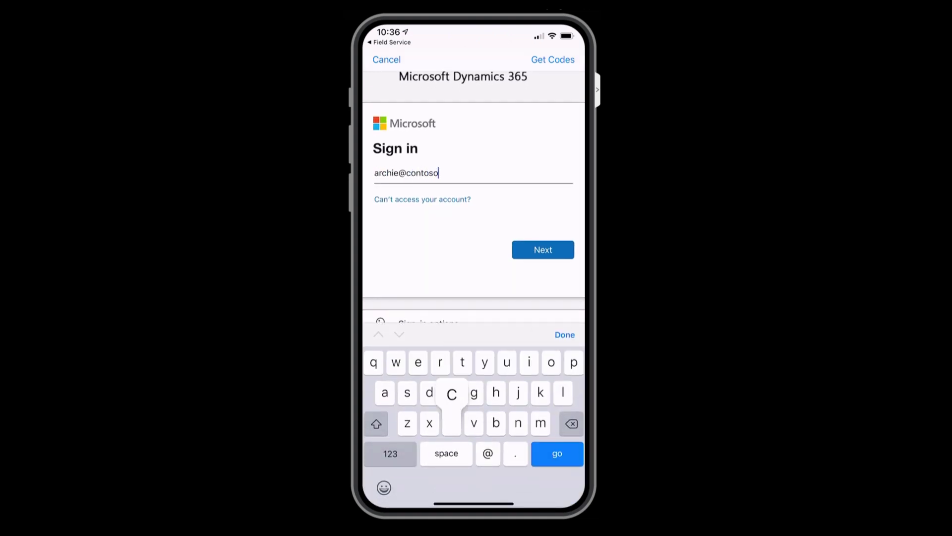
click(543, 250)
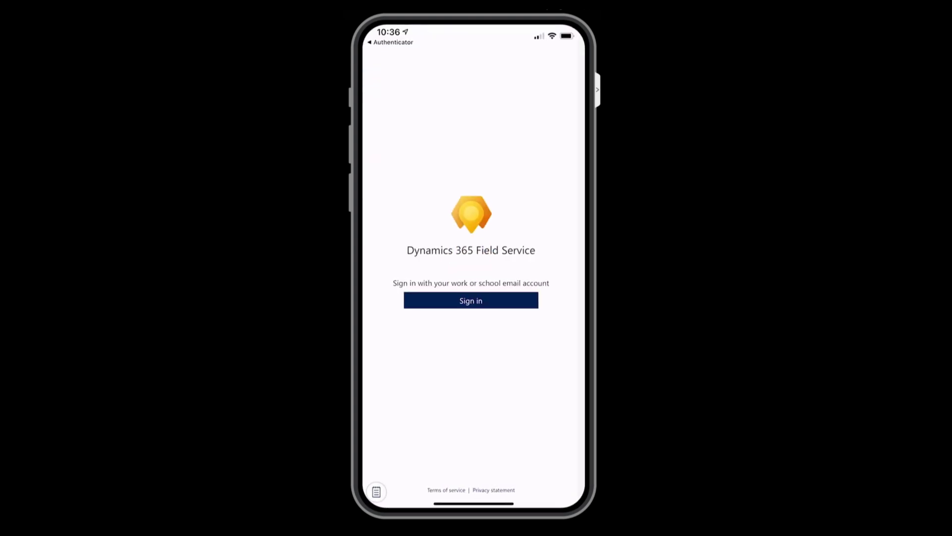
click(470, 300)
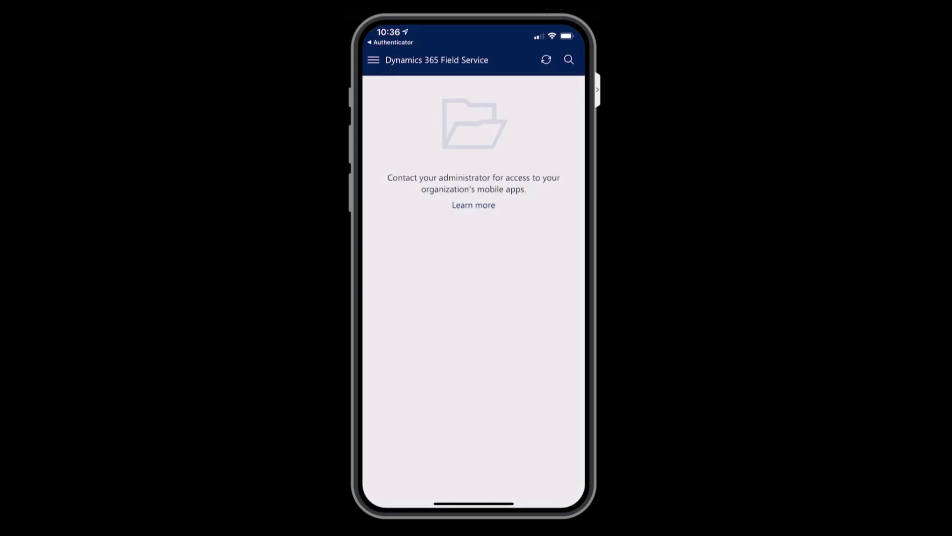
Turn on Show non-production apps from the side menu and confirm
click(373, 60)
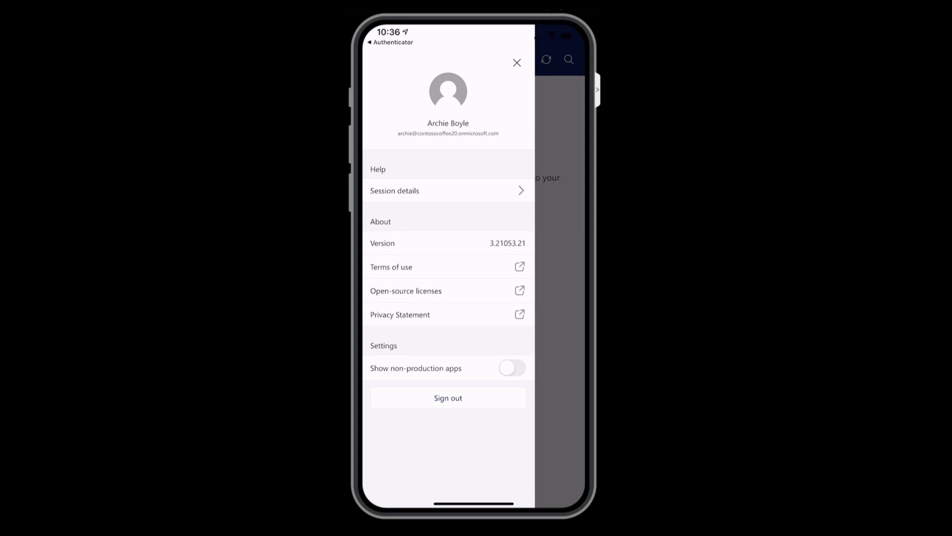
click(512, 368)
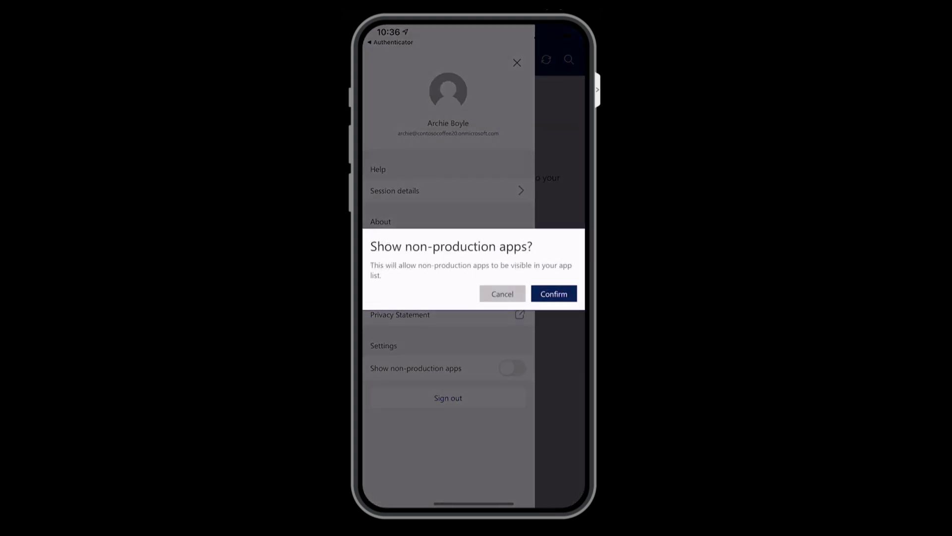
click(554, 293)
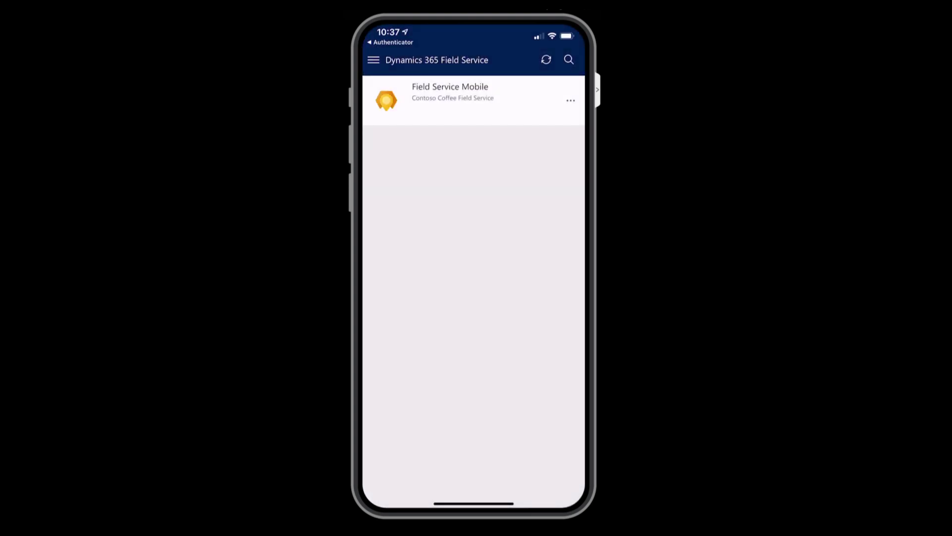
Open the Adventure Works Coffee booking 00001 and review its Customer and Service tabs
click(451, 91)
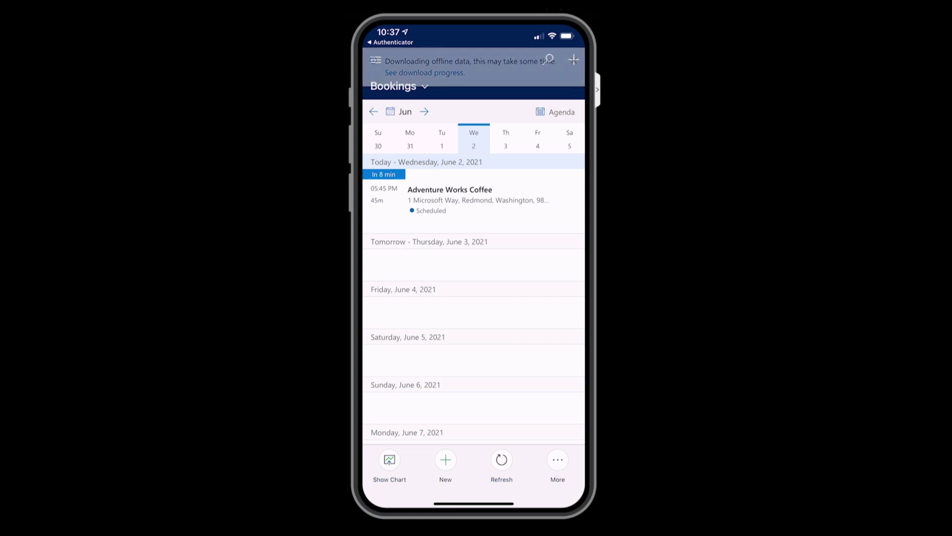
click(449, 199)
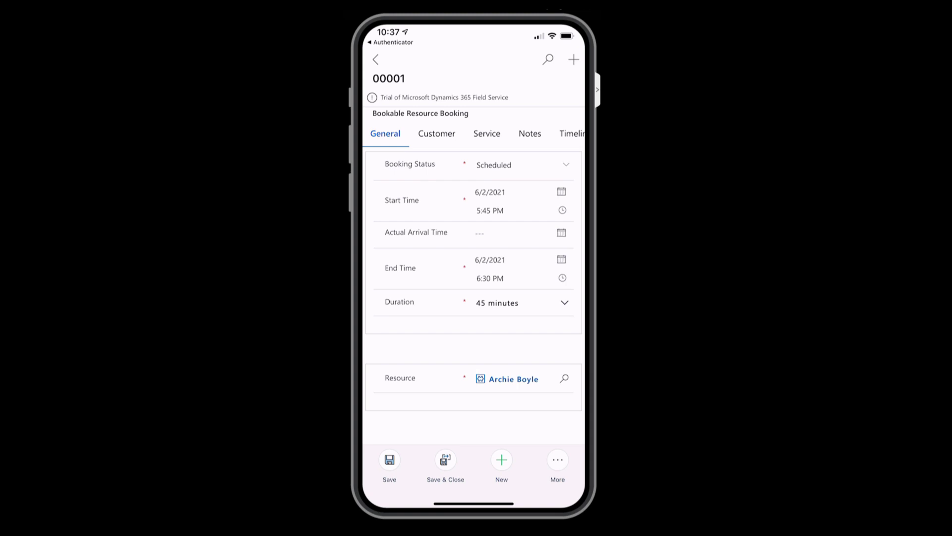
click(436, 134)
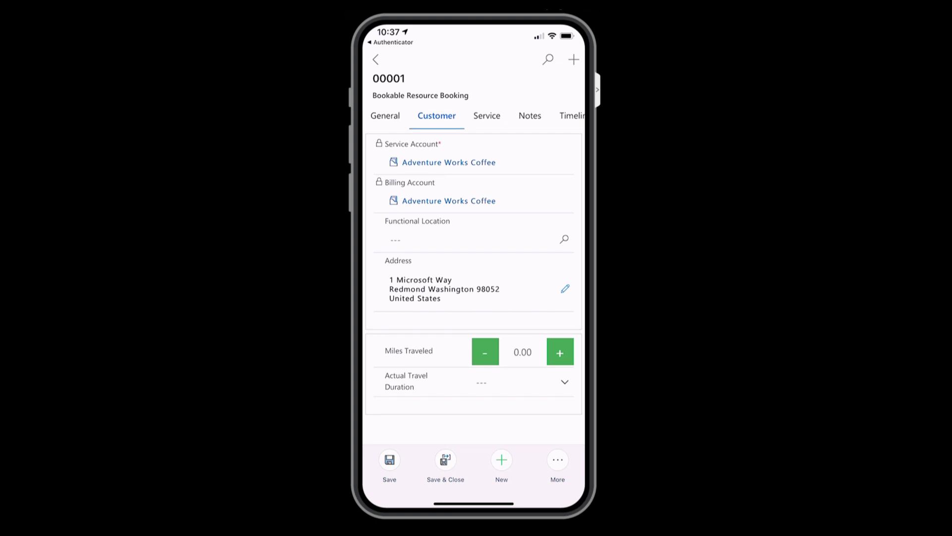
click(487, 116)
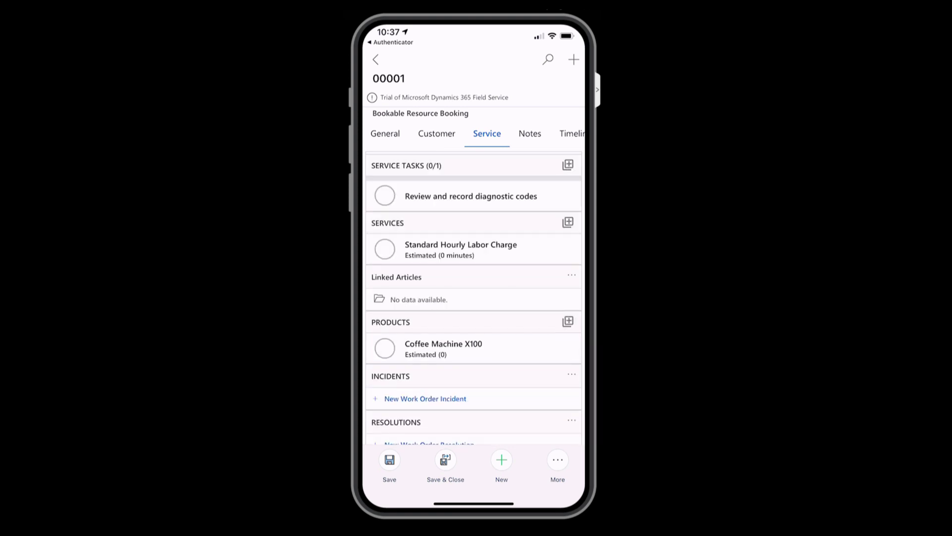
Complete the diagnostic-codes task and record Standard Hourly Labor Charge as used for 1 hour
click(384, 195)
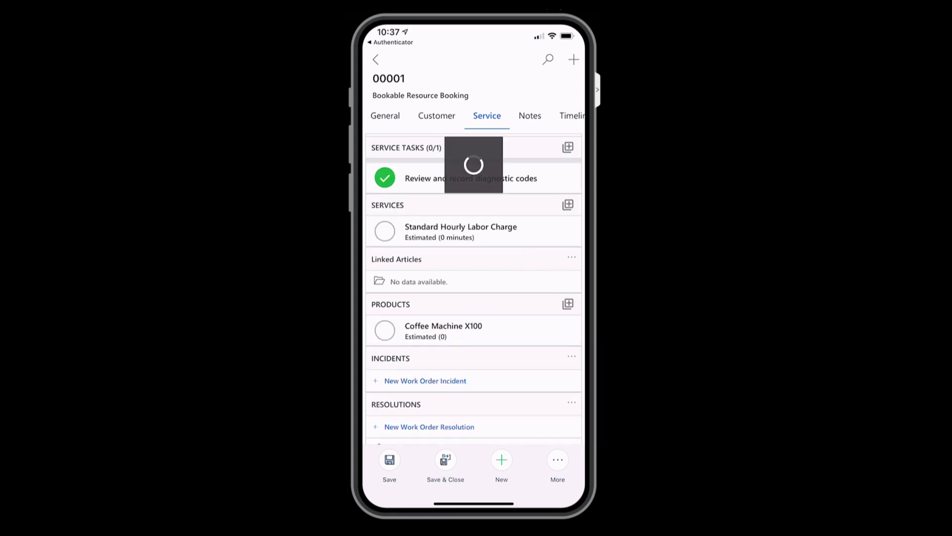
click(384, 177)
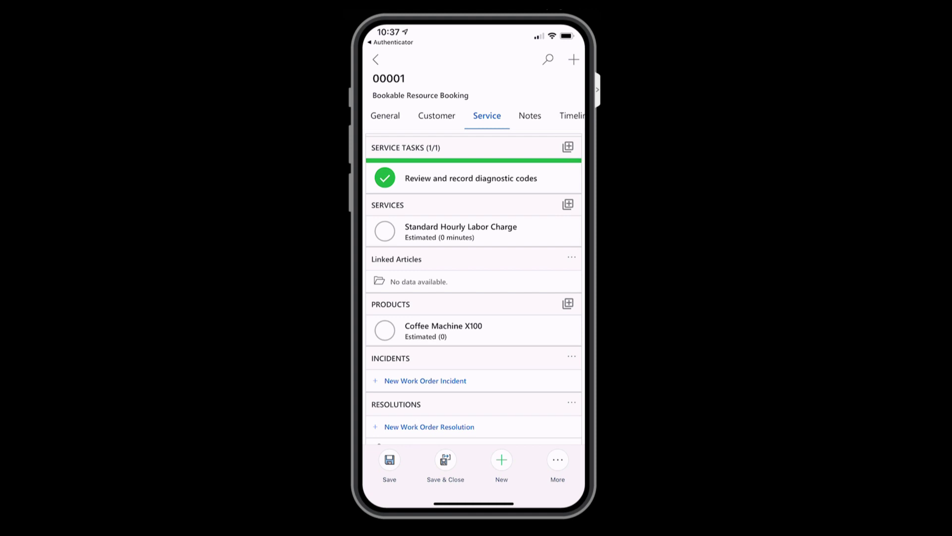
click(384, 231)
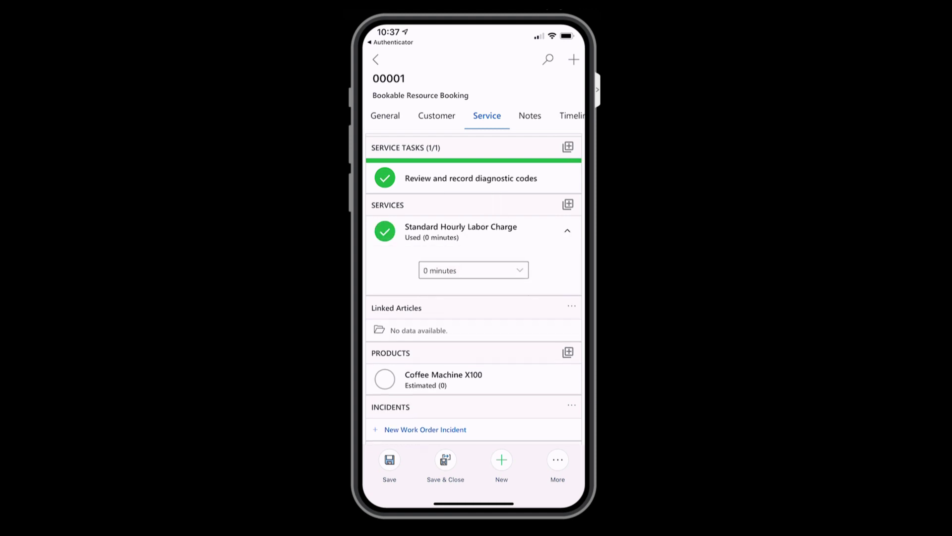
click(473, 270)
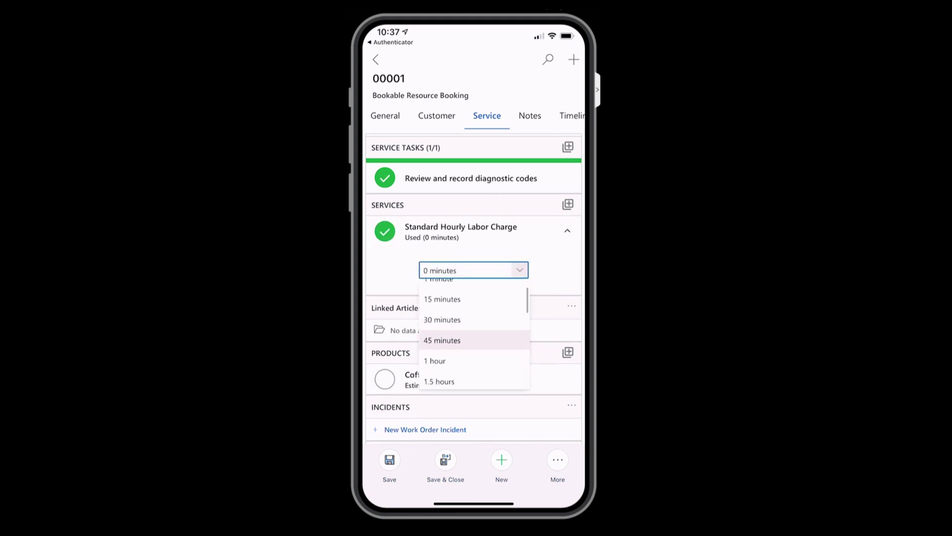
click(434, 360)
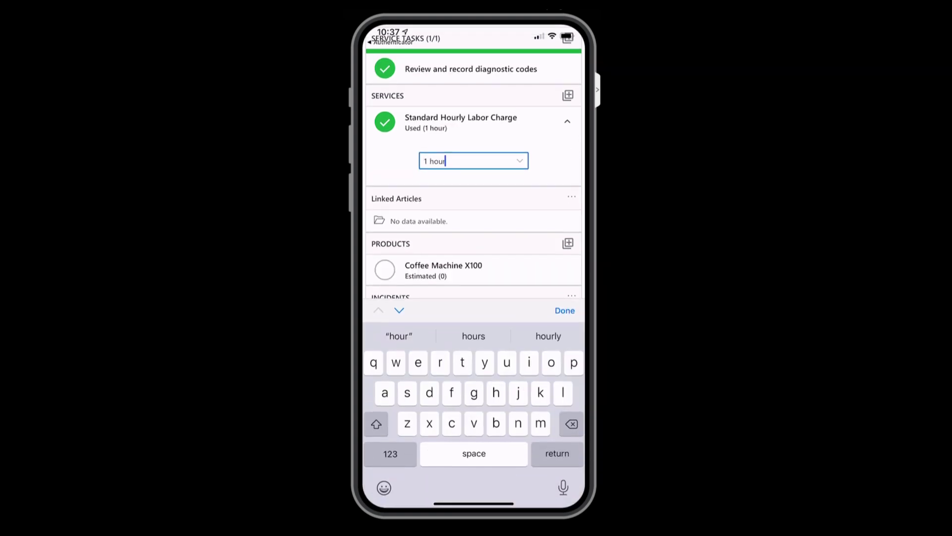
click(565, 311)
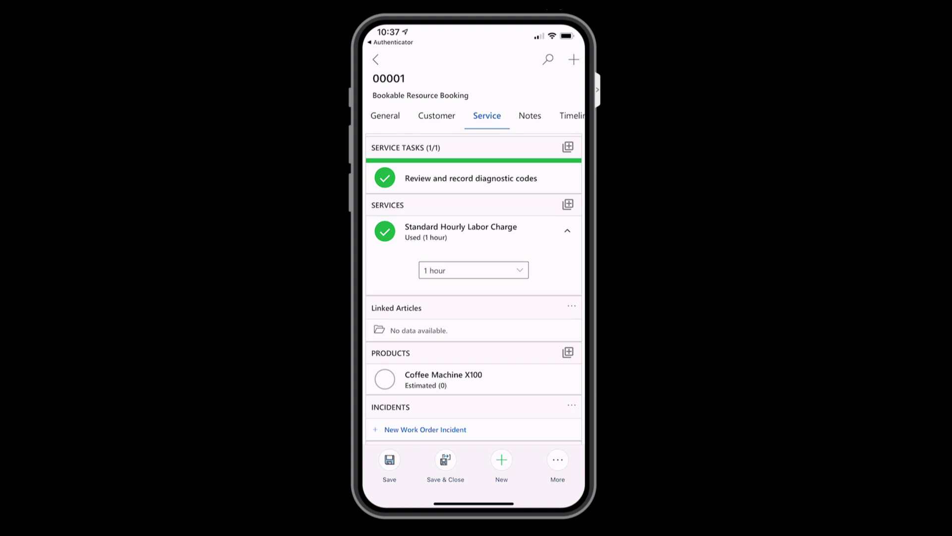
View the booking's notes, return to the bookings agenda, and open the app areas list
click(530, 115)
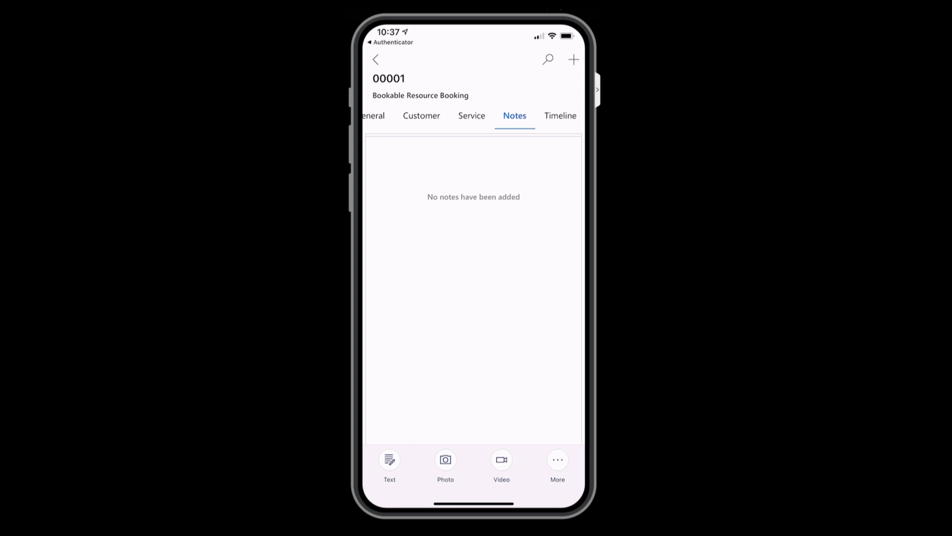
click(375, 59)
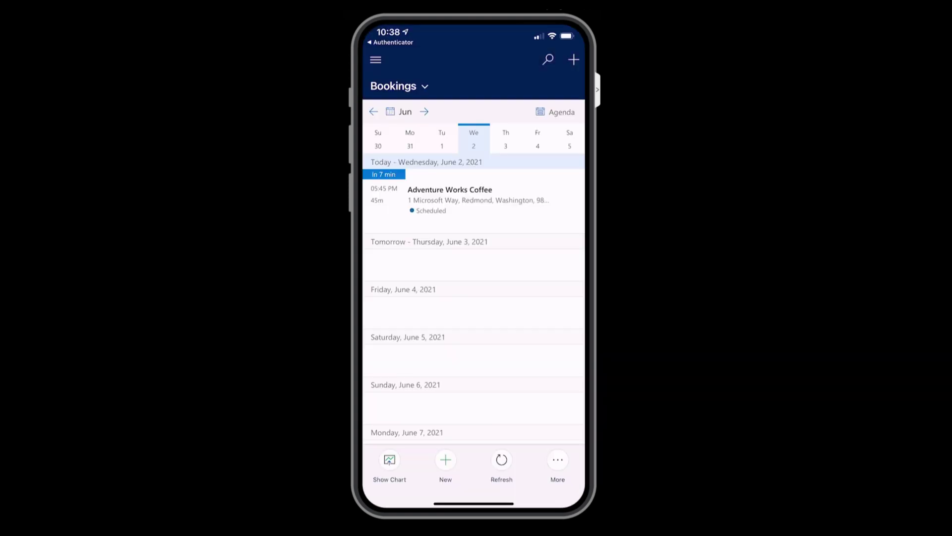
click(374, 60)
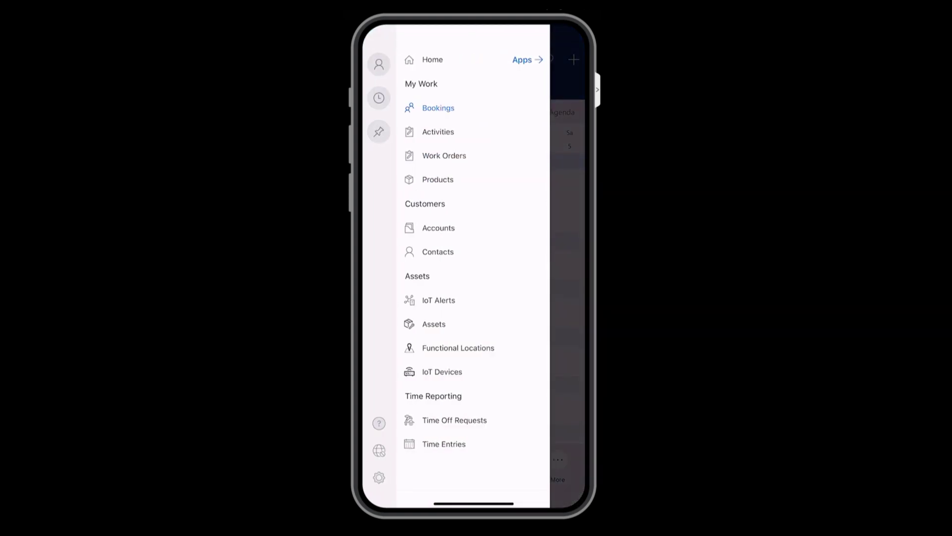